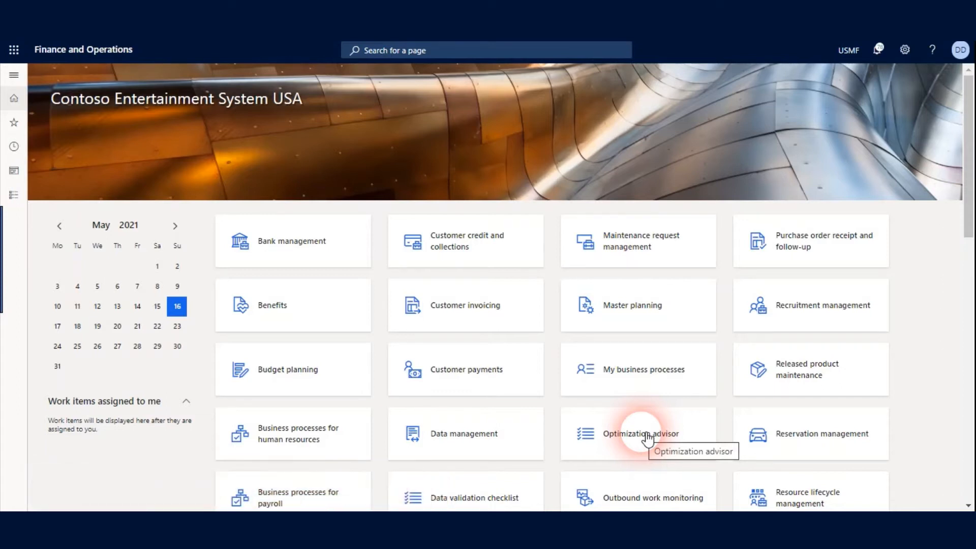
Reach the Feature management tile on the dashboard and launch its workspace
{"action": "scroll", "scroll_direction": "down", "scroll_amount": 3}
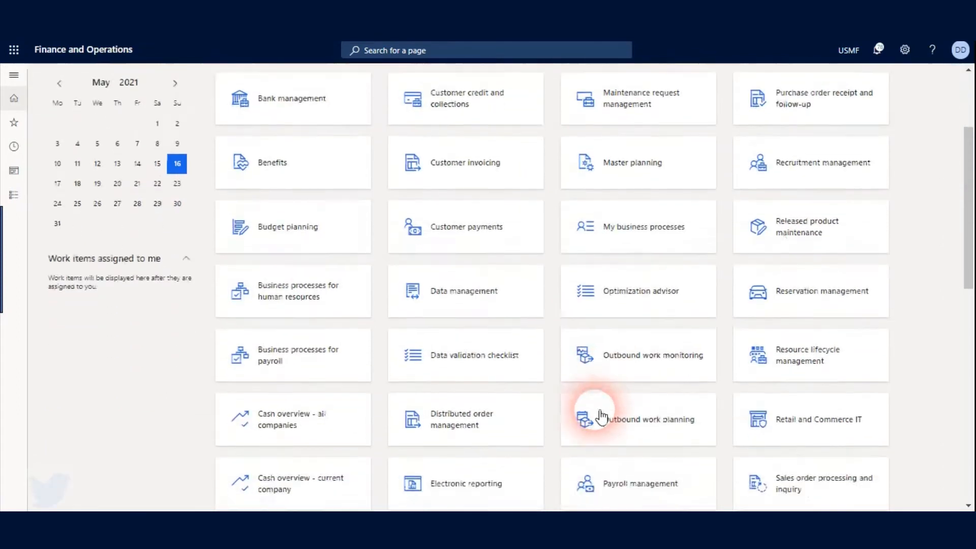
{"action": "scroll", "scroll_direction": "down", "scroll_amount": 3}
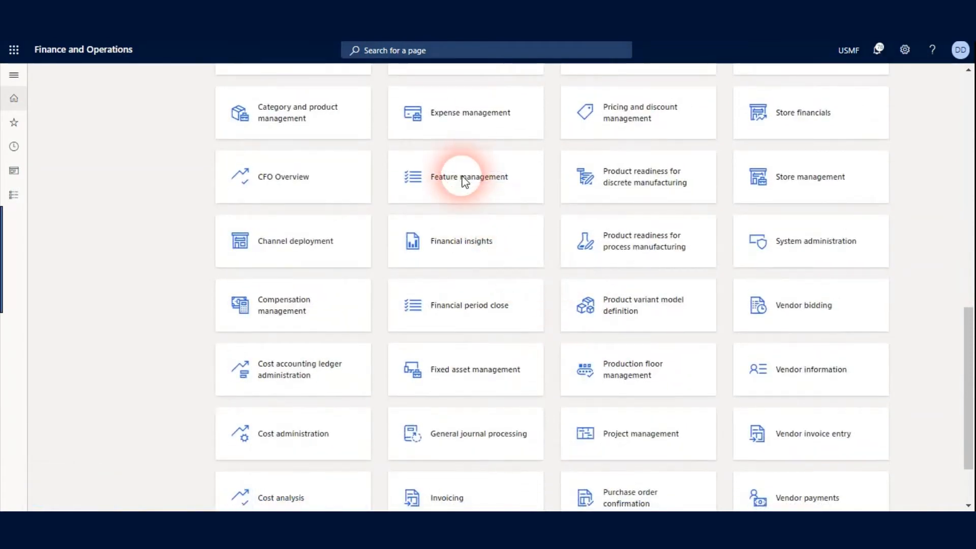
{"action": "left_click", "coordinate": [469, 176]}
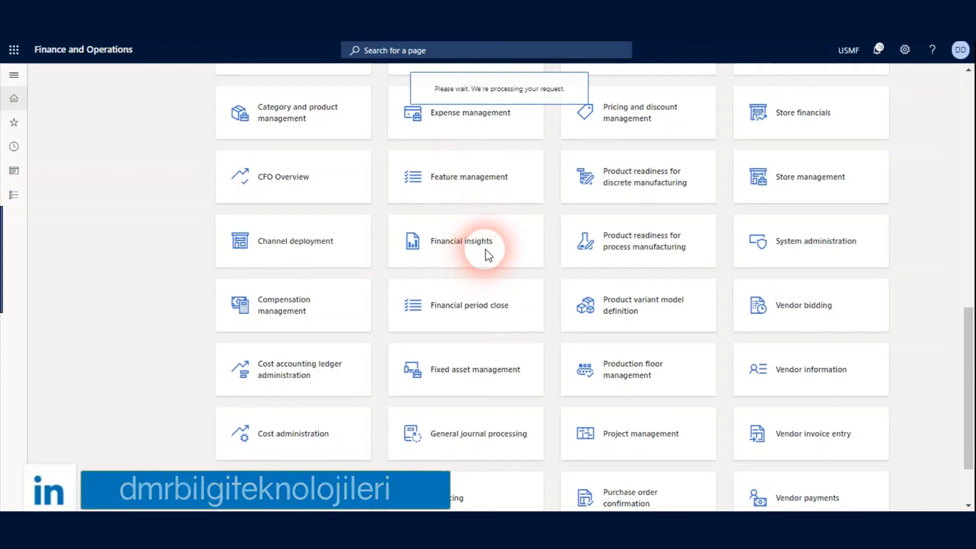
{"action": "mouse_move", "coordinate": [479, 181]}
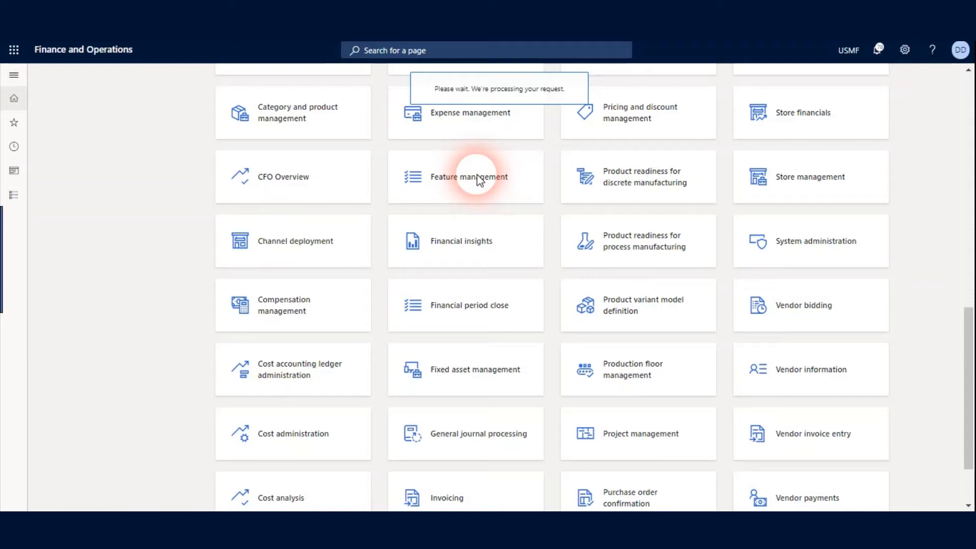
{"action": "left_click", "coordinate": [469, 177]}
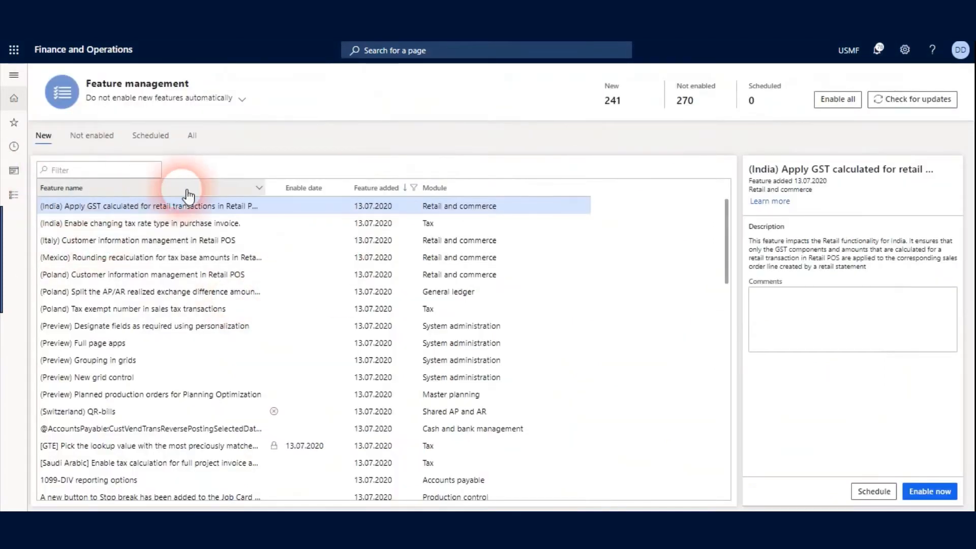
Filter all features by name 'qua' and select Quality Management For Warehouse Processes
{"action": "left_click", "coordinate": [192, 135]}
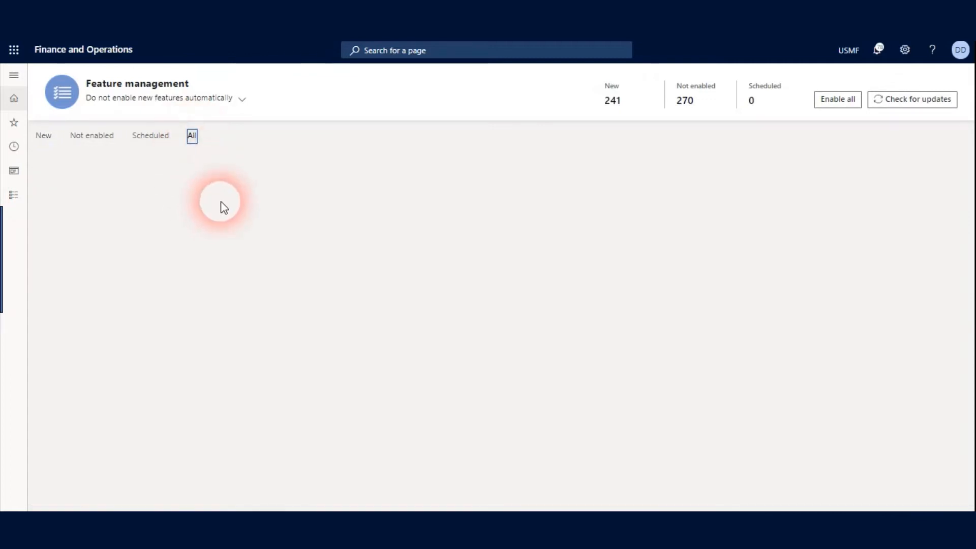
{"action": "left_click", "coordinate": [191, 136]}
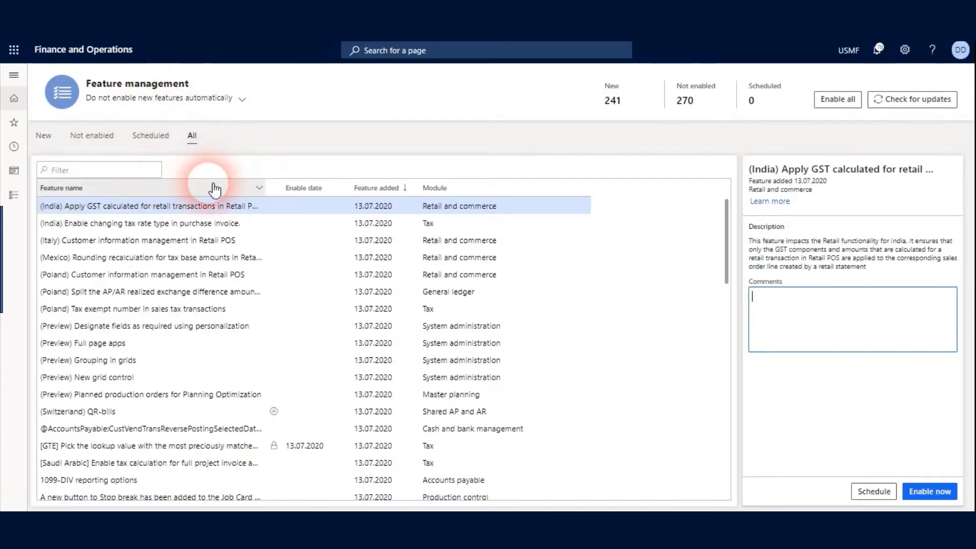
{"action": "mouse_move", "coordinate": [215, 188]}
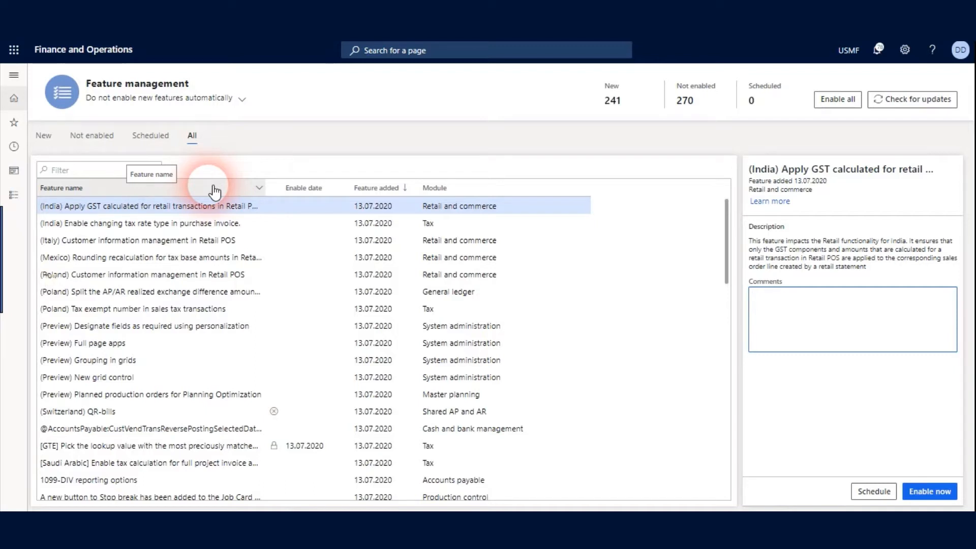
{"action": "left_click", "coordinate": [257, 187]}
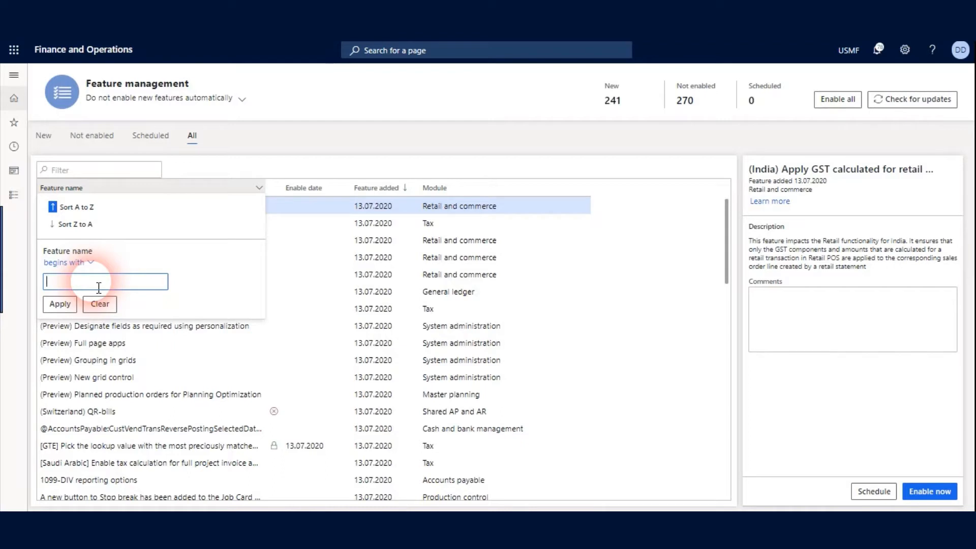
{"action": "type", "text": "qua"}
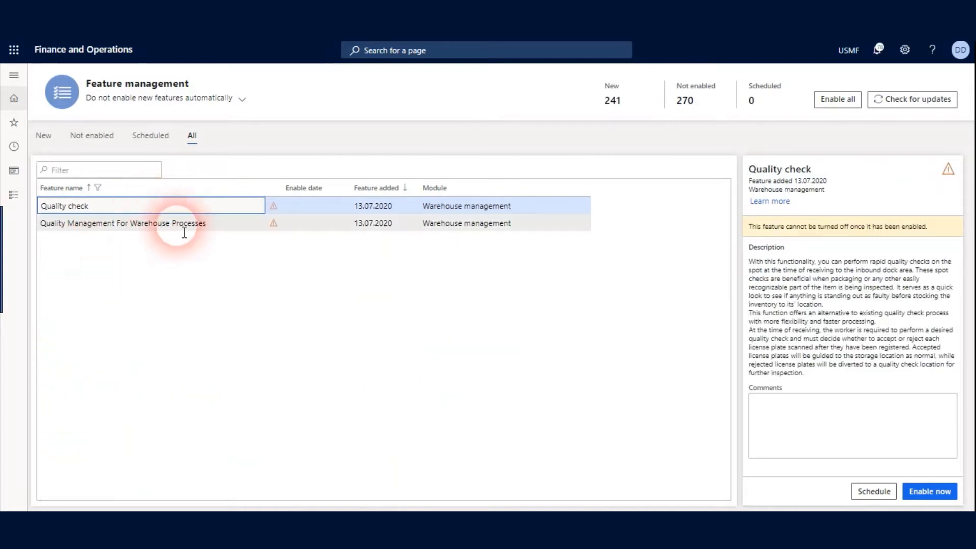
{"action": "left_click", "coordinate": [122, 223]}
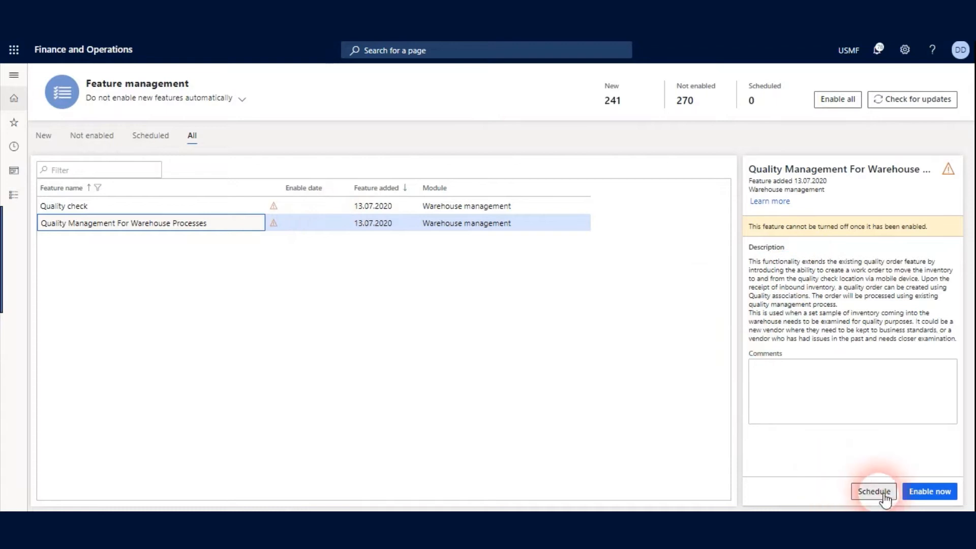
{"action": "mouse_move", "coordinate": [929, 491]}
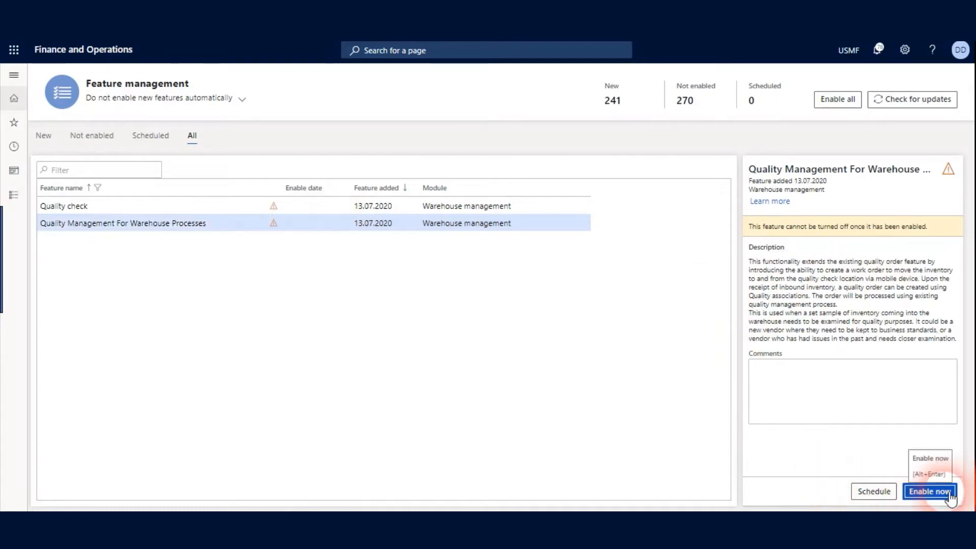
Enable the Quality Management For Warehouse Processes feature now and confirm
{"action": "left_click", "coordinate": [929, 492]}
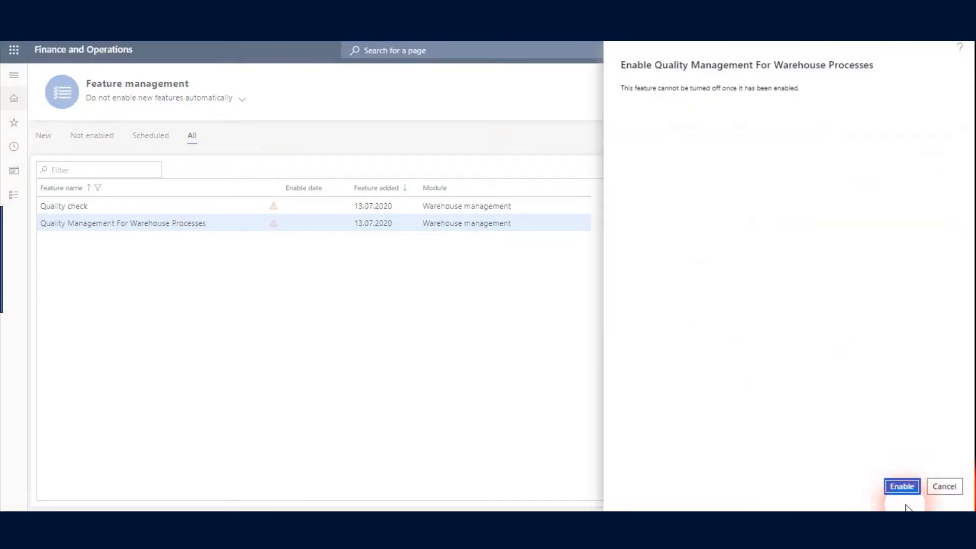
{"action": "left_click", "coordinate": [903, 486]}
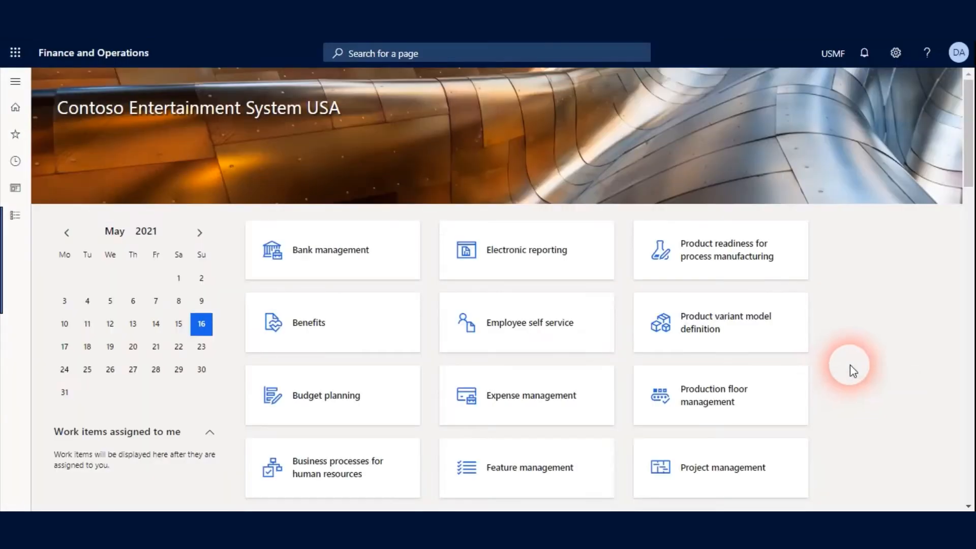
{"action": "mouse_move", "coordinate": [837, 395]}
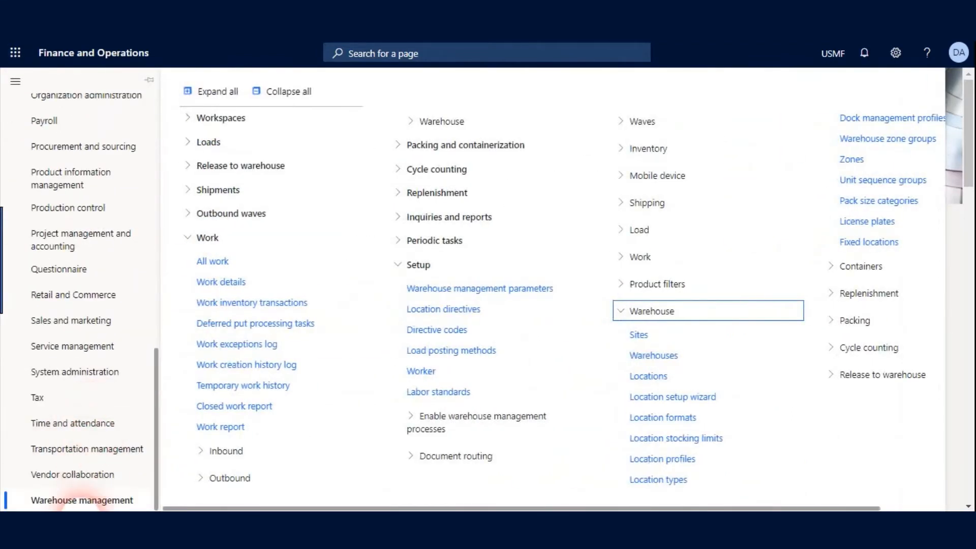
{"action": "mouse_move", "coordinate": [38, 398]}
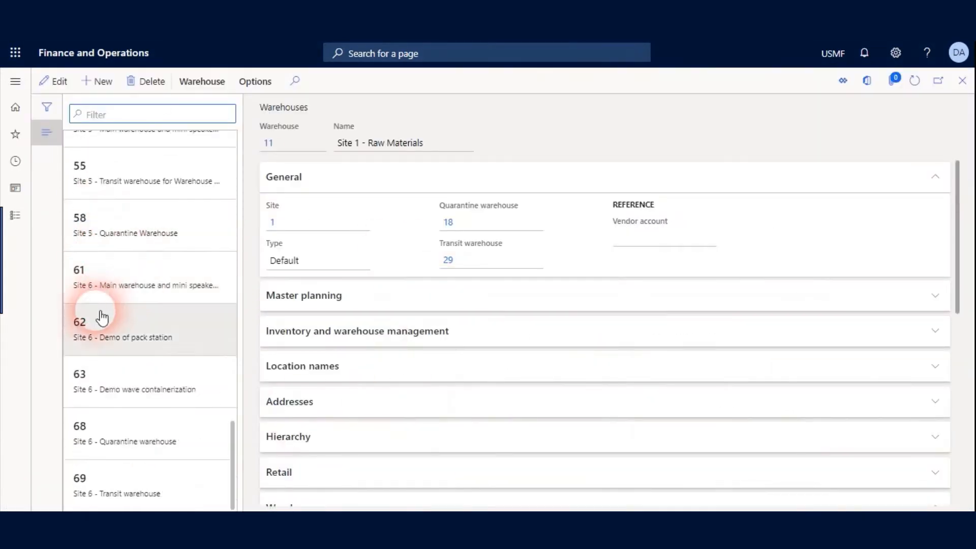
Set Enable quality order for warehouse processes to Yes on warehouse 61 and save
{"action": "left_click", "coordinate": [142, 276]}
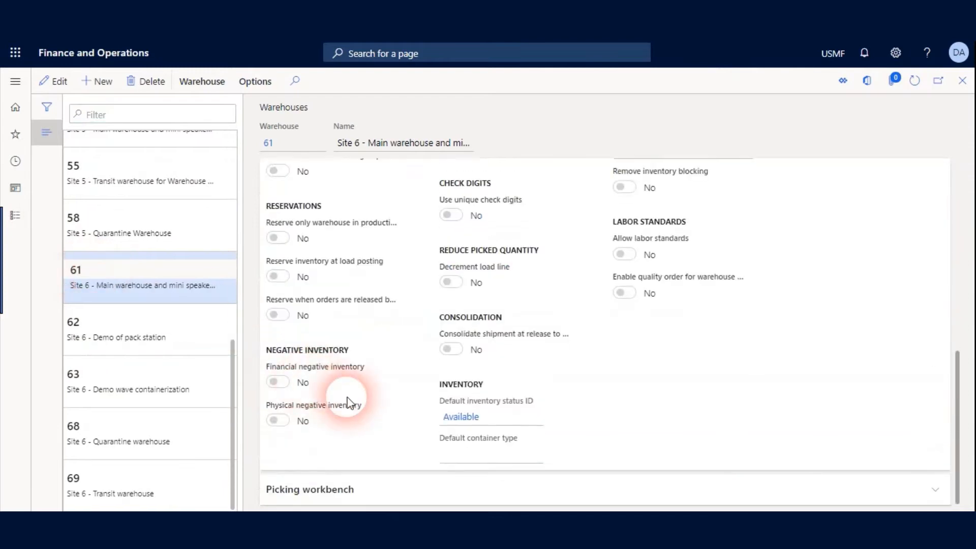
{"action": "scroll", "scroll_direction": "up", "scroll_amount": 3}
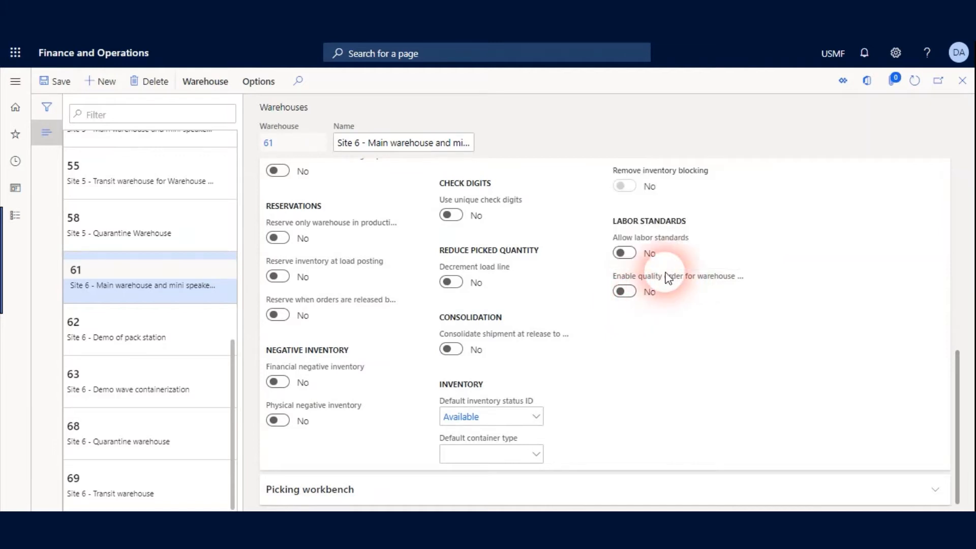
{"action": "left_click", "coordinate": [623, 291]}
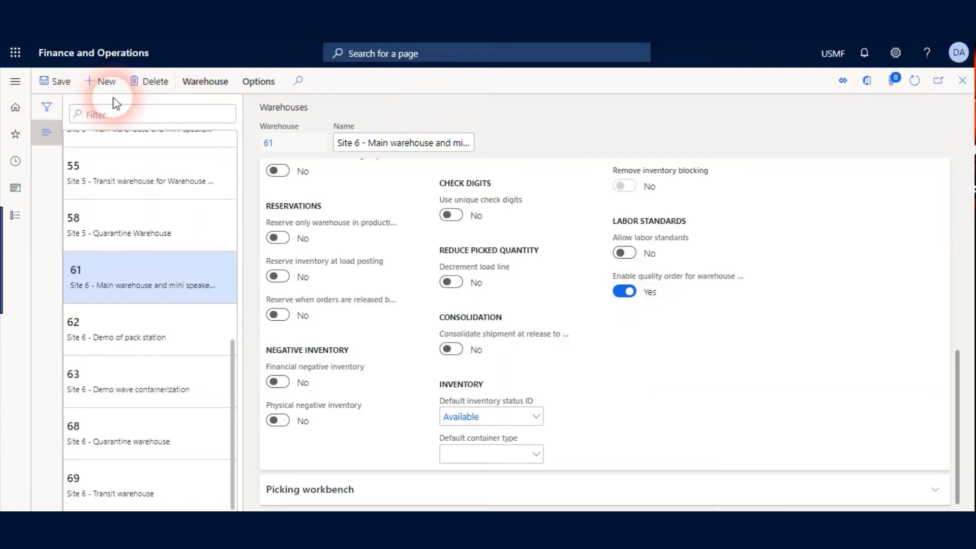
{"action": "left_click", "coordinate": [15, 107]}
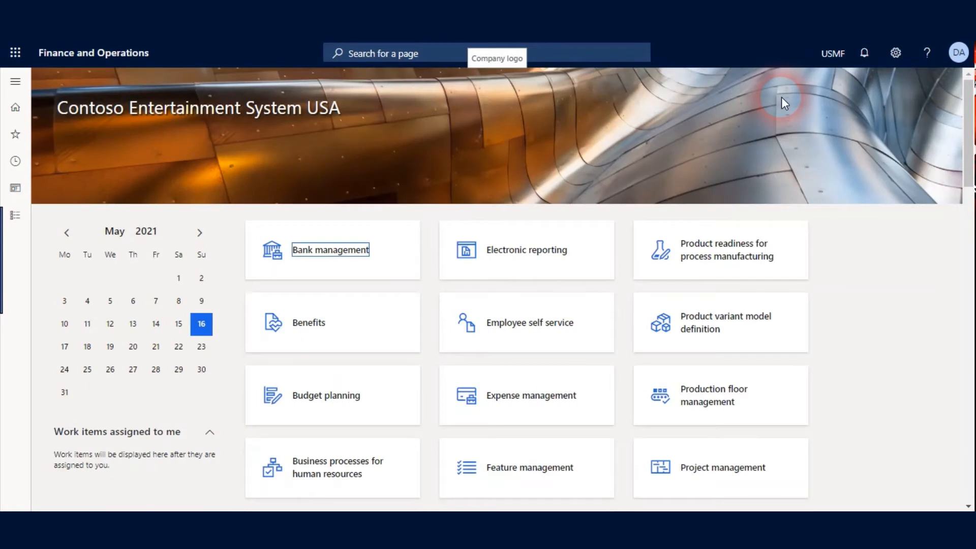
{"action": "mouse_move", "coordinate": [94, 51]}
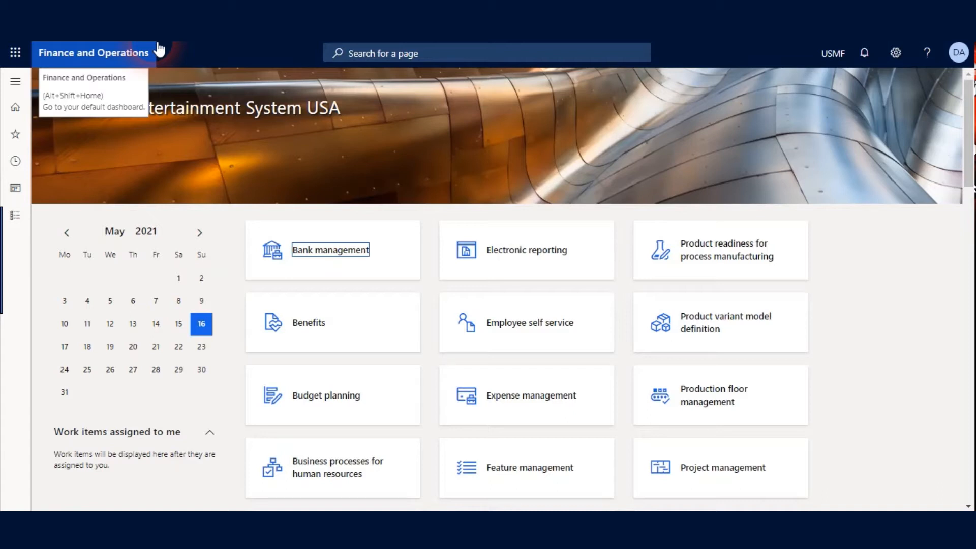
Navigate Modules > Inventory management > Setup and expand Quality control
{"action": "left_click", "coordinate": [15, 215]}
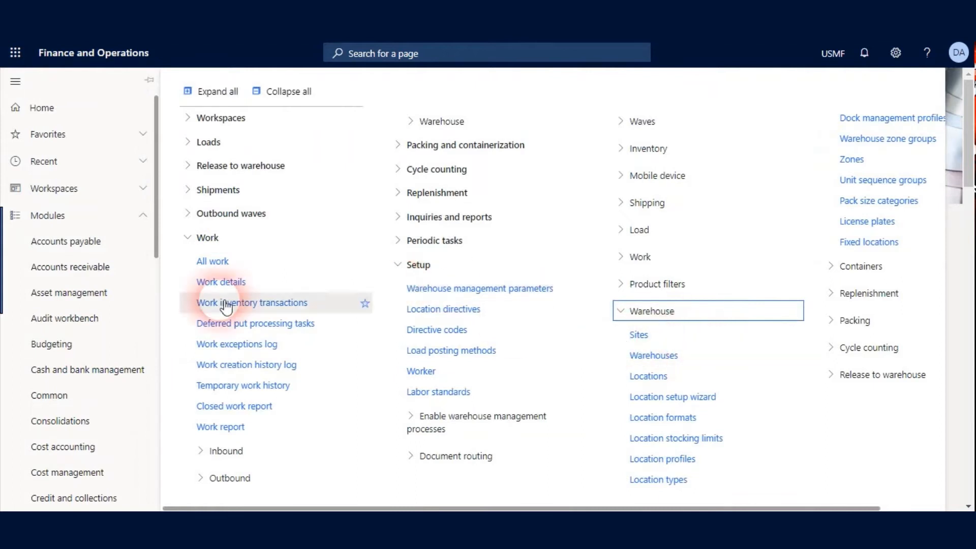
{"action": "scroll", "scroll_direction": "down", "scroll_amount": 3}
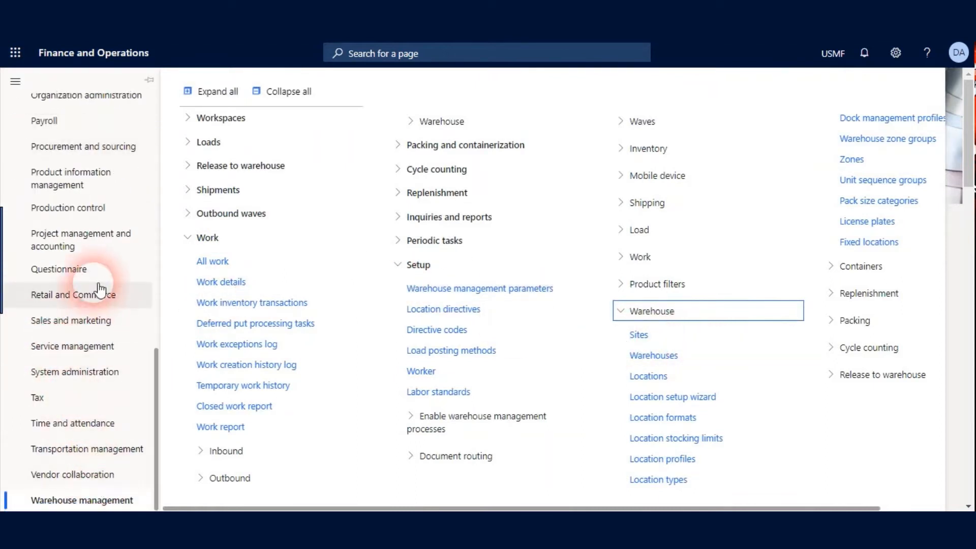
{"action": "scroll", "scroll_direction": "up", "scroll_amount": 3}
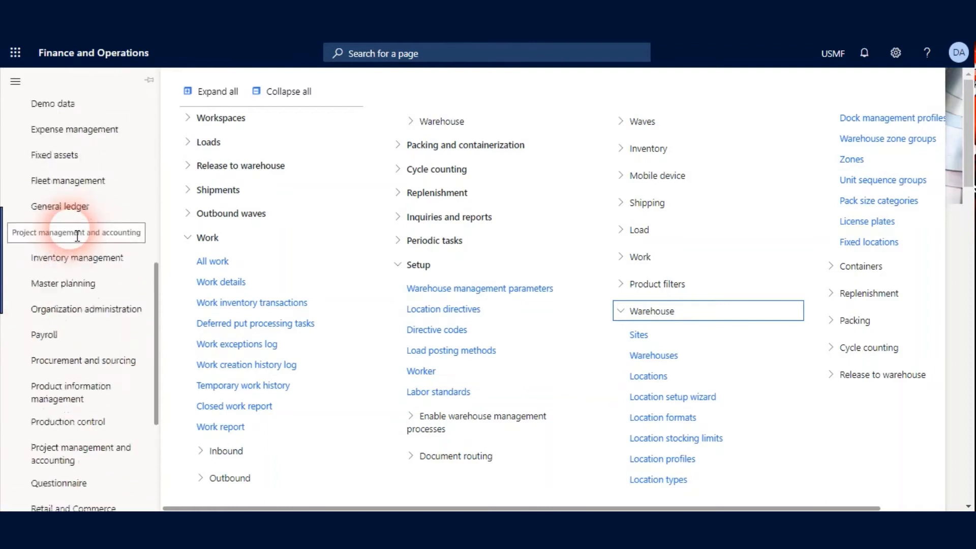
{"action": "left_click", "coordinate": [80, 257]}
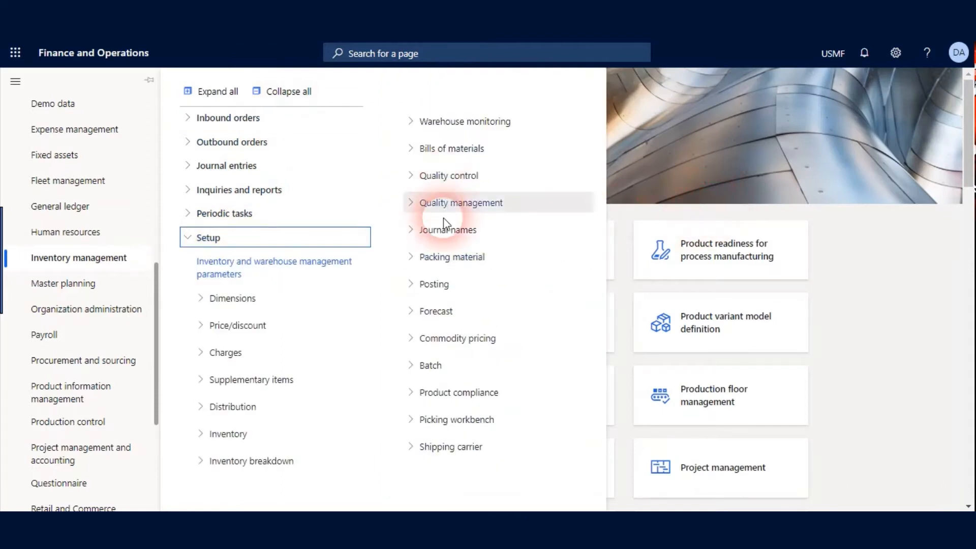
{"action": "mouse_move", "coordinate": [499, 192]}
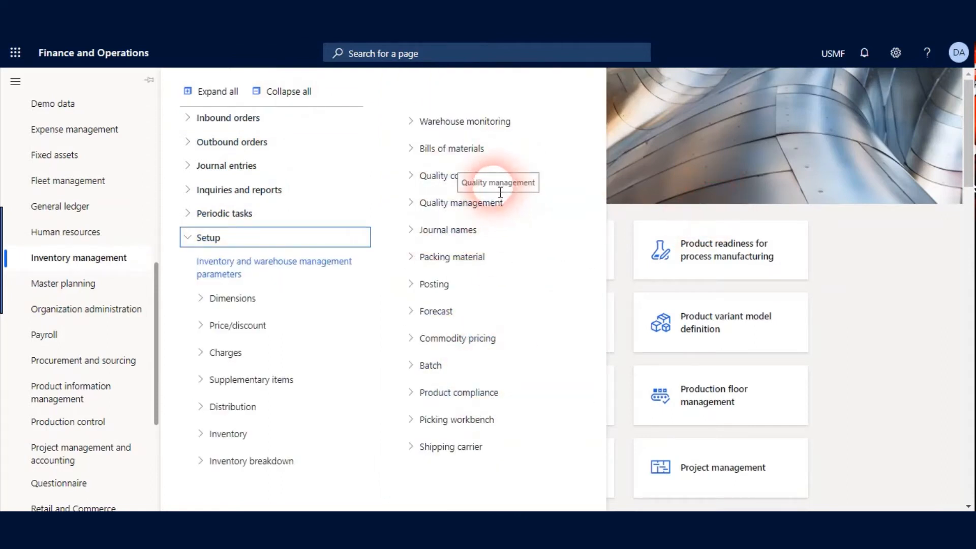
{"action": "left_click", "coordinate": [436, 175]}
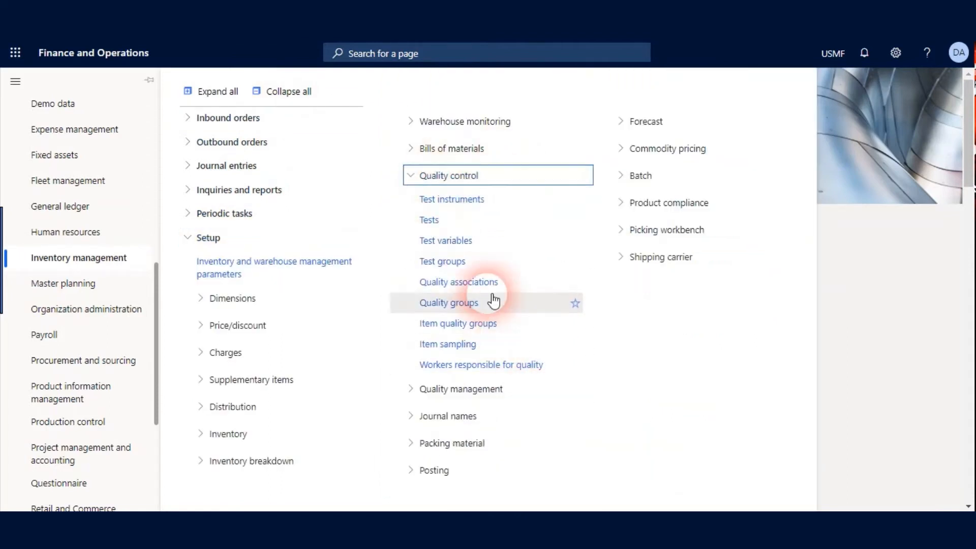
Show Quality associations and select the Purchase association for item A0002
{"action": "left_click", "coordinate": [459, 281]}
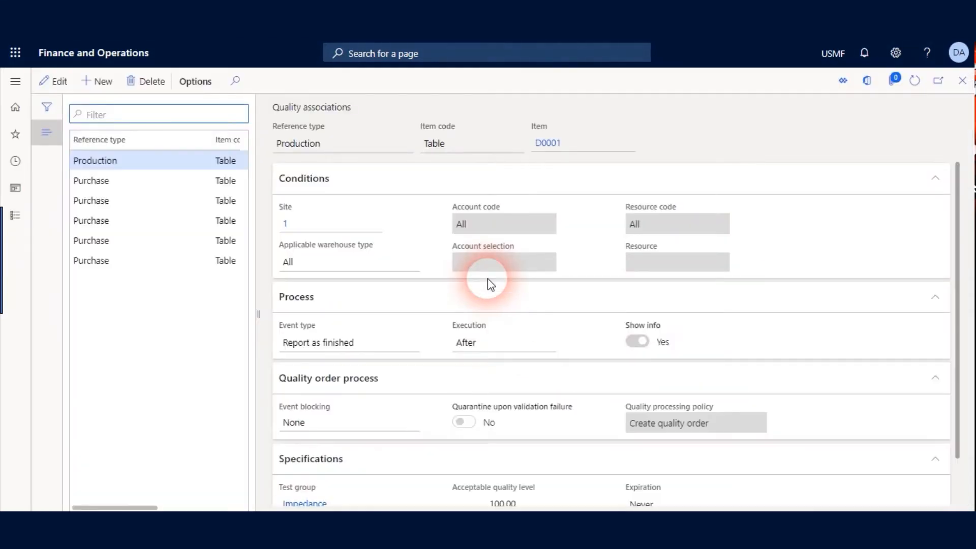
{"action": "left_click", "coordinate": [140, 260]}
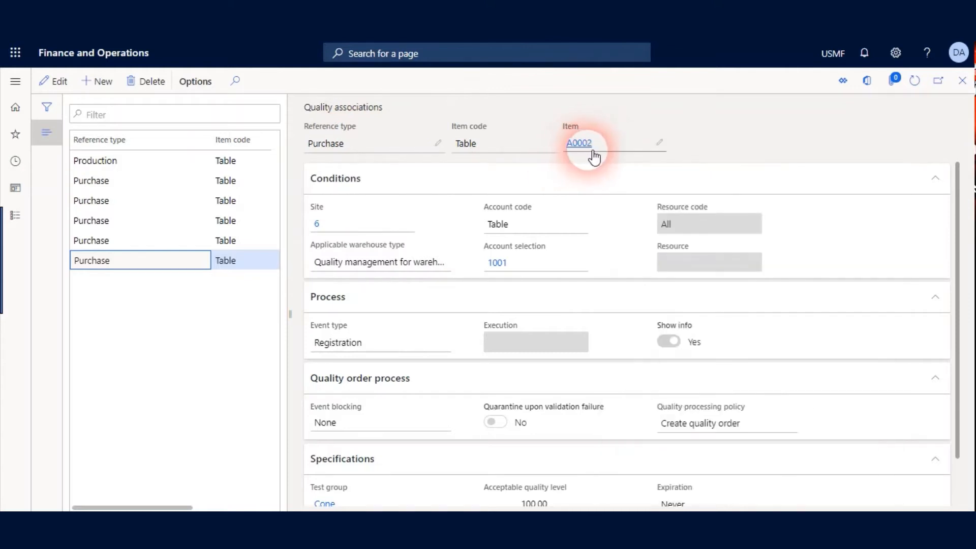
{"action": "mouse_move", "coordinate": [308, 224]}
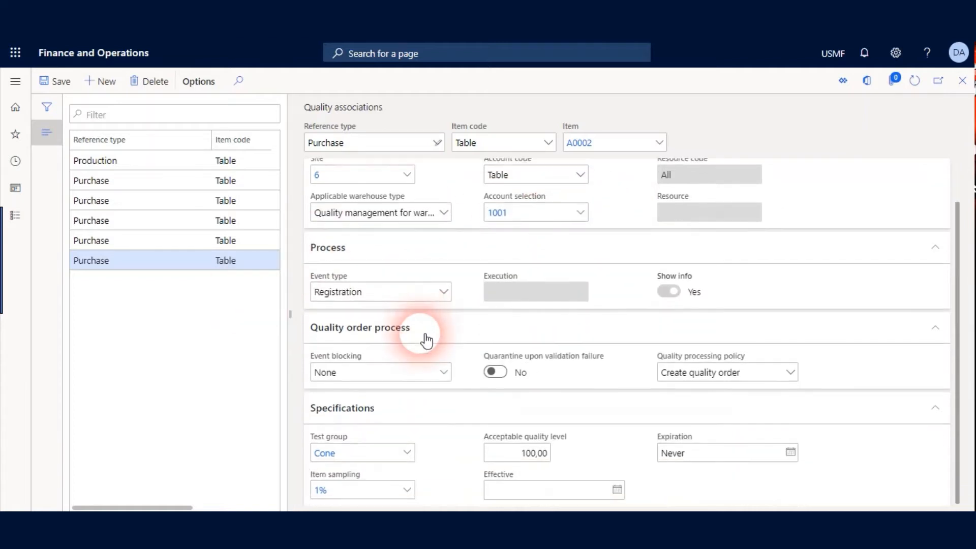
{"action": "scroll", "scroll_direction": "up", "scroll_amount": 3}
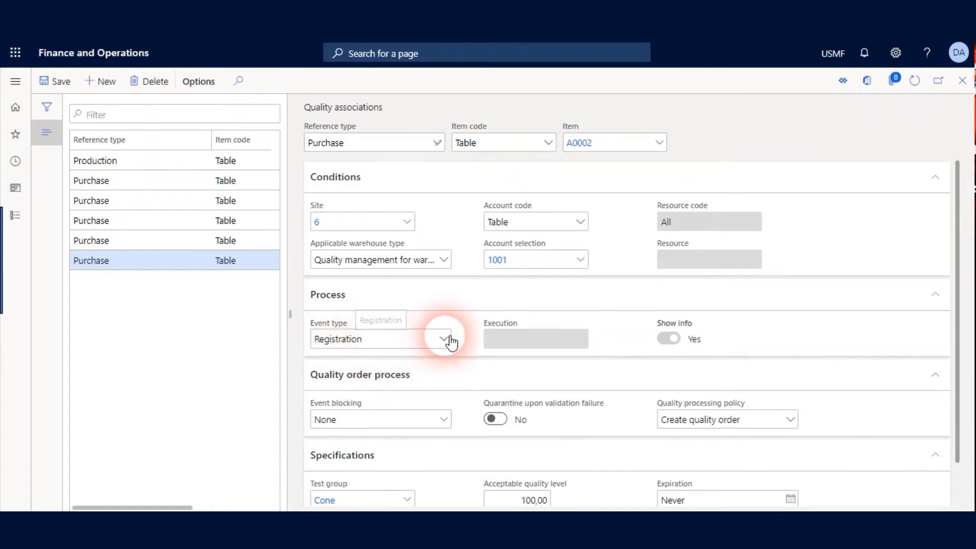
{"action": "left_click", "coordinate": [443, 339]}
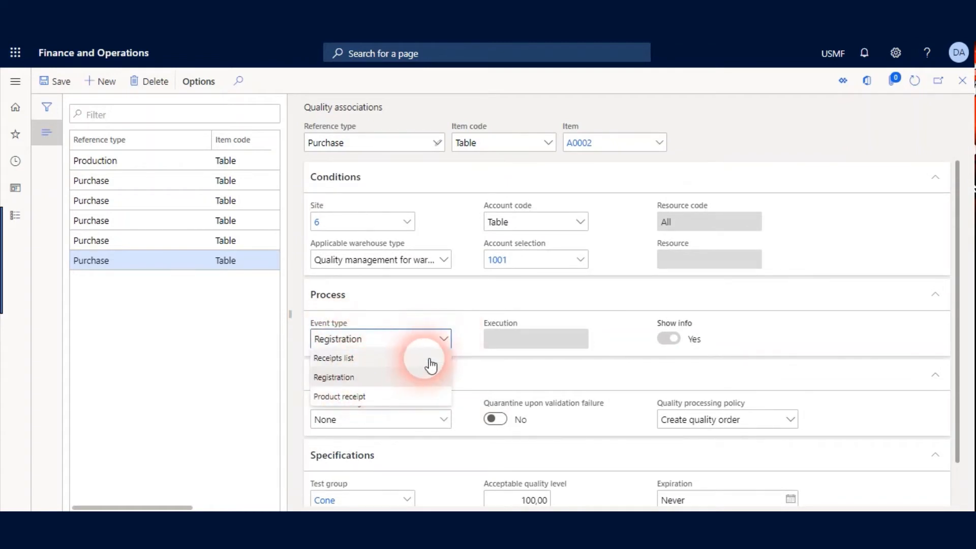
{"action": "mouse_move", "coordinate": [457, 336]}
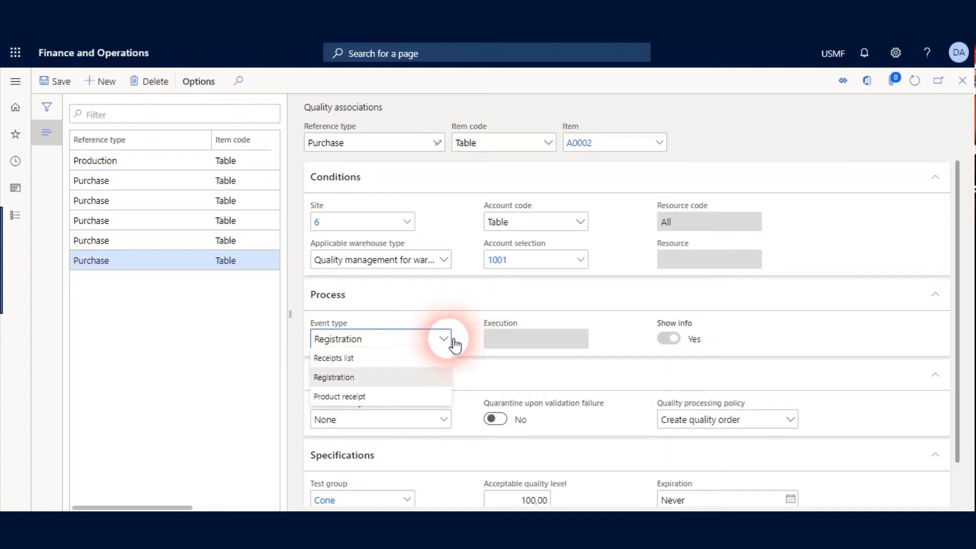
{"action": "left_click", "coordinate": [334, 376]}
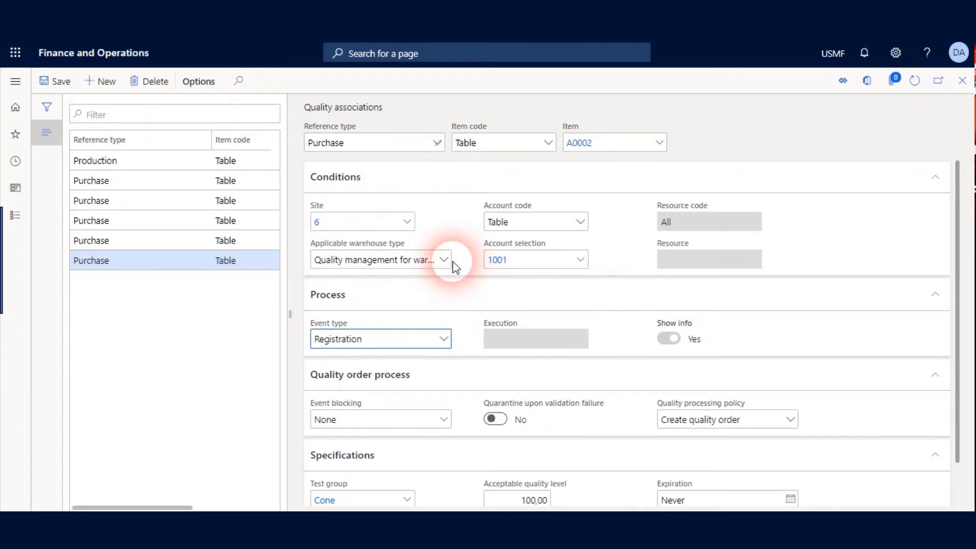
{"action": "left_click", "coordinate": [443, 259]}
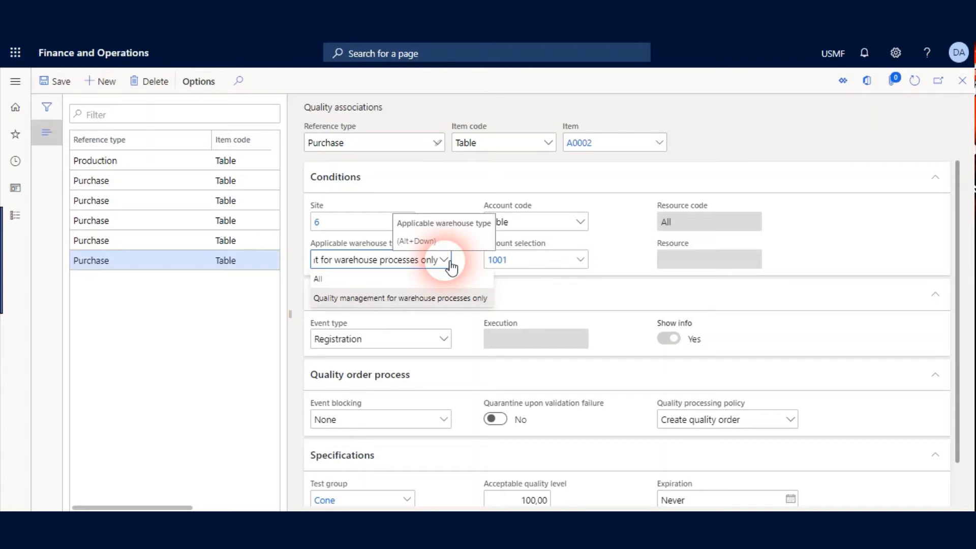
{"action": "mouse_move", "coordinate": [440, 279]}
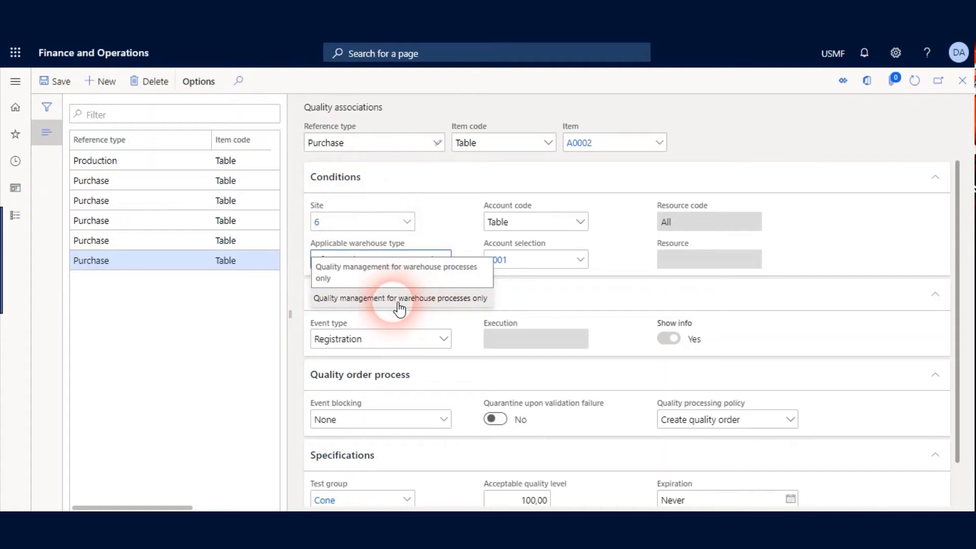
{"action": "mouse_move", "coordinate": [407, 306]}
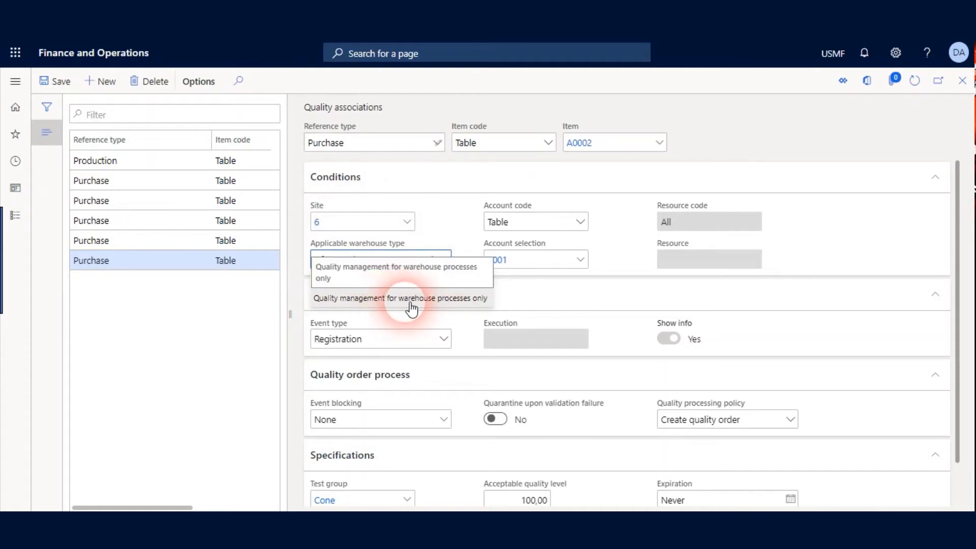
{"action": "left_click", "coordinate": [400, 298]}
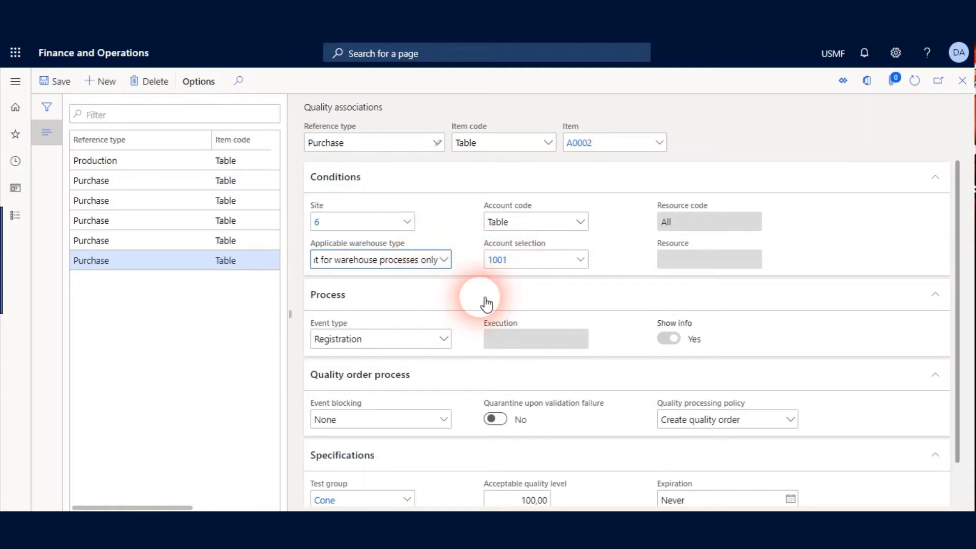
{"action": "mouse_move", "coordinate": [470, 273]}
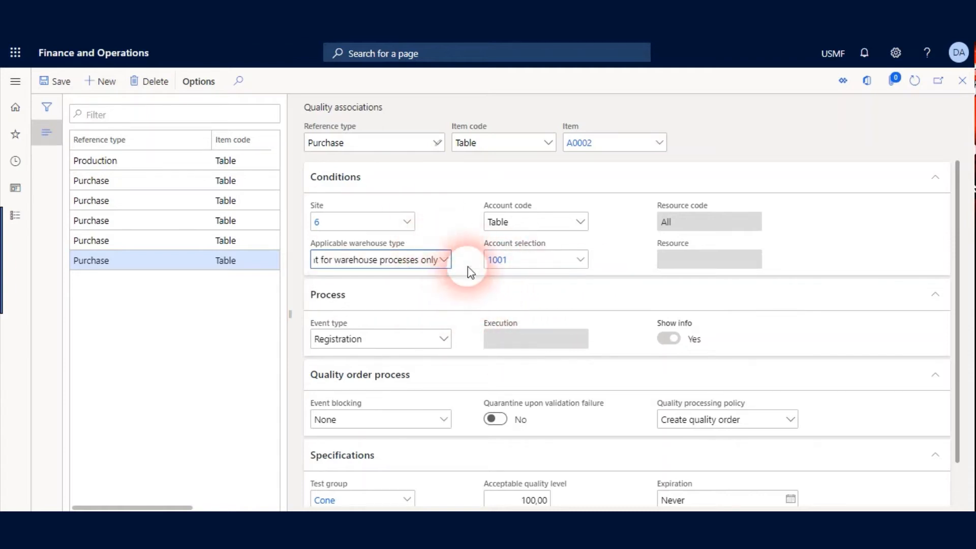
{"action": "mouse_move", "coordinate": [520, 342]}
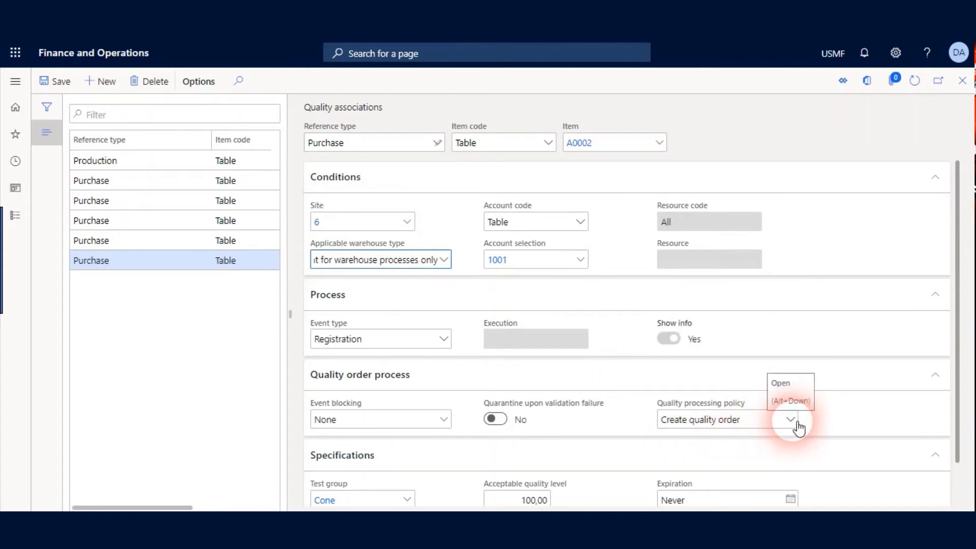
{"action": "left_click", "coordinate": [790, 419]}
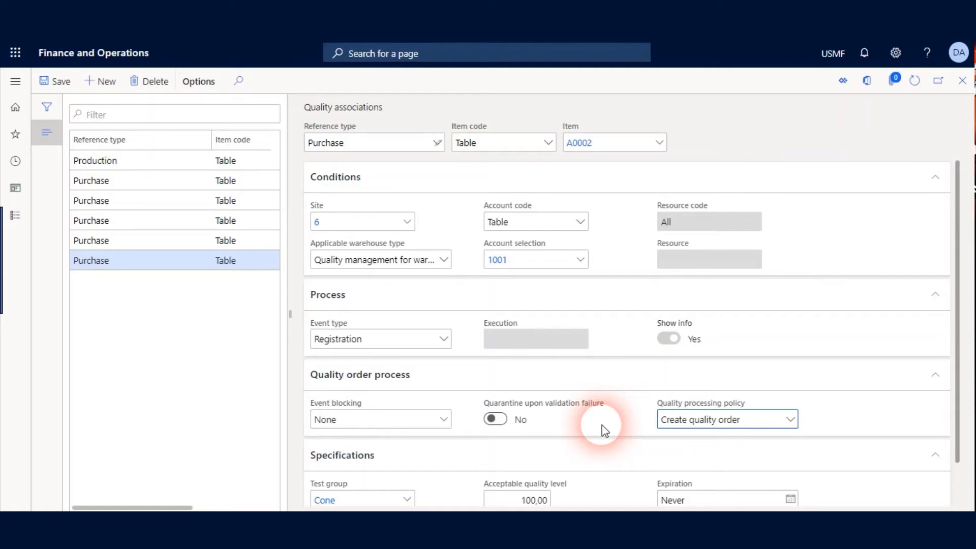
{"action": "left_click", "coordinate": [789, 419]}
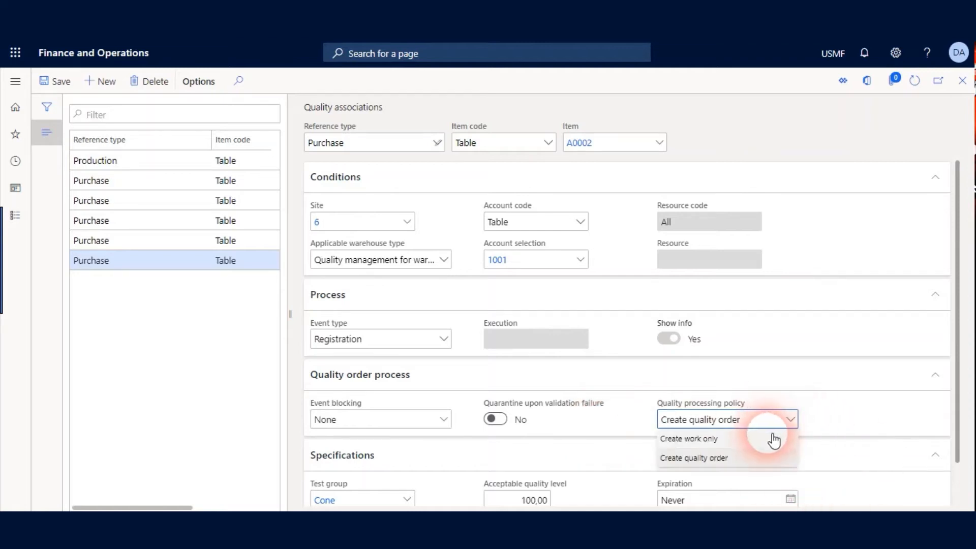
{"action": "mouse_move", "coordinate": [867, 363]}
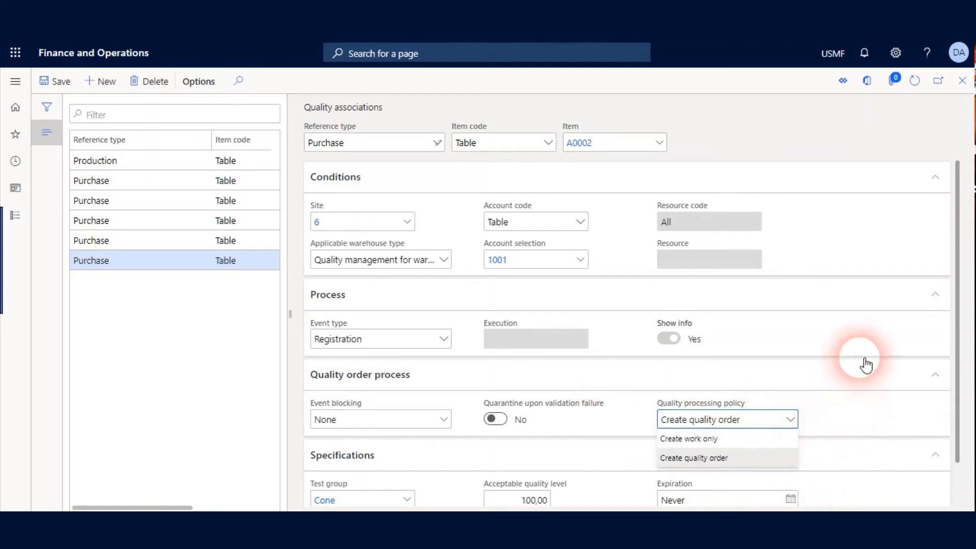
{"action": "mouse_move", "coordinate": [871, 373]}
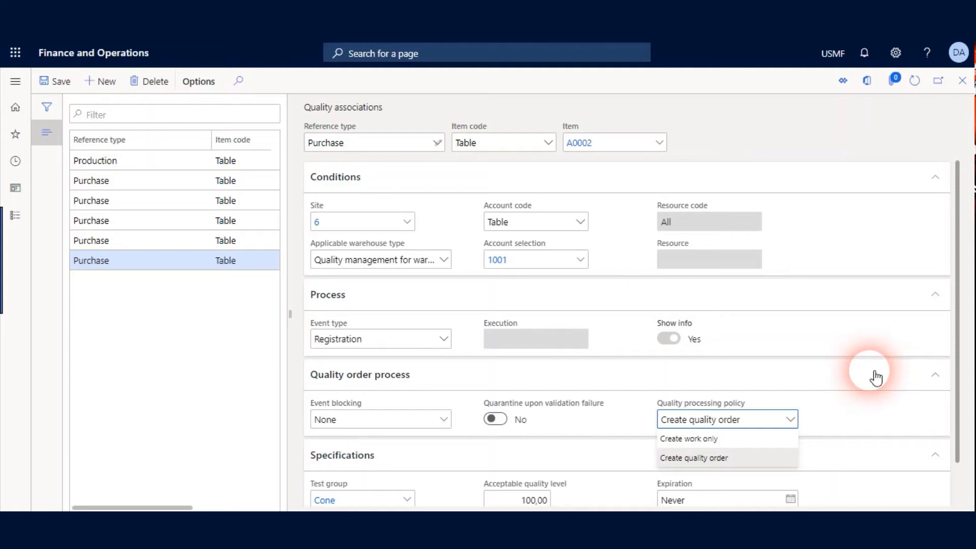
{"action": "mouse_move", "coordinate": [930, 370]}
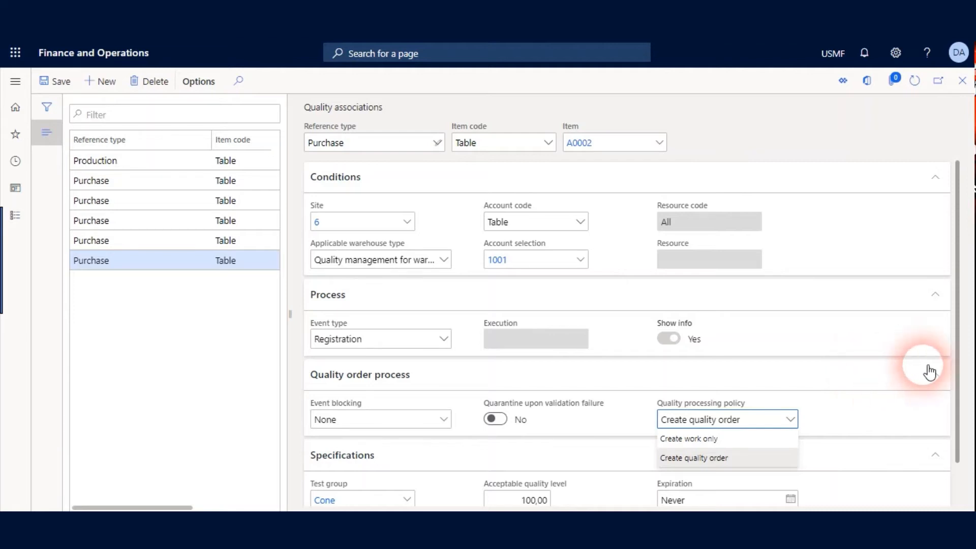
Under Specifications, show the Item sampling choices with 1 percent as current value
{"action": "scroll", "scroll_direction": "down", "scroll_amount": 3}
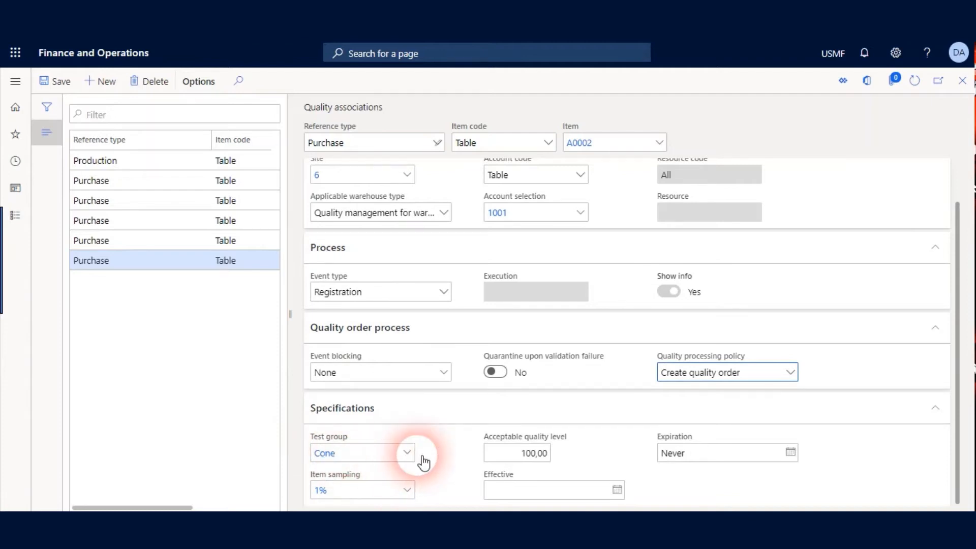
{"action": "left_click", "coordinate": [407, 453]}
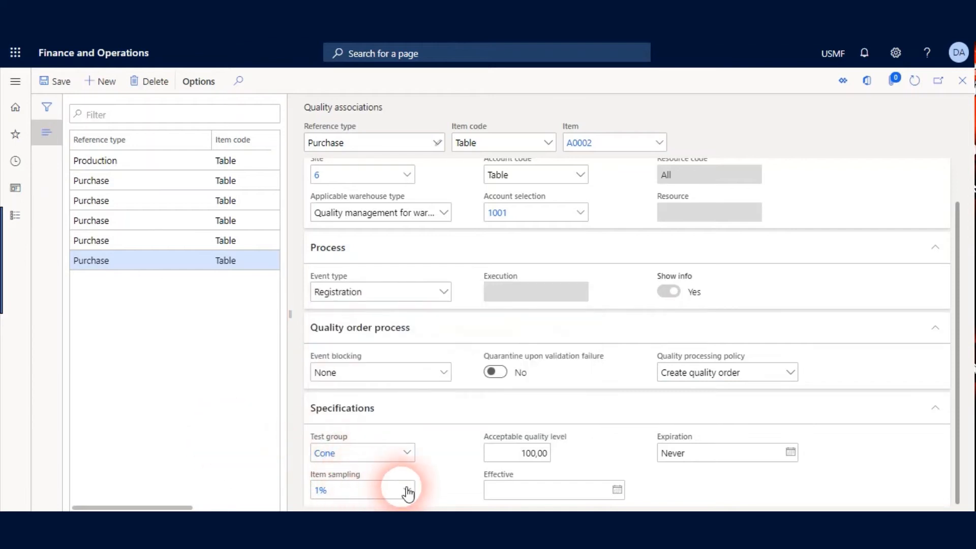
{"action": "left_click", "coordinate": [408, 490]}
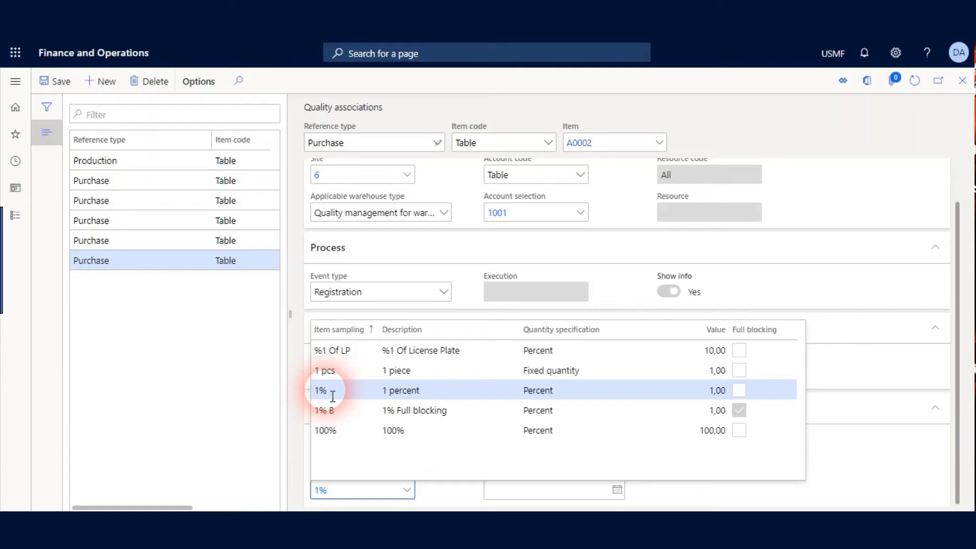
{"action": "mouse_move", "coordinate": [238, 414]}
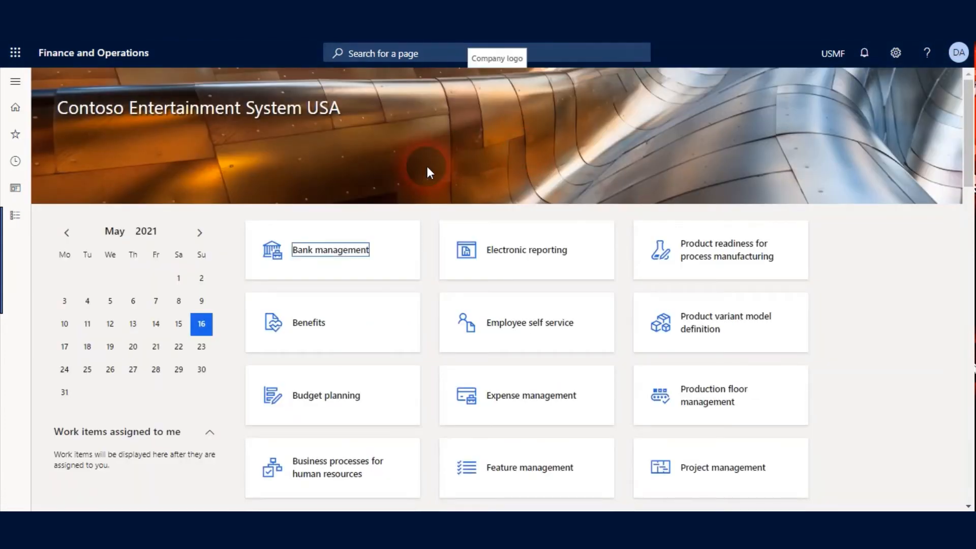
{"action": "mouse_move", "coordinate": [393, 184]}
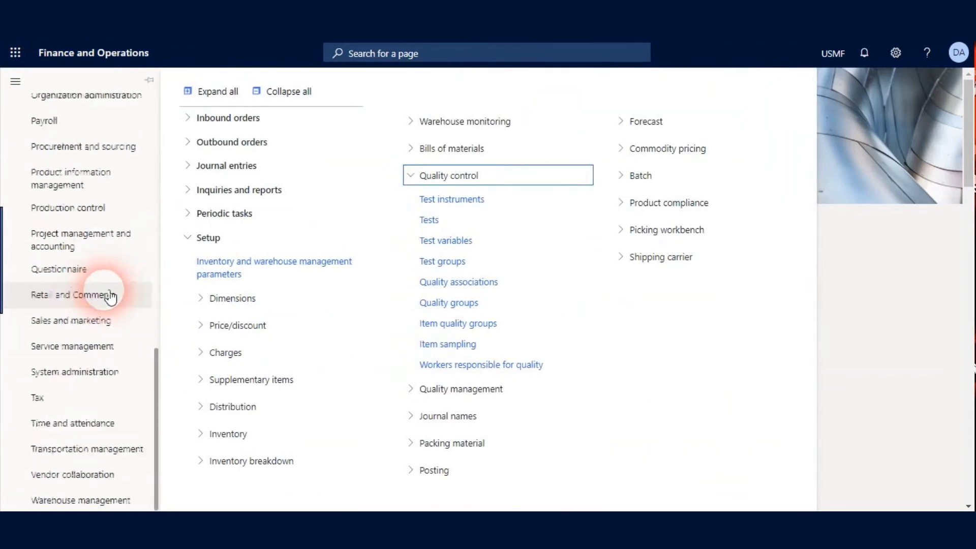
Navigate Warehouse management > Setup > Work to the Work templates page
{"action": "left_click", "coordinate": [81, 500]}
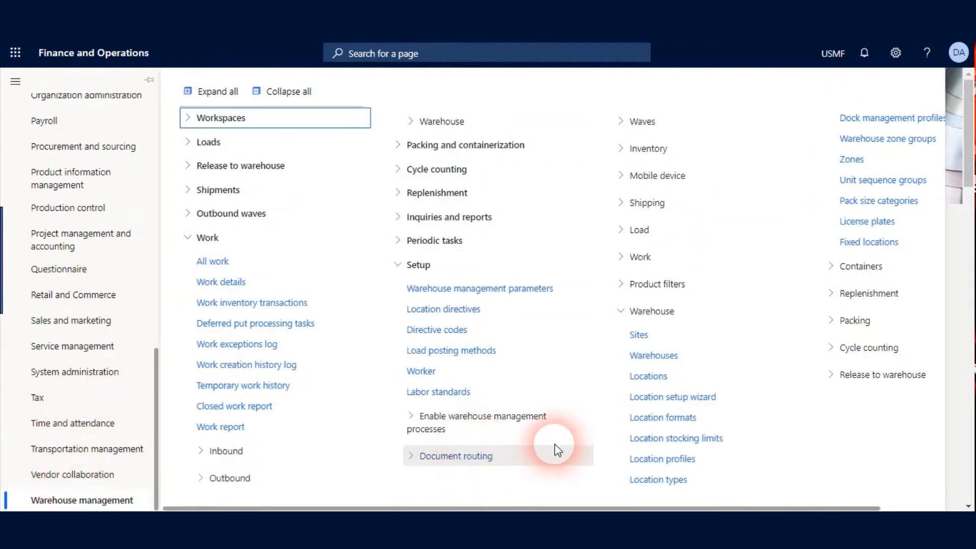
{"action": "mouse_move", "coordinate": [349, 194]}
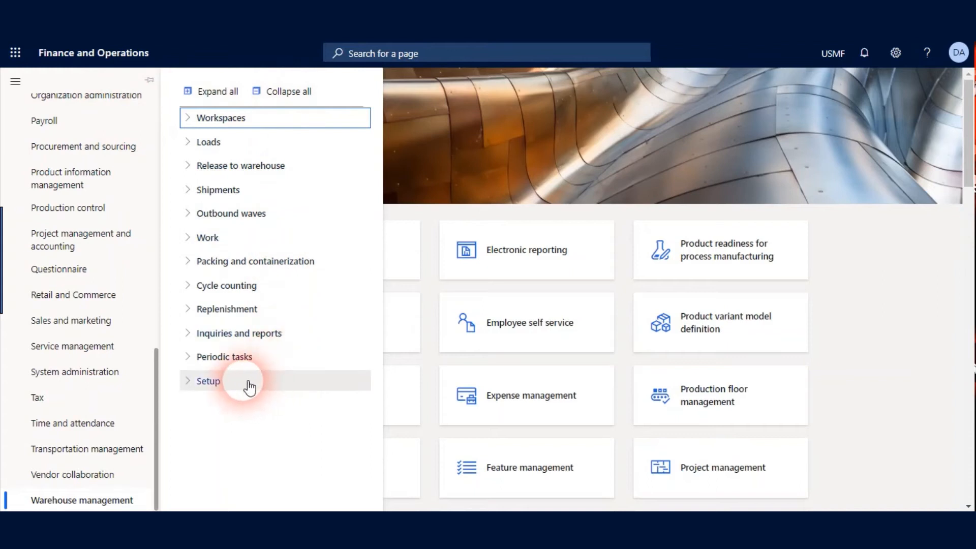
{"action": "left_click", "coordinate": [207, 381]}
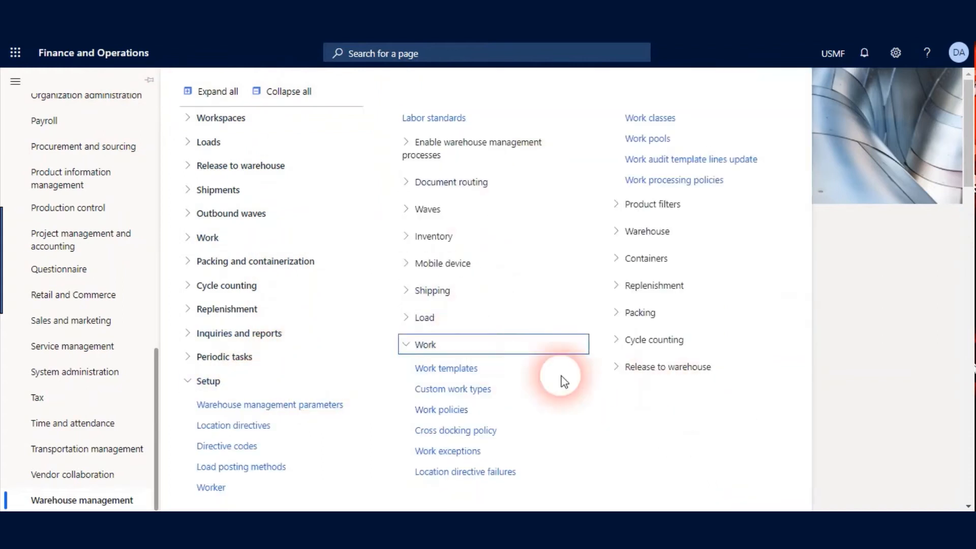
{"action": "left_click", "coordinate": [445, 369]}
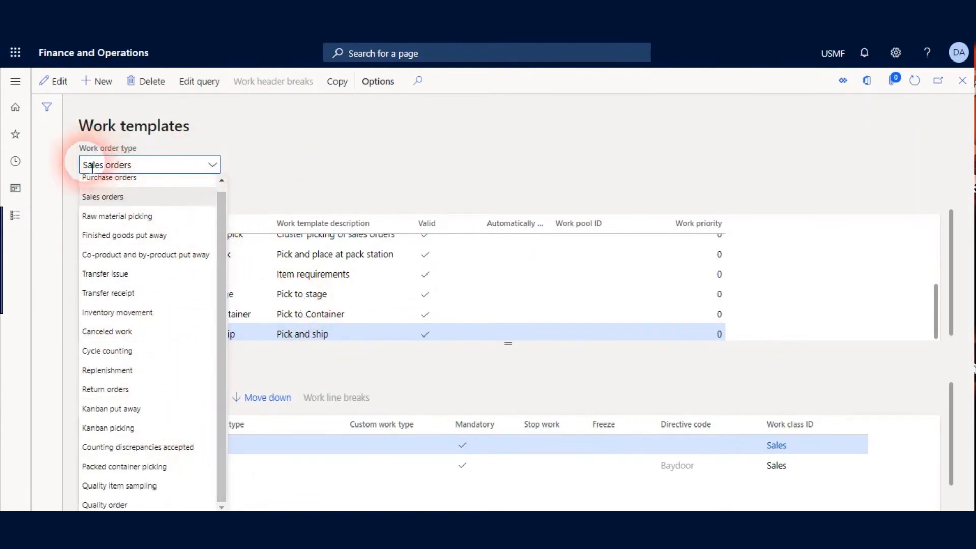
{"action": "mouse_move", "coordinate": [120, 487]}
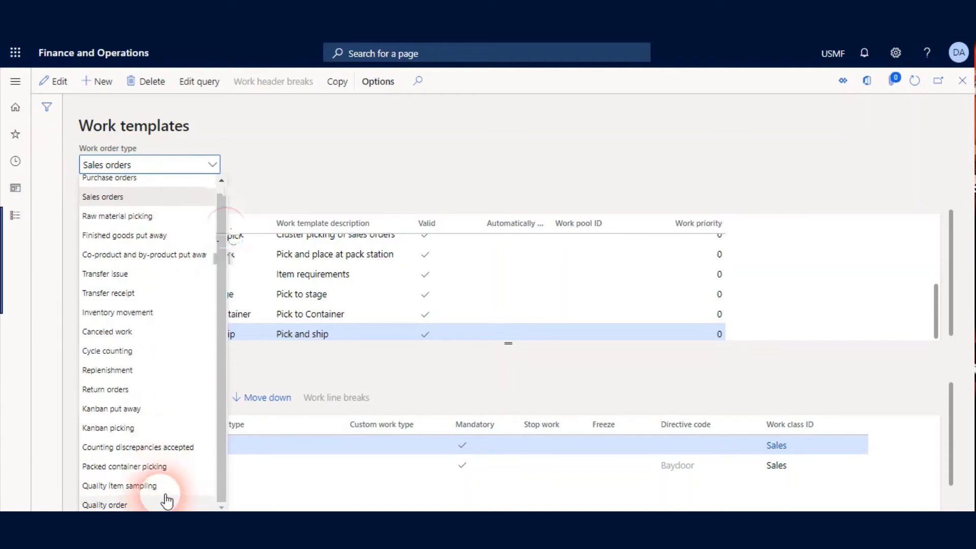
{"action": "left_click", "coordinate": [119, 486]}
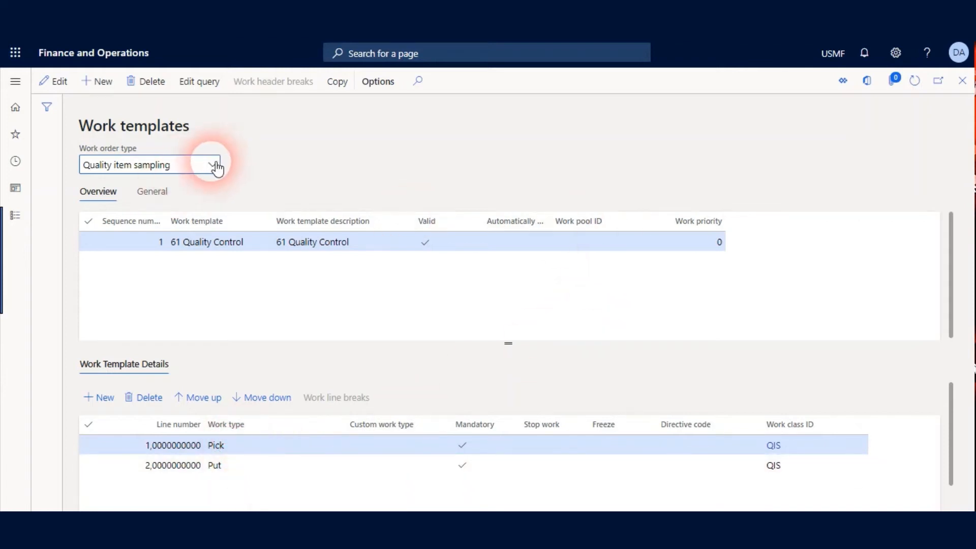
{"action": "left_click", "coordinate": [214, 165]}
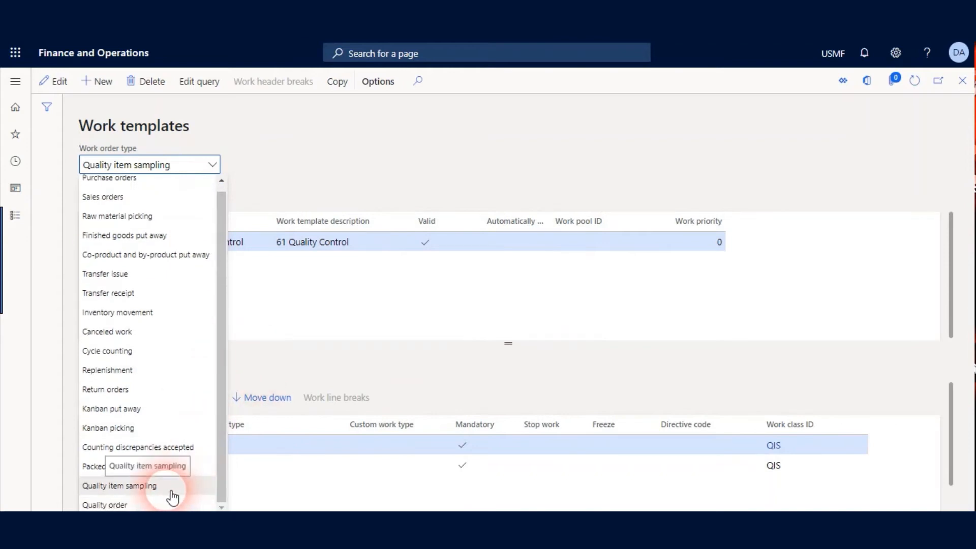
{"action": "left_click", "coordinate": [105, 505]}
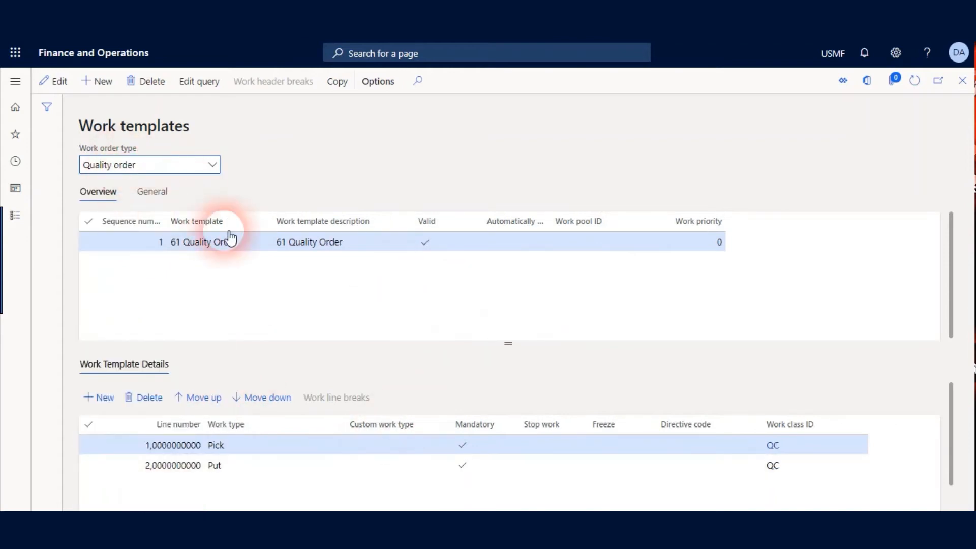
{"action": "mouse_move", "coordinate": [339, 301]}
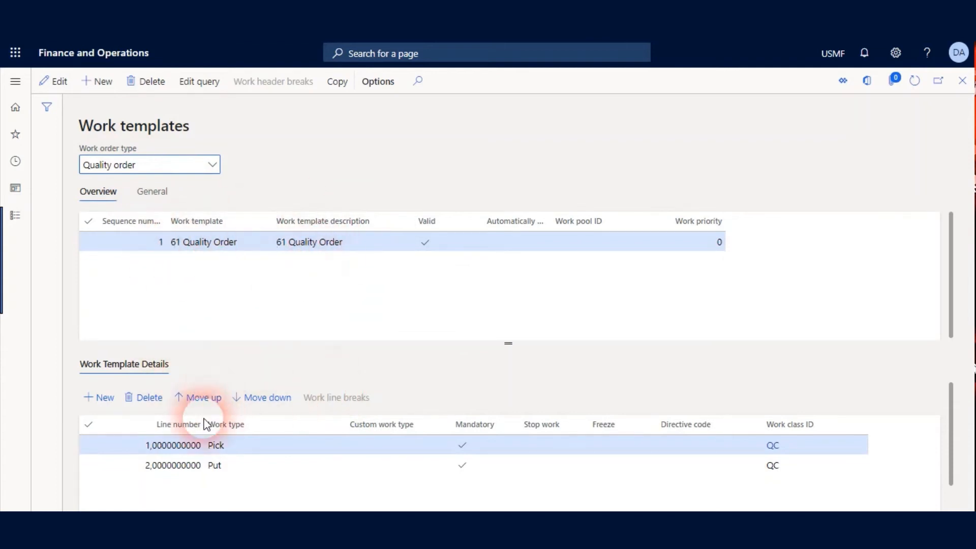
{"action": "left_click", "coordinate": [215, 445]}
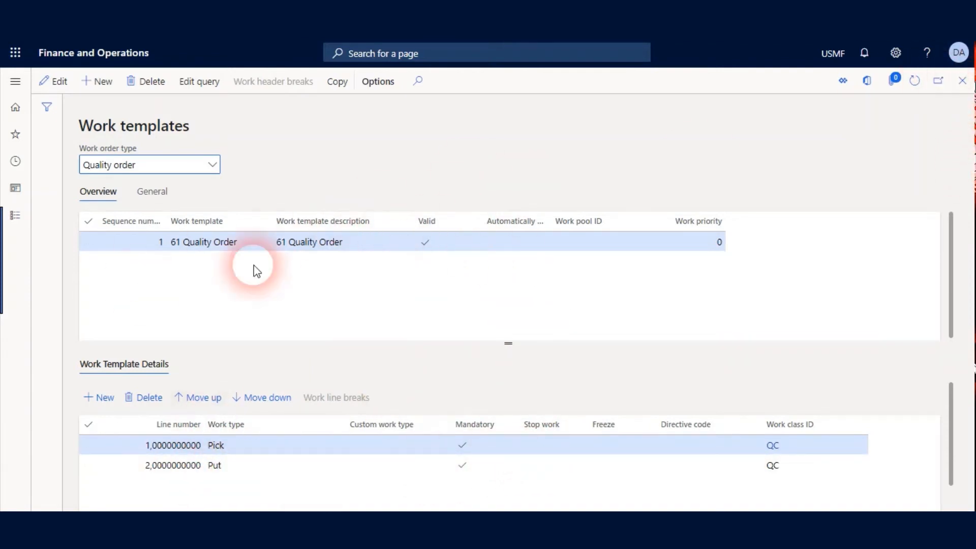
{"action": "mouse_move", "coordinate": [343, 363]}
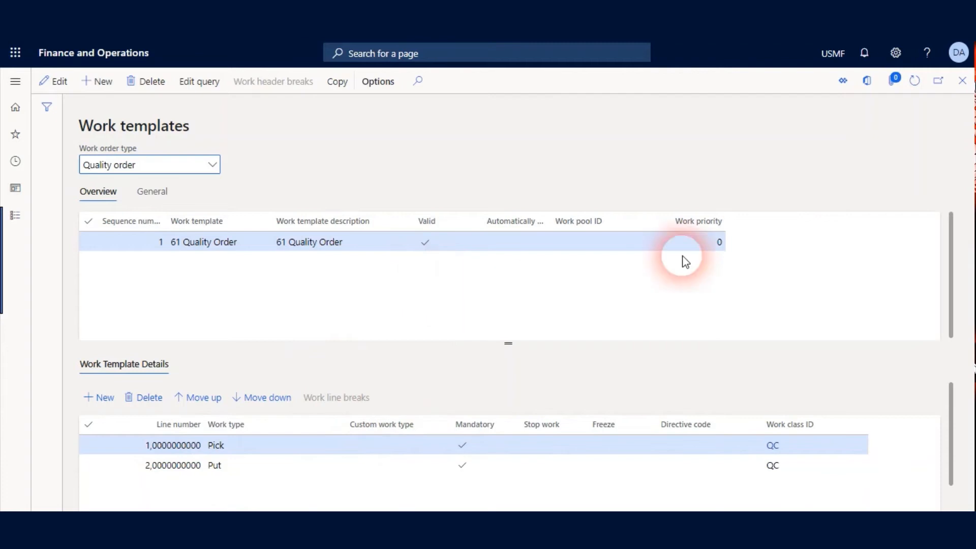
{"action": "left_click", "coordinate": [15, 85]}
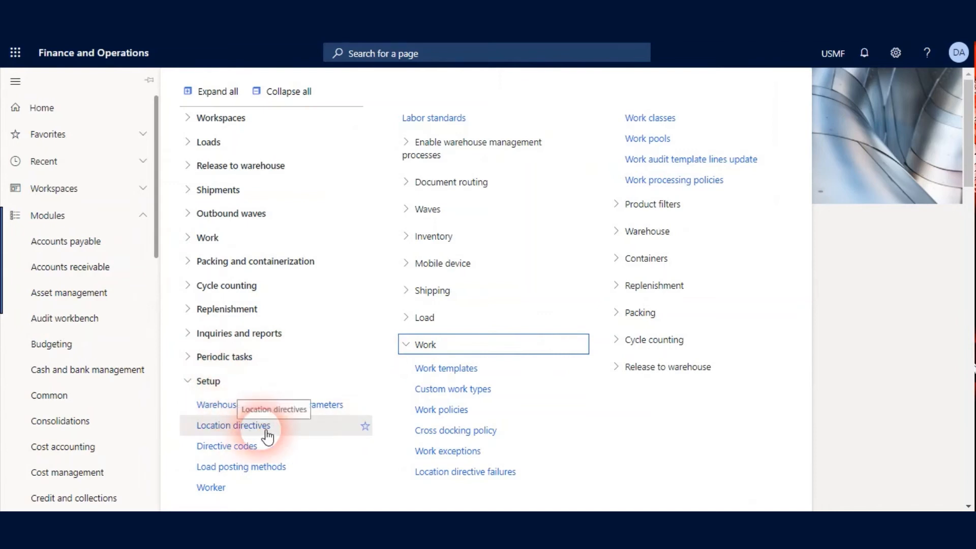
Show Location directives for work order type Quality item sampling
{"action": "left_click", "coordinate": [15, 107]}
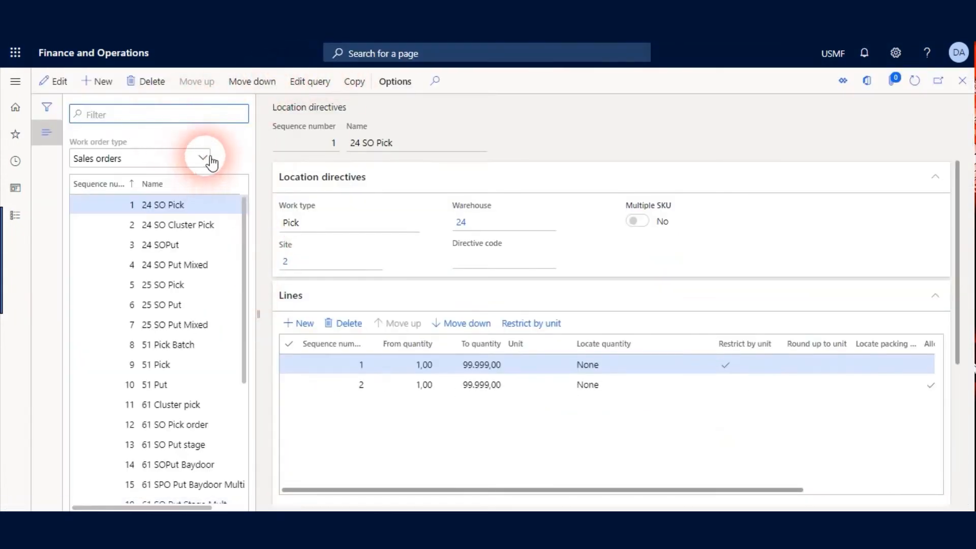
{"action": "left_click", "coordinate": [201, 159]}
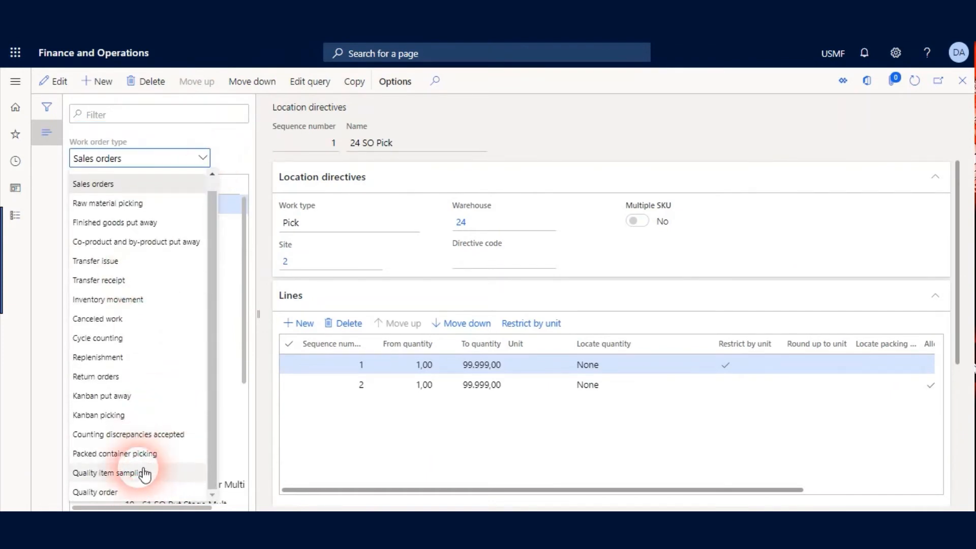
{"action": "left_click", "coordinate": [108, 473]}
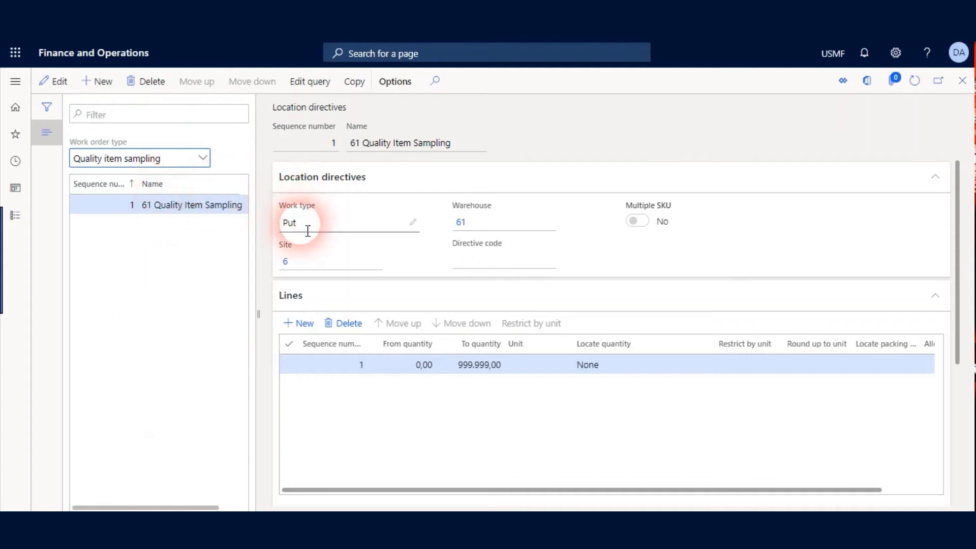
{"action": "scroll", "scroll_direction": "down", "scroll_amount": 3}
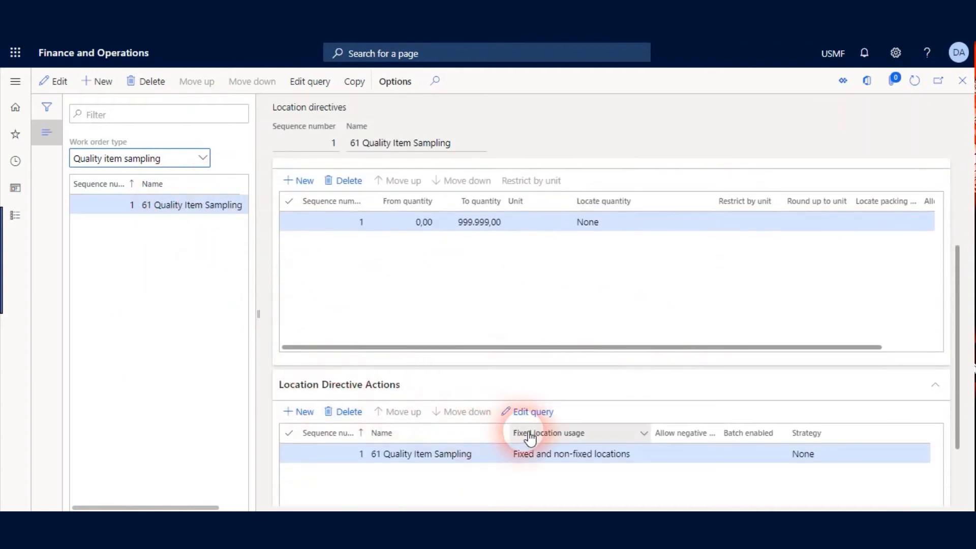
Review the directive action's query targeting QC001 in warehouse 61 and cancel without changes
{"action": "left_click", "coordinate": [532, 412]}
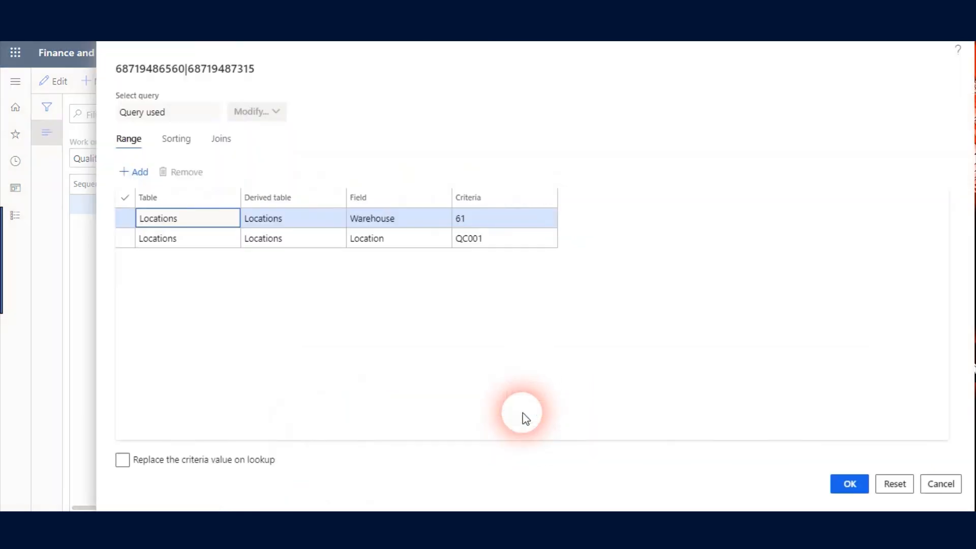
{"action": "left_click", "coordinate": [469, 238]}
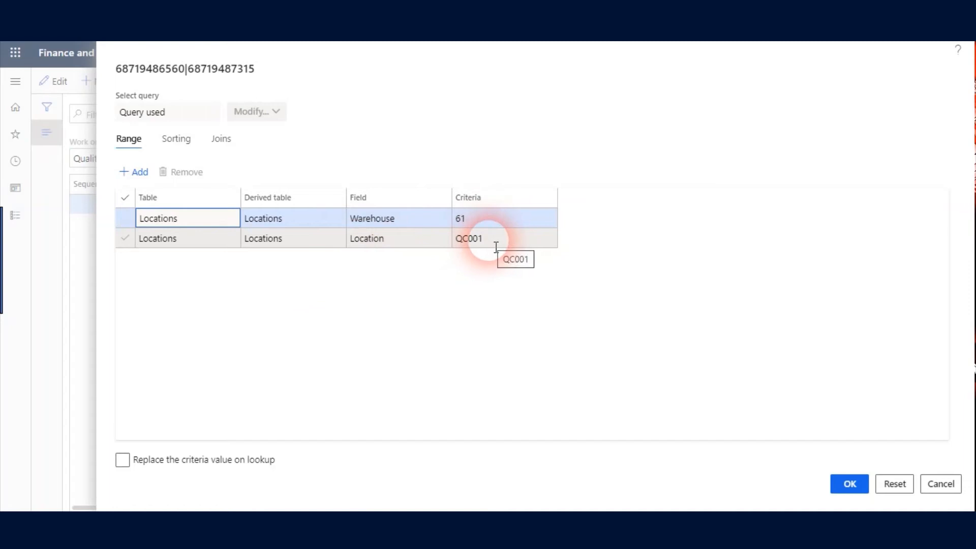
{"action": "mouse_move", "coordinate": [941, 484]}
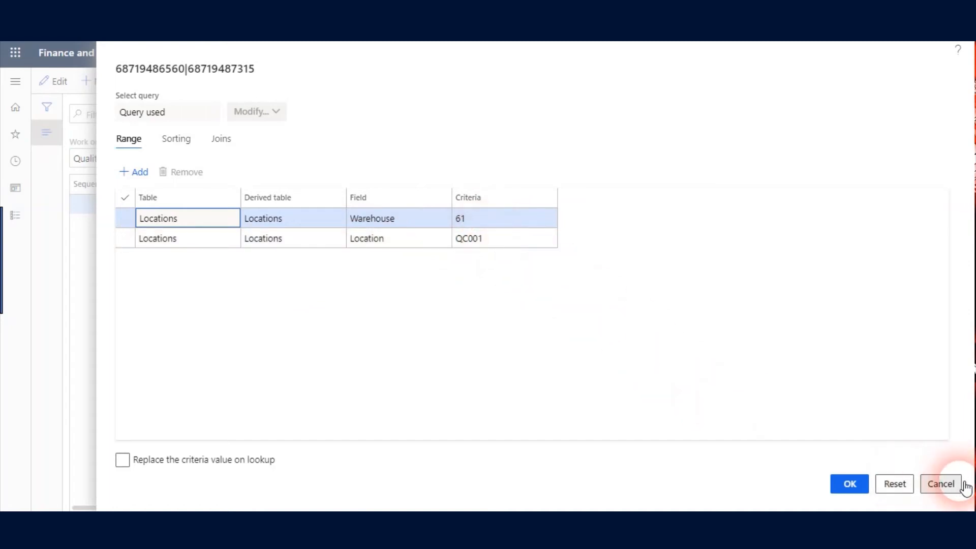
{"action": "left_click", "coordinate": [941, 484]}
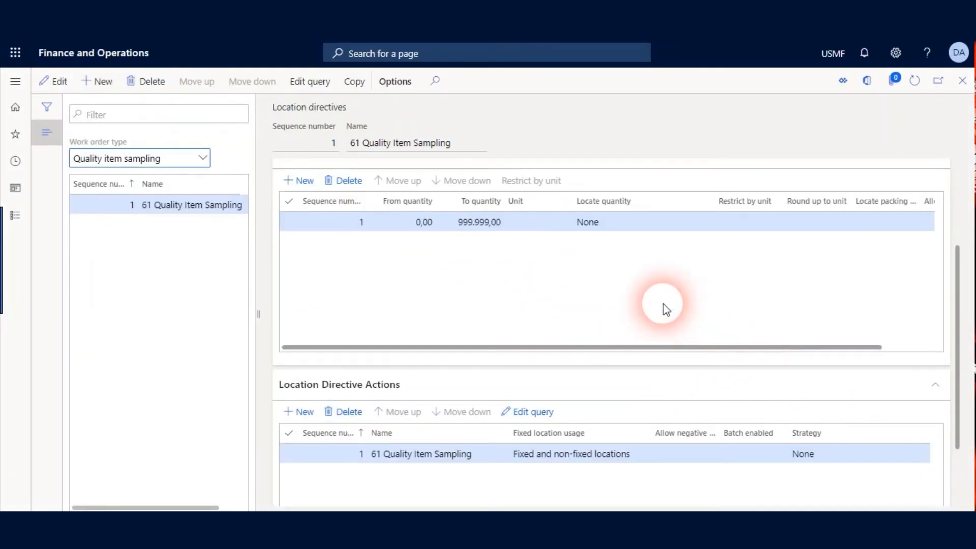
{"action": "mouse_move", "coordinate": [646, 305]}
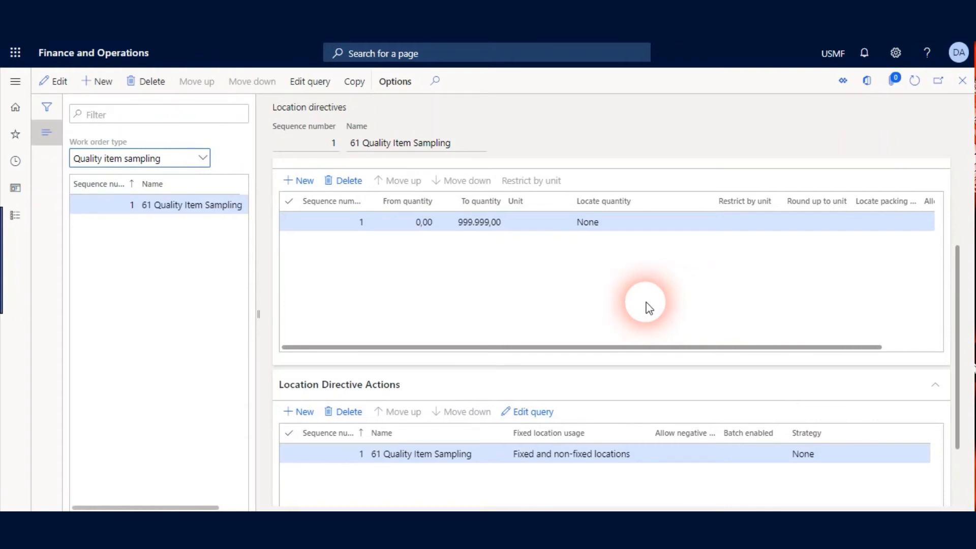
{"action": "scroll", "scroll_direction": "down", "scroll_amount": 3}
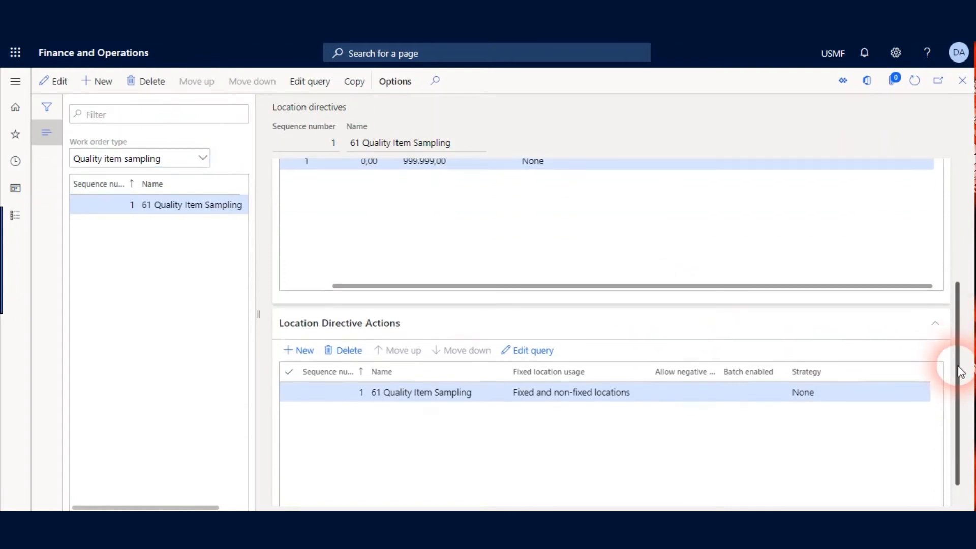
{"action": "scroll", "scroll_direction": "up", "scroll_amount": 3}
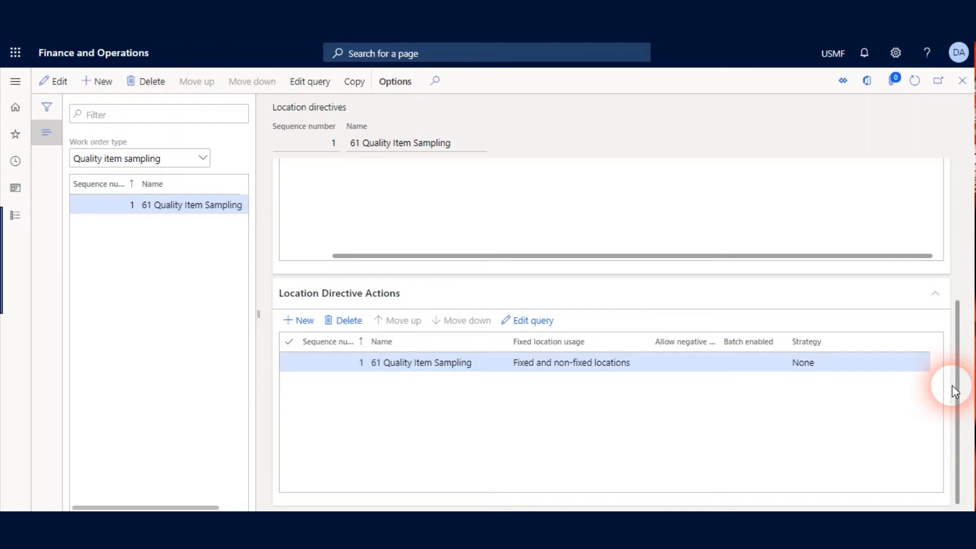
{"action": "mouse_move", "coordinate": [712, 324]}
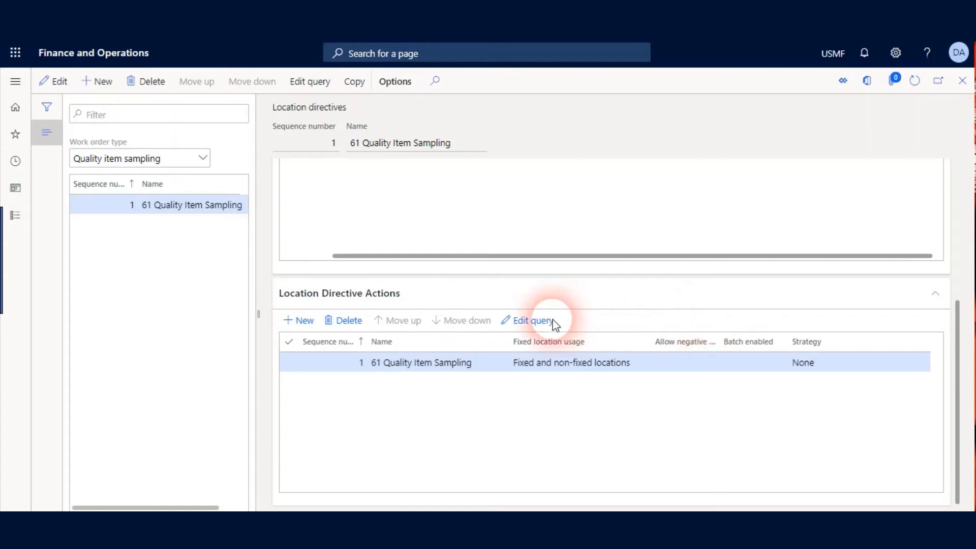
{"action": "left_click", "coordinate": [532, 320]}
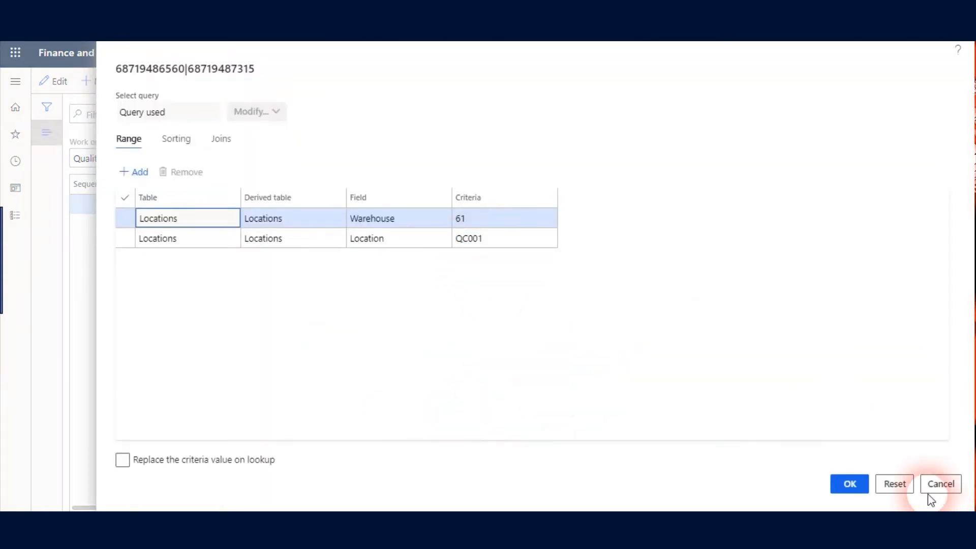
{"action": "left_click", "coordinate": [941, 484]}
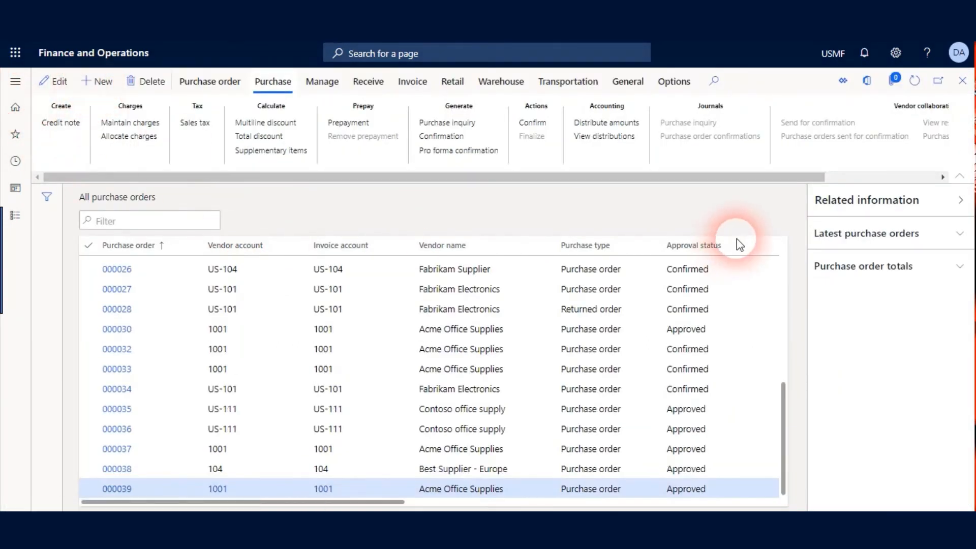
Create a new purchase order for vendor 1001 Acme Office Supplies
{"action": "left_click", "coordinate": [100, 81]}
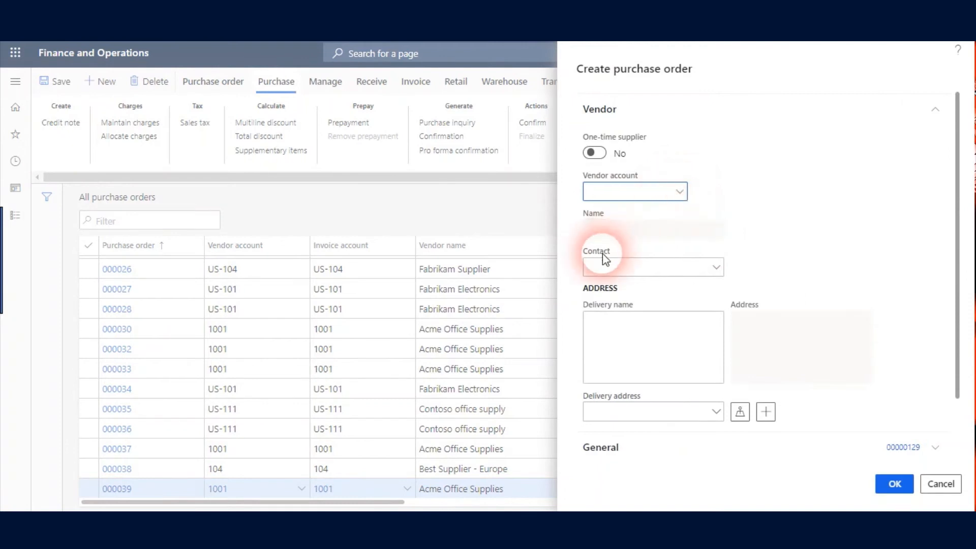
{"action": "left_click", "coordinate": [635, 191]}
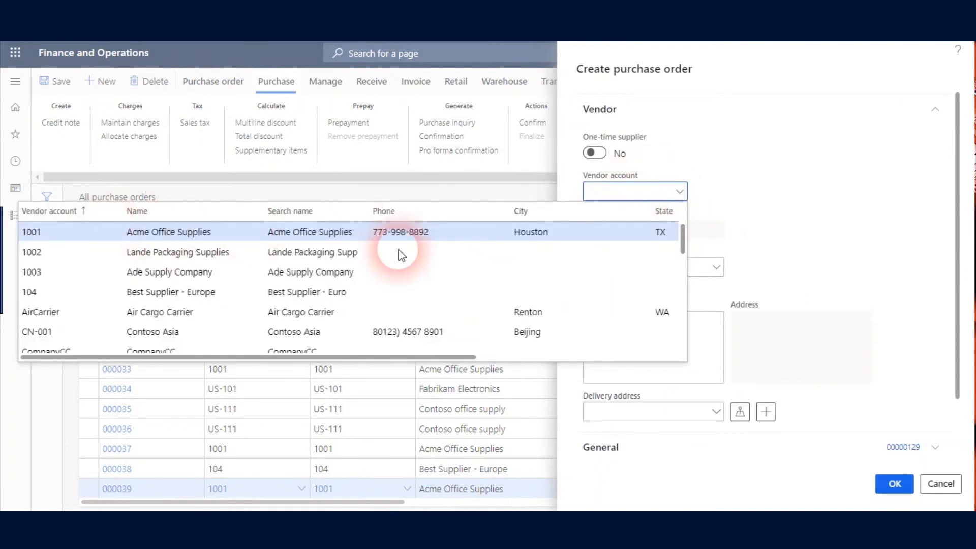
{"action": "left_click", "coordinate": [32, 232]}
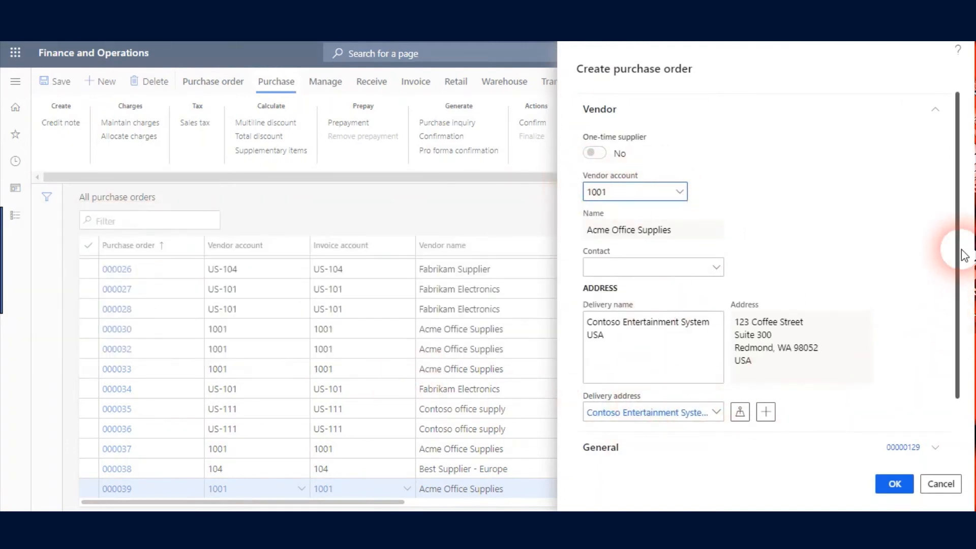
{"action": "scroll", "scroll_direction": "down", "scroll_amount": 3}
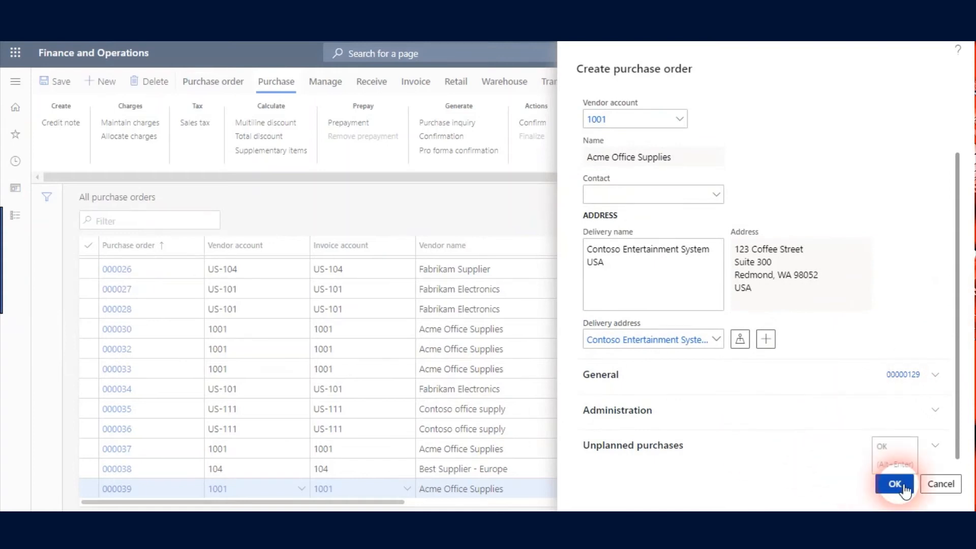
{"action": "left_click", "coordinate": [895, 484]}
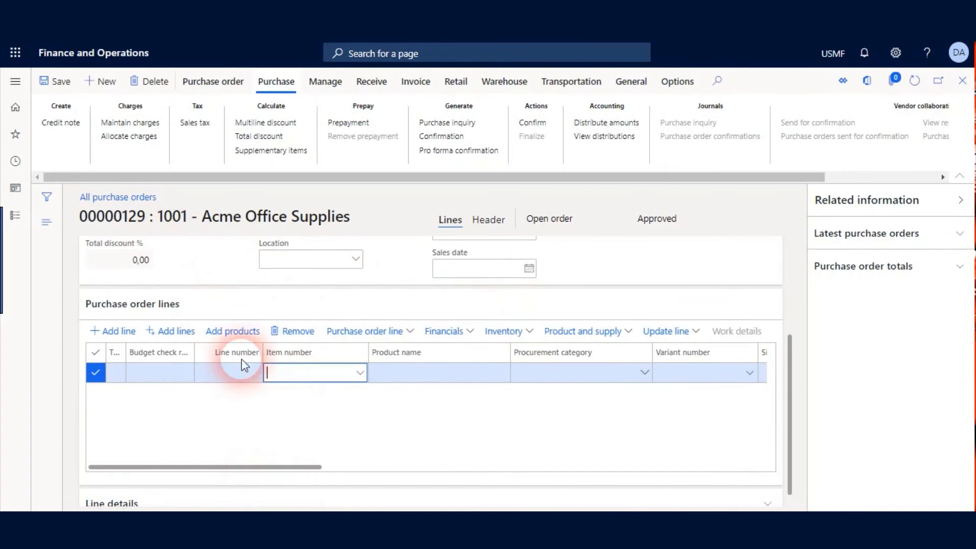
Add a line with item A0002 HDMI 12' Cables, site 6, warehouse 61, quantity 100
{"action": "left_click", "coordinate": [314, 372]}
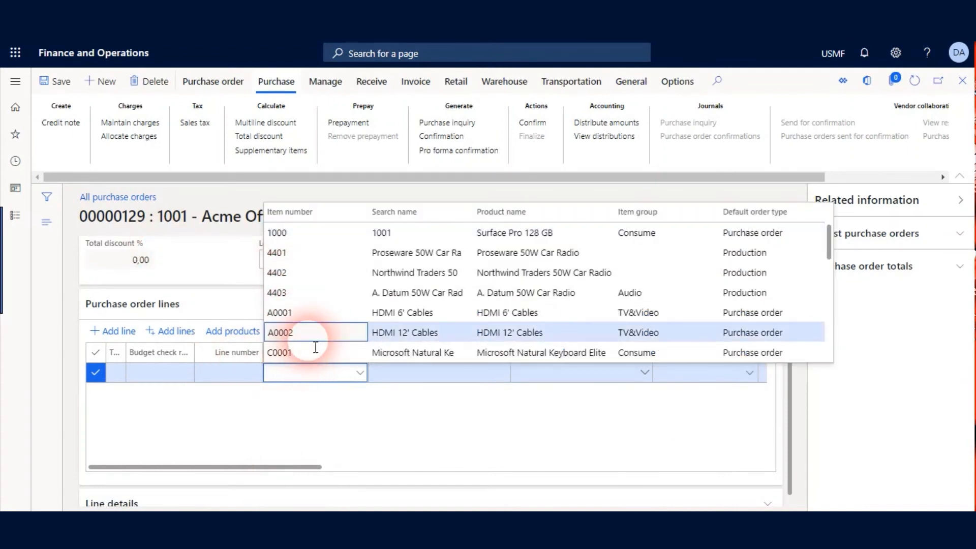
{"action": "left_click", "coordinate": [405, 332]}
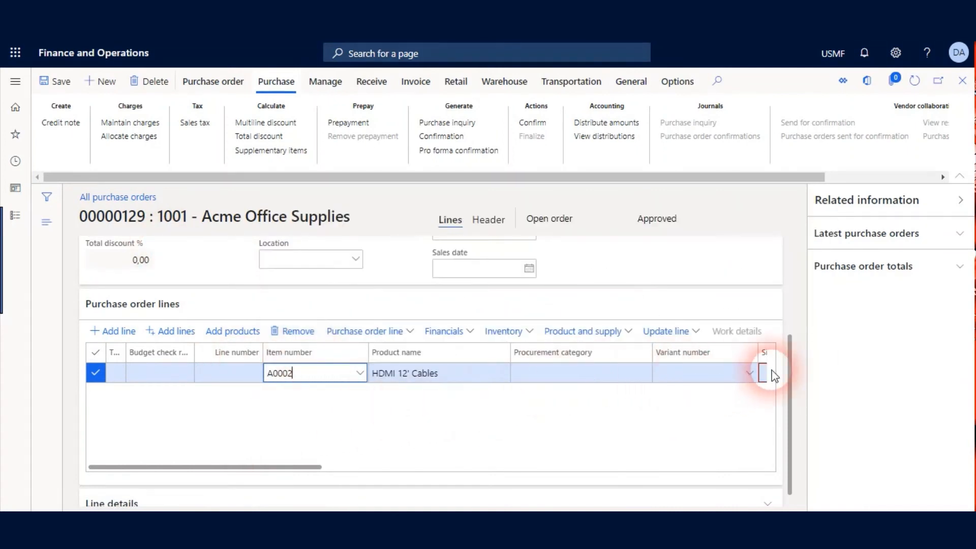
{"action": "left_click", "coordinate": [765, 373]}
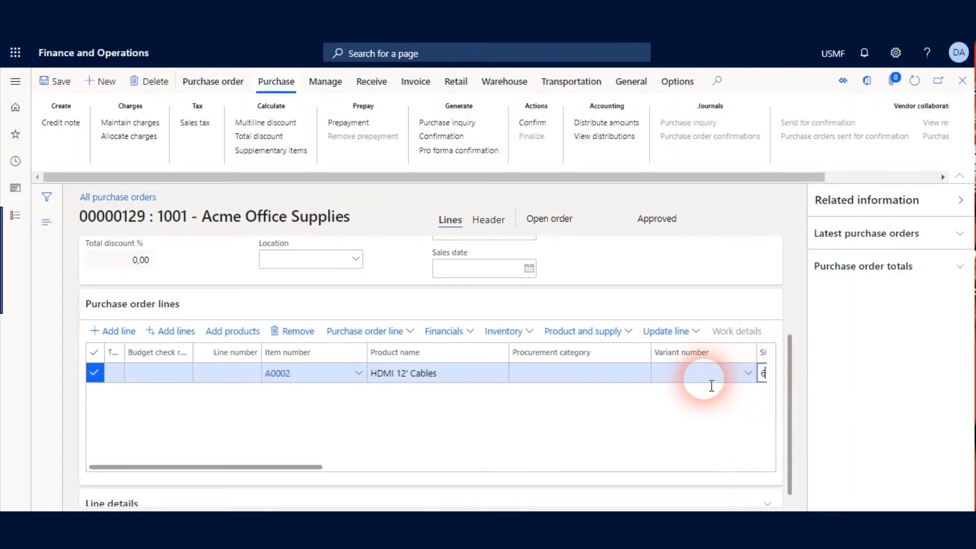
{"action": "scroll", "scroll_direction": "right", "scroll_amount": 3}
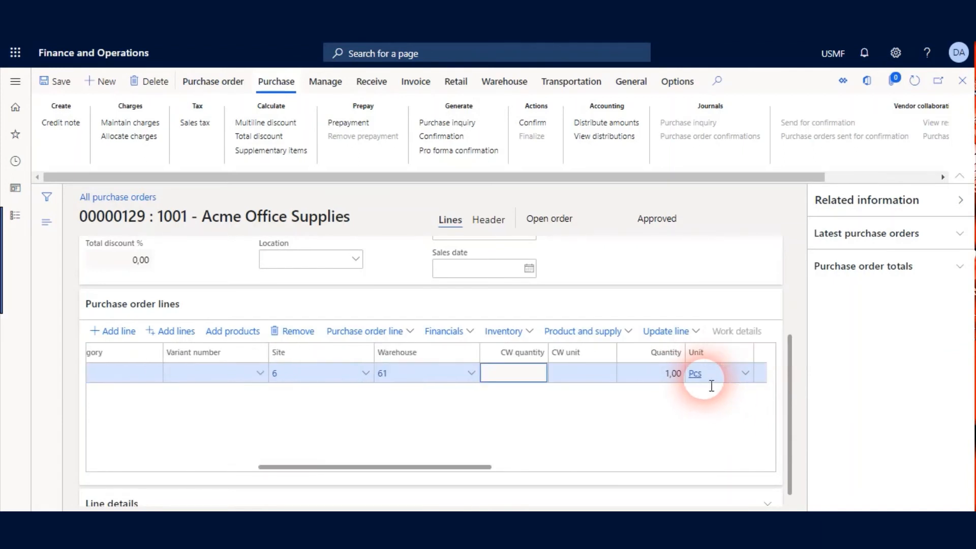
{"action": "left_click", "coordinate": [650, 373]}
{"action": "type", "text": "100"}
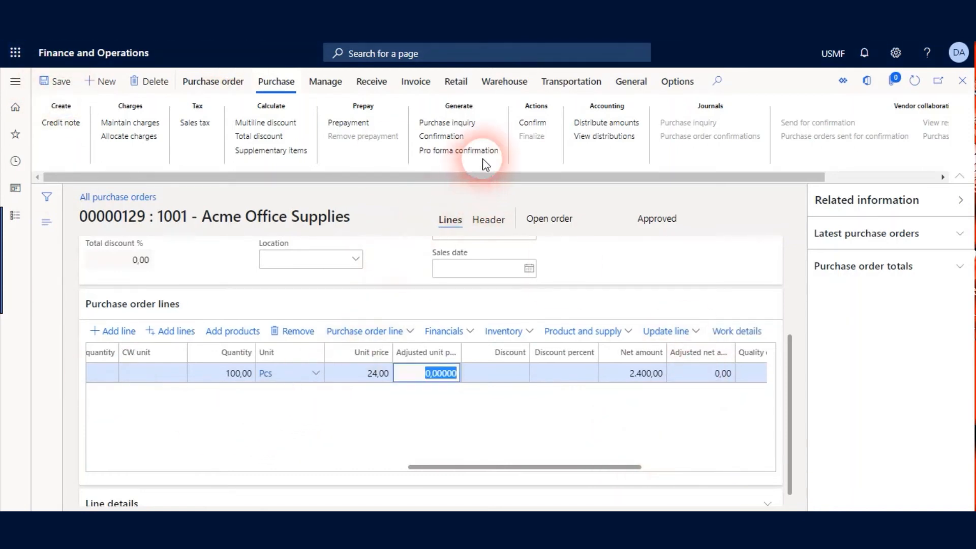
{"action": "left_click", "coordinate": [532, 123]}
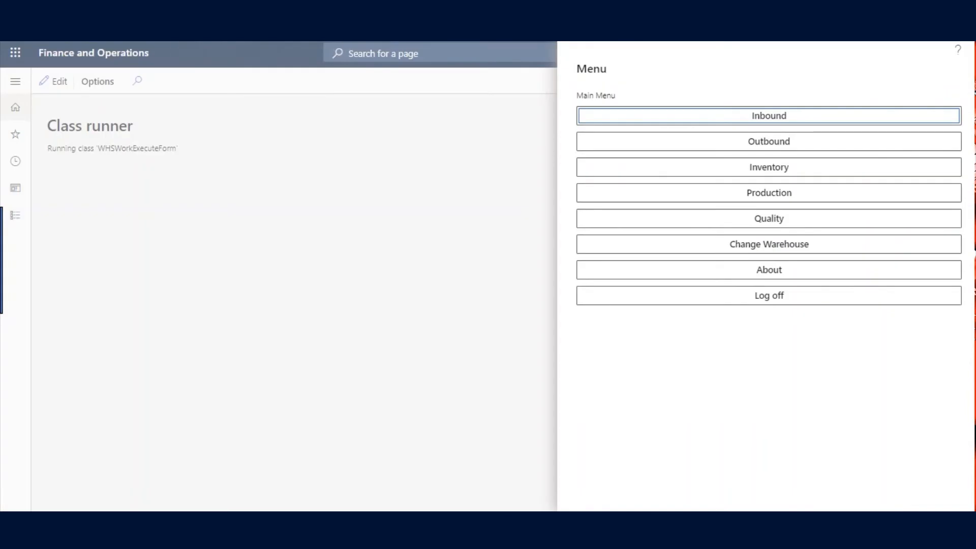
In the warehouse app choose Inbound > Purchase Receive and enter PO 00000129 with item A0002
{"action": "left_click", "coordinate": [769, 115]}
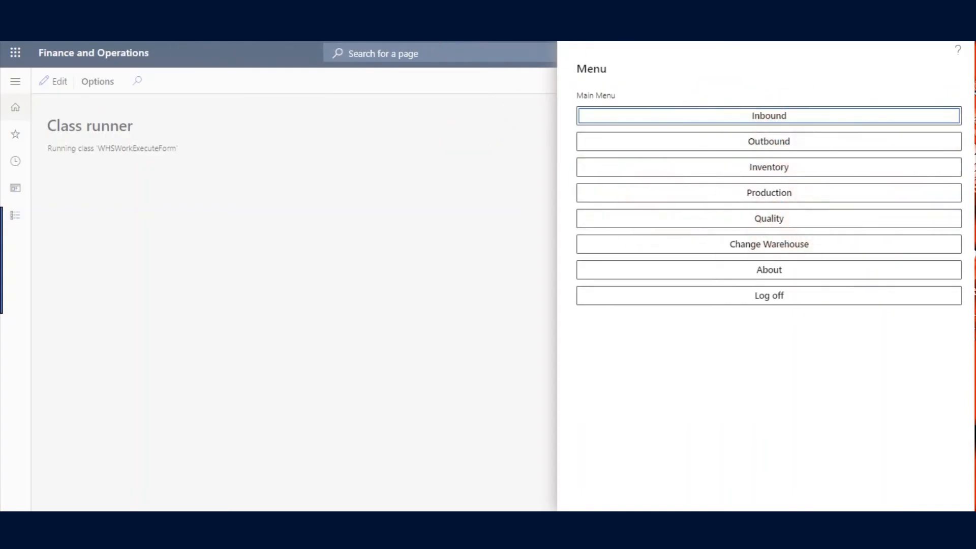
{"action": "left_click", "coordinate": [769, 115]}
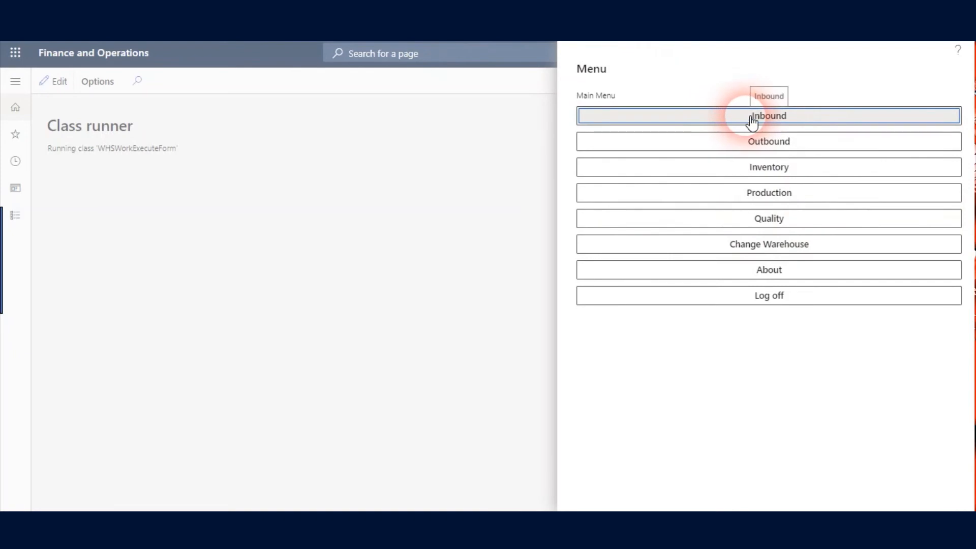
{"action": "left_click", "coordinate": [769, 115]}
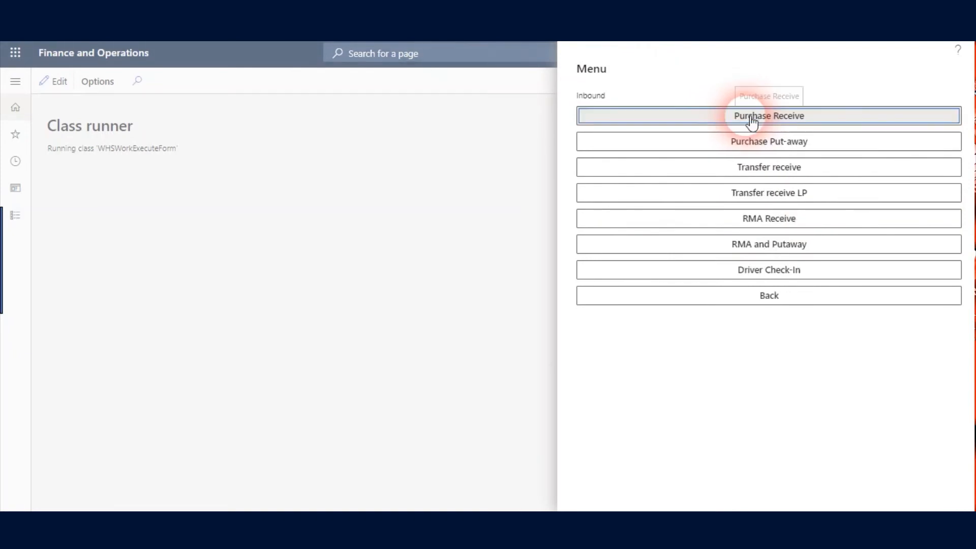
{"action": "mouse_move", "coordinate": [831, 341]}
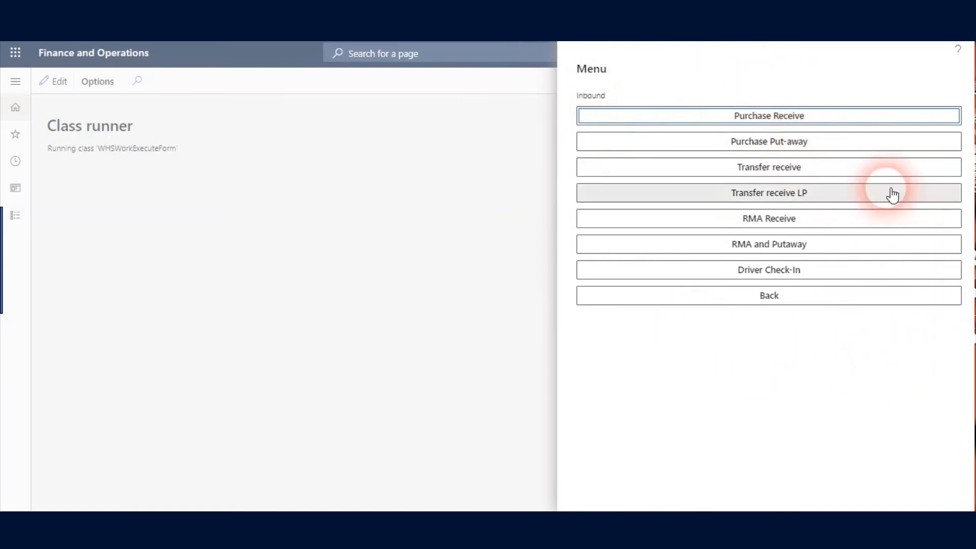
{"action": "mouse_move", "coordinate": [735, 116]}
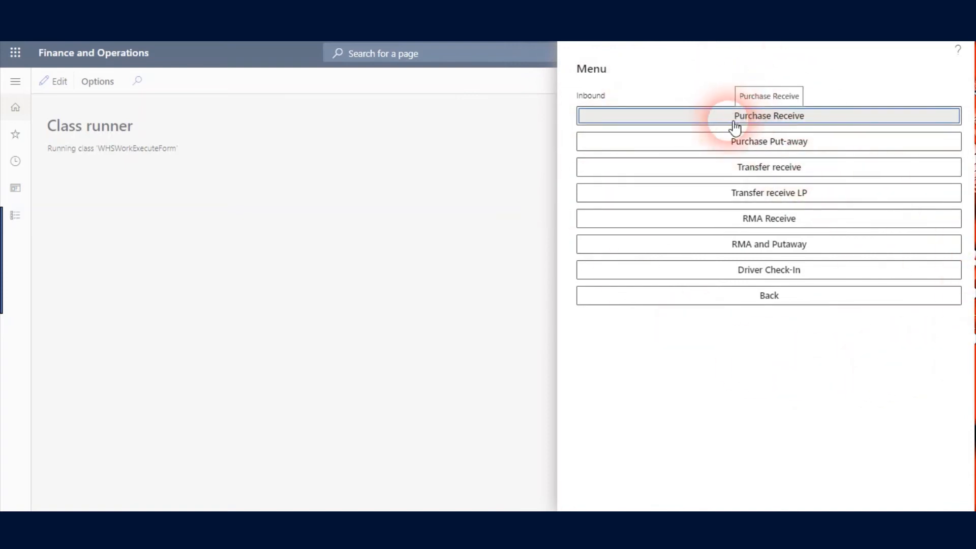
{"action": "left_click", "coordinate": [768, 115]}
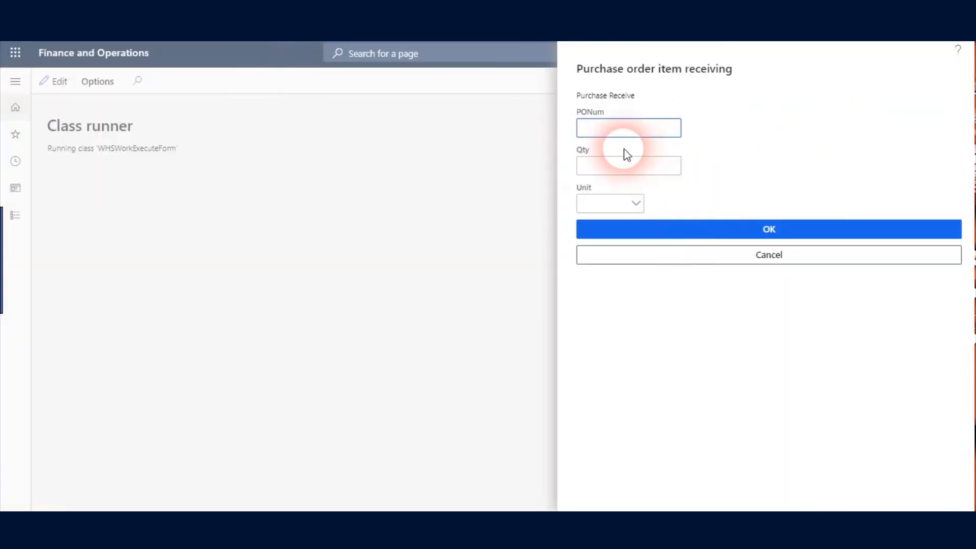
{"action": "type", "text": "00000129"}
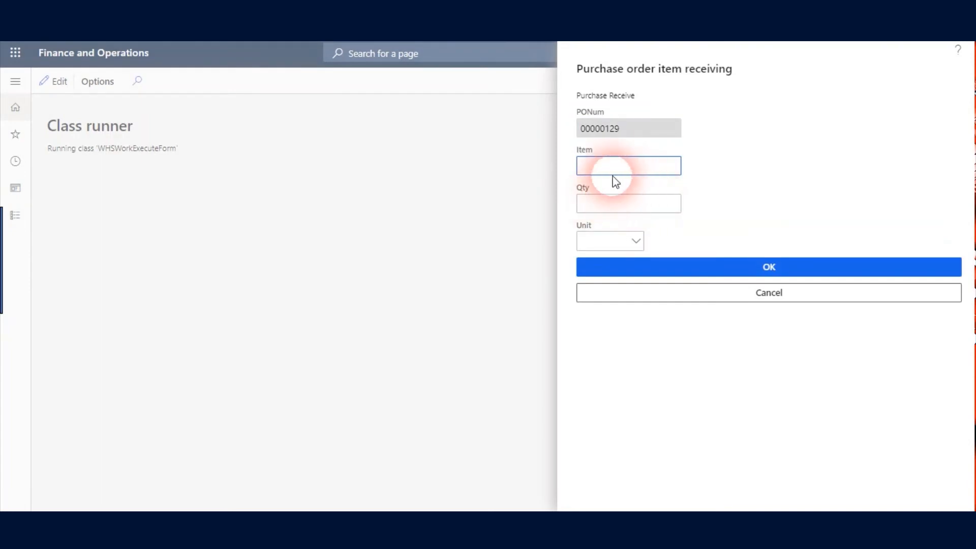
{"action": "type", "text": "a00"}
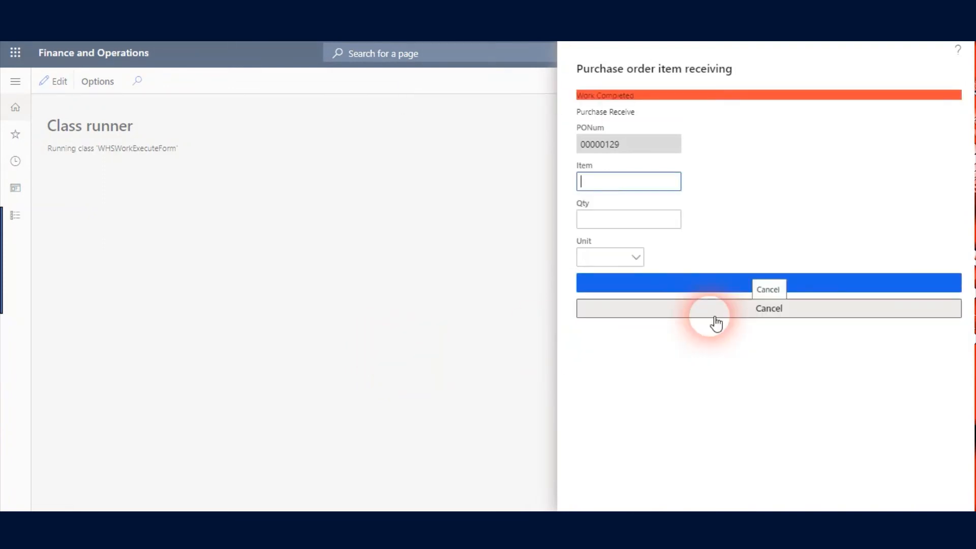
{"action": "mouse_move", "coordinate": [531, 120]}
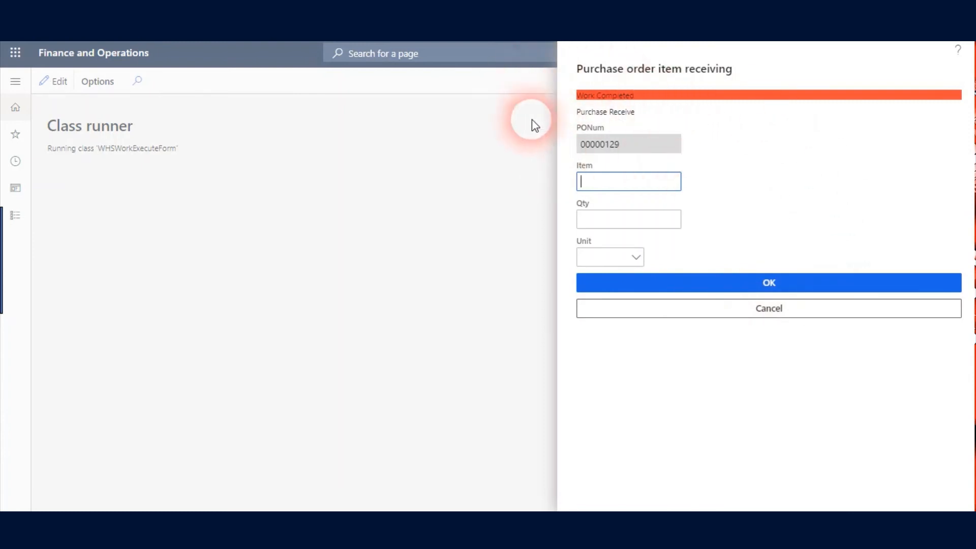
{"action": "mouse_move", "coordinate": [654, 88]}
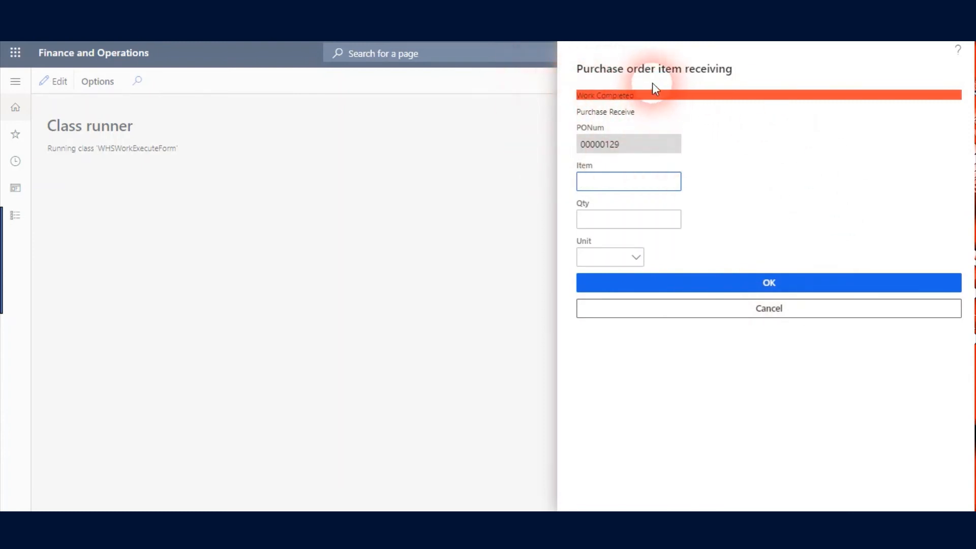
{"action": "mouse_move", "coordinate": [572, 103]}
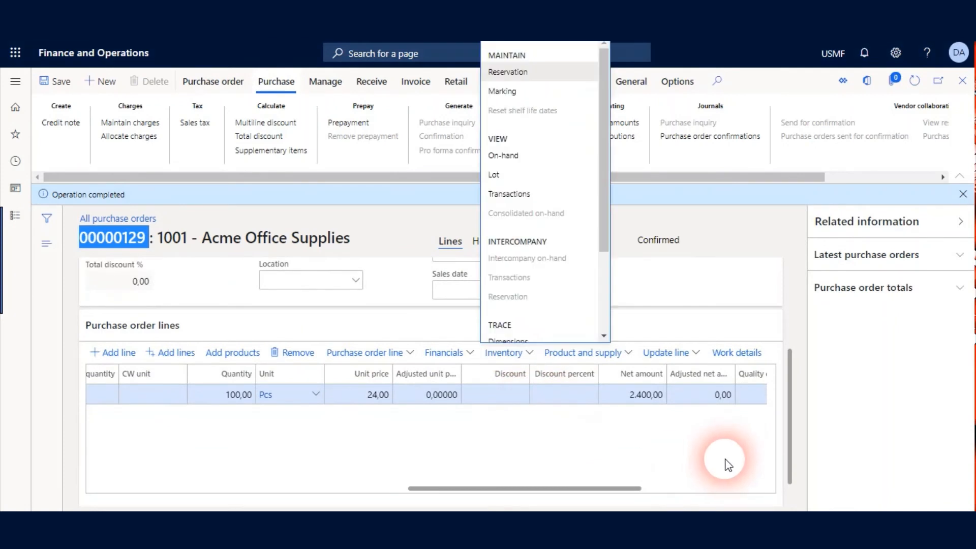
{"action": "mouse_move", "coordinate": [509, 194]}
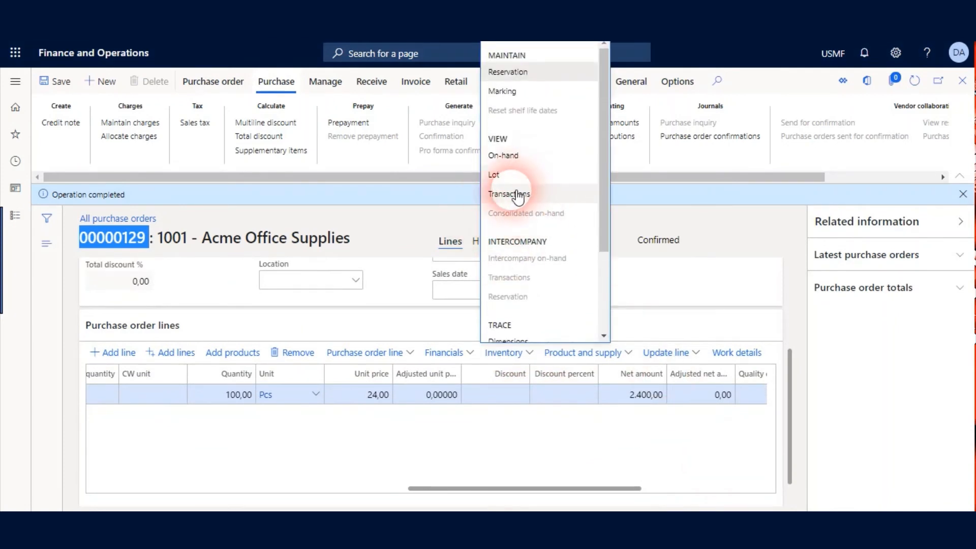
Show the inventory transactions for the A0002 line on purchase order 00000129
{"action": "left_click", "coordinate": [508, 193]}
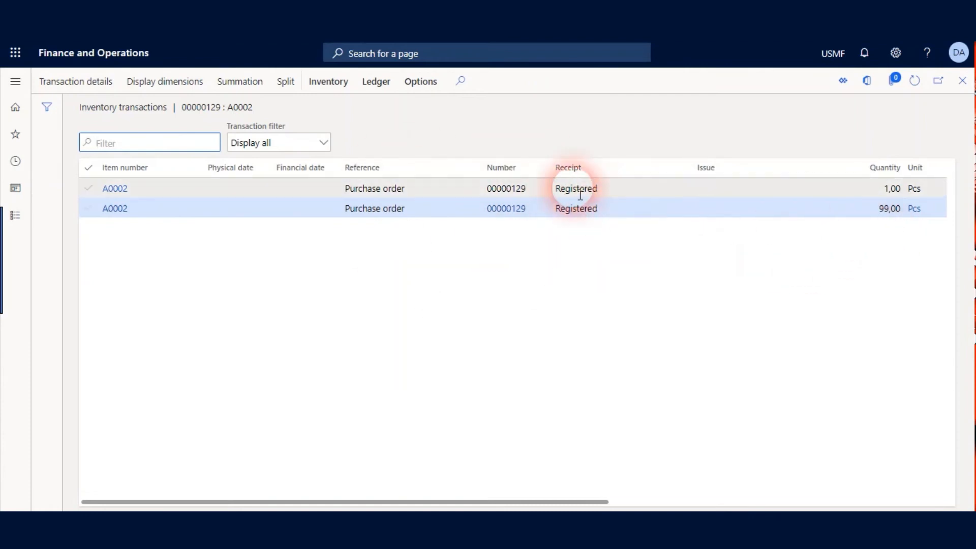
Check the 1 and 99 piece Registered receipts at site 6, warehouse 61, location RECV, then return to purchase order 00000129
{"action": "left_click", "coordinate": [575, 188]}
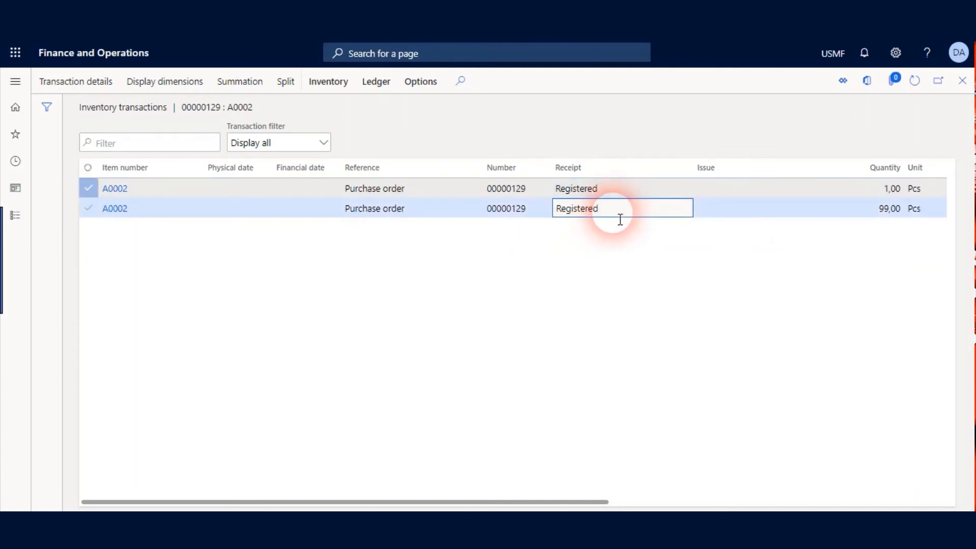
{"action": "left_click", "coordinate": [884, 189]}
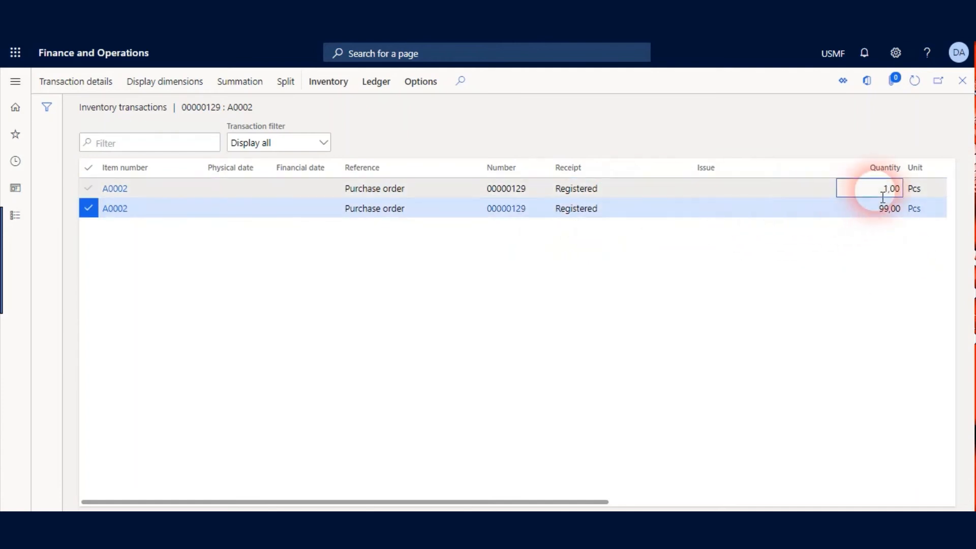
{"action": "double_click", "coordinate": [889, 189]}
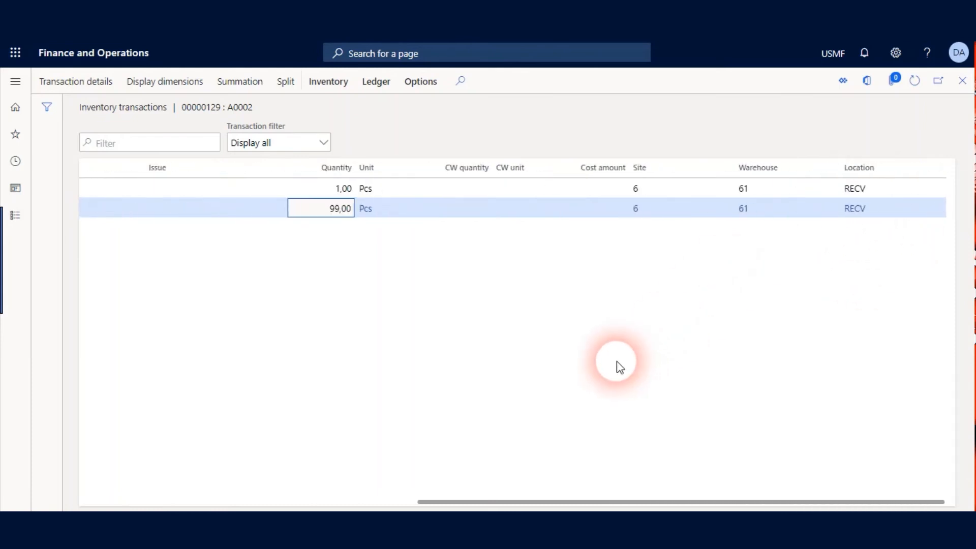
{"action": "mouse_move", "coordinate": [854, 207]}
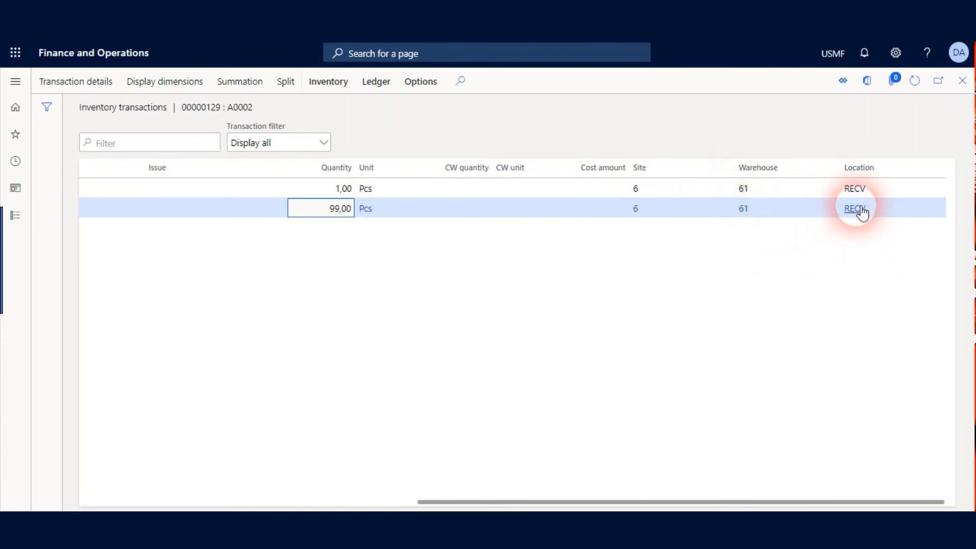
{"action": "mouse_move", "coordinate": [813, 204]}
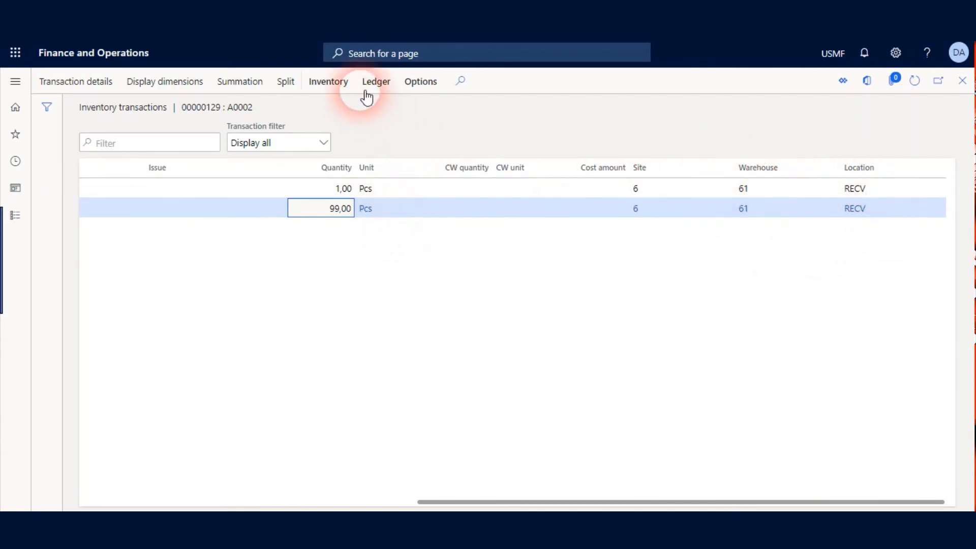
{"action": "left_click", "coordinate": [329, 82]}
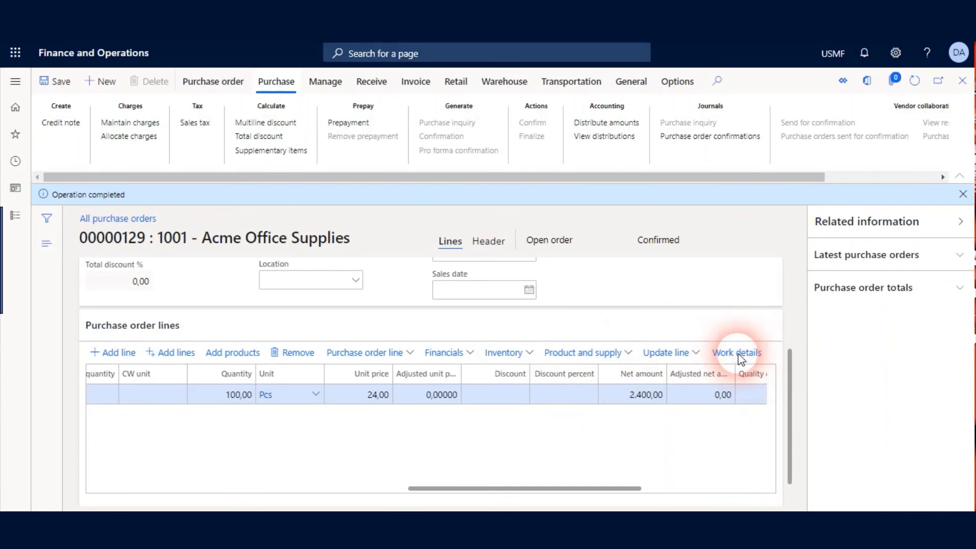
View the work for order 00000129: purchase work moving 99 A0002 from RECV and sampling work moving 1 to QC001
{"action": "left_click", "coordinate": [736, 353]}
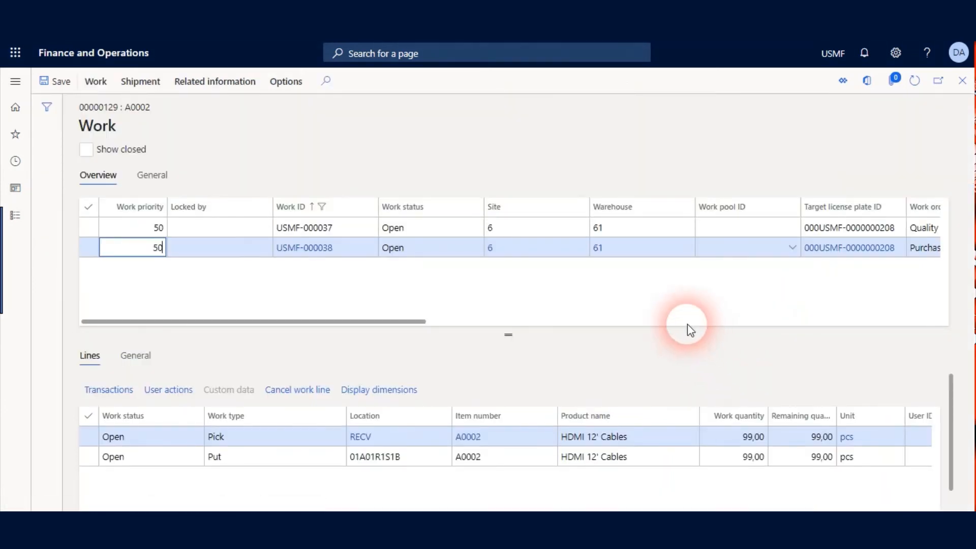
{"action": "mouse_move", "coordinate": [590, 302]}
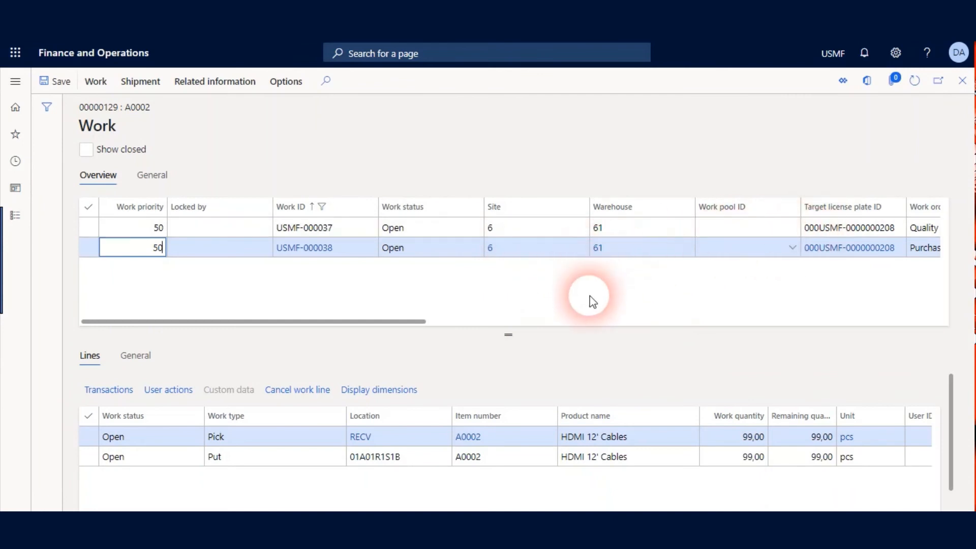
{"action": "left_click", "coordinate": [219, 227]}
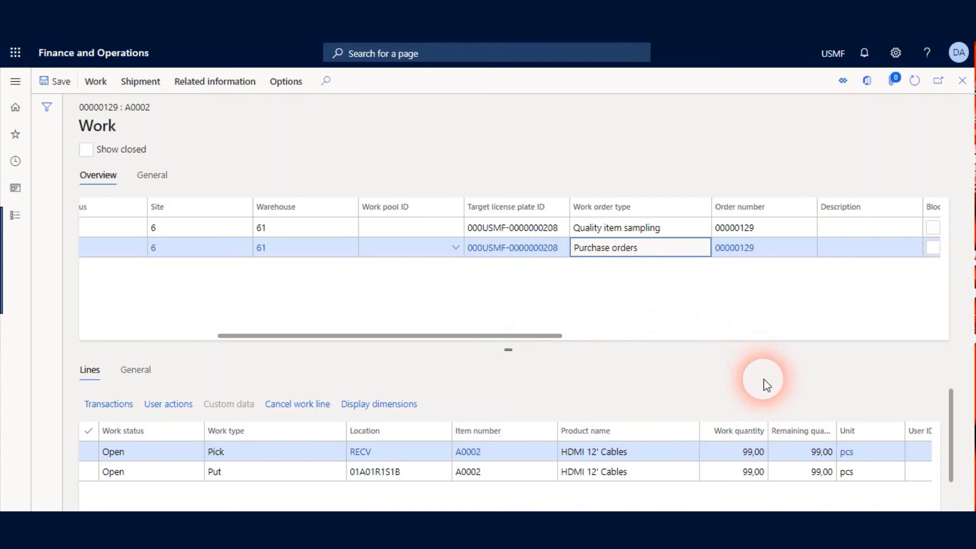
{"action": "mouse_move", "coordinate": [662, 293]}
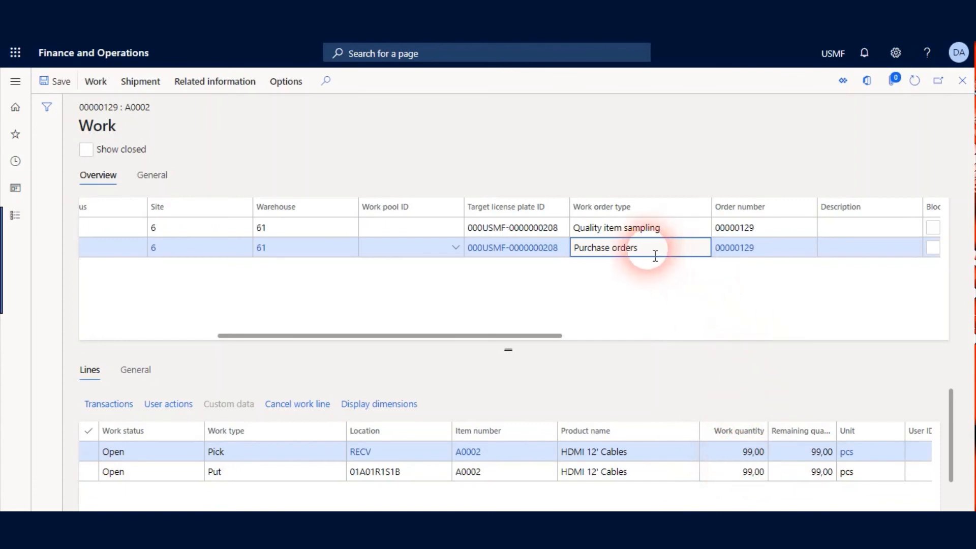
{"action": "left_click", "coordinate": [616, 227]}
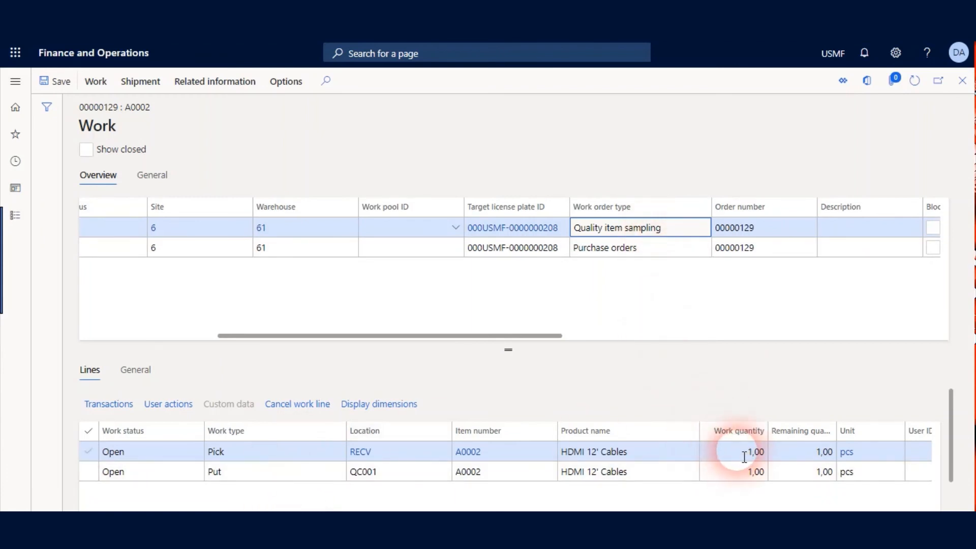
{"action": "left_click", "coordinate": [411, 471]}
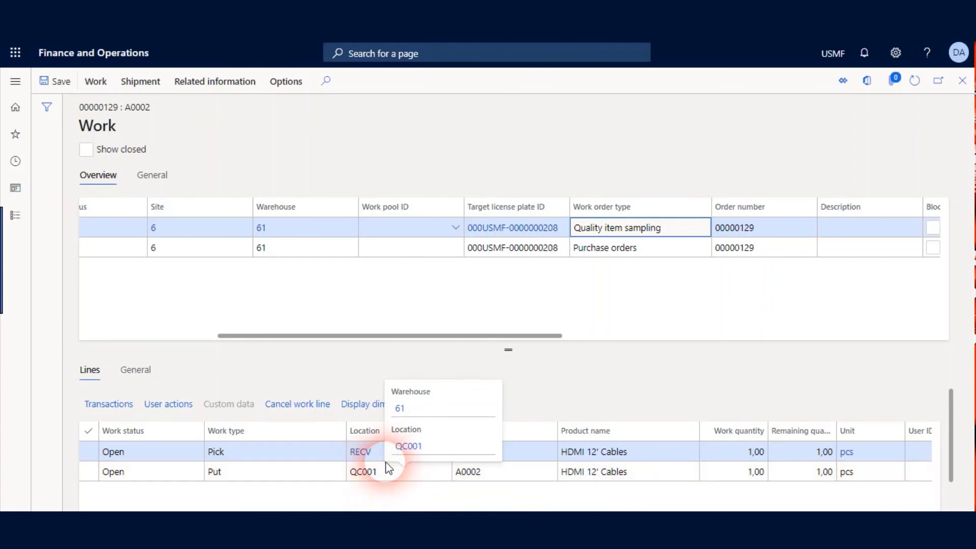
{"action": "left_click", "coordinate": [364, 156]}
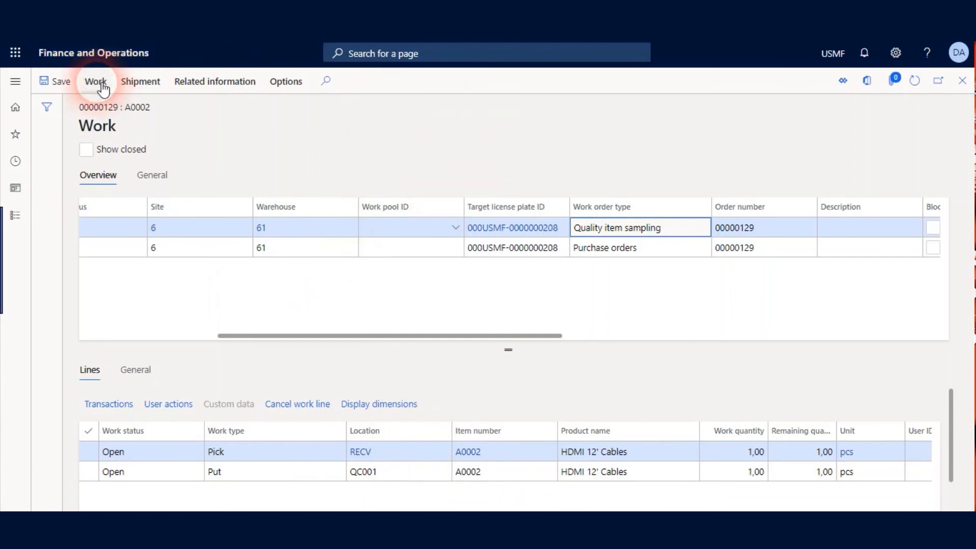
Set user 61 as the worker on sampling work USMF-000037 and validate it for completion
{"action": "left_click", "coordinate": [95, 82]}
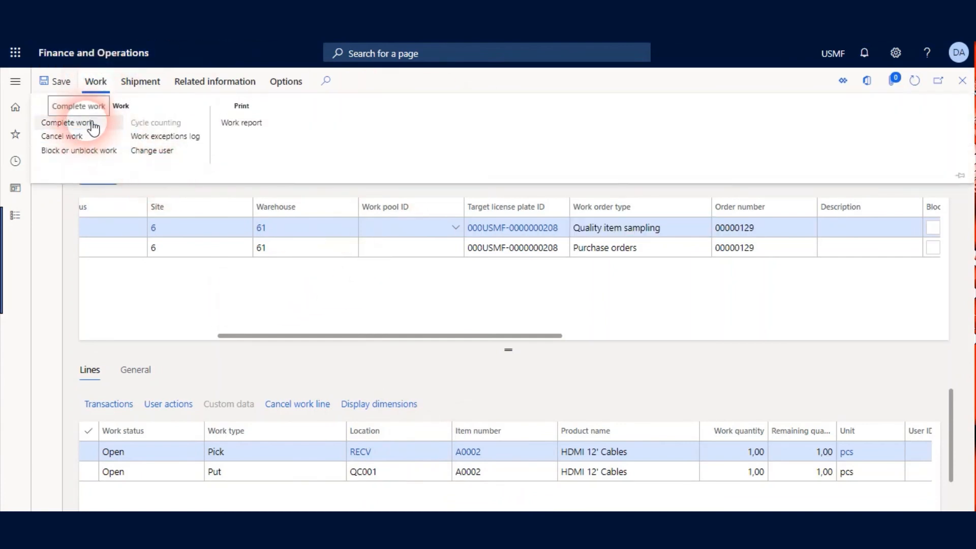
{"action": "mouse_move", "coordinate": [73, 133]}
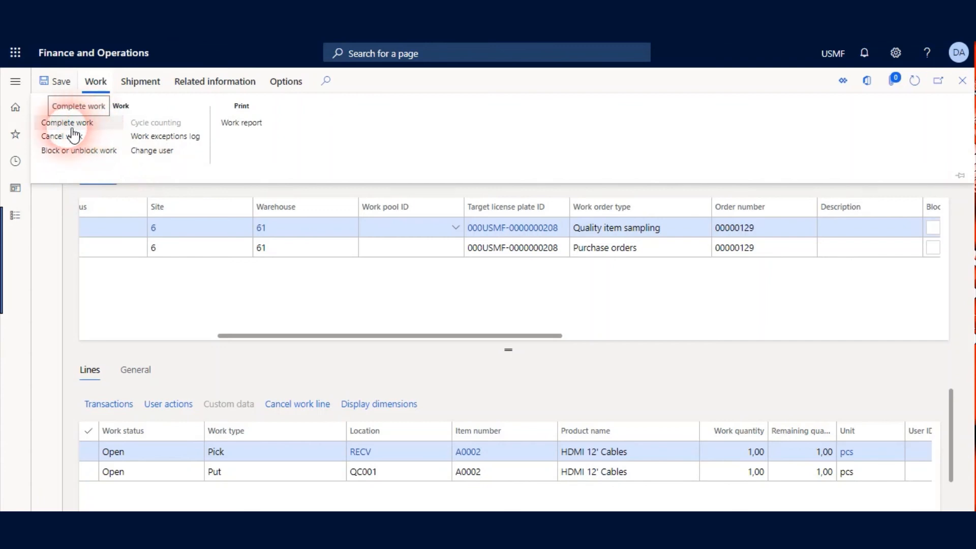
{"action": "left_click", "coordinate": [67, 124]}
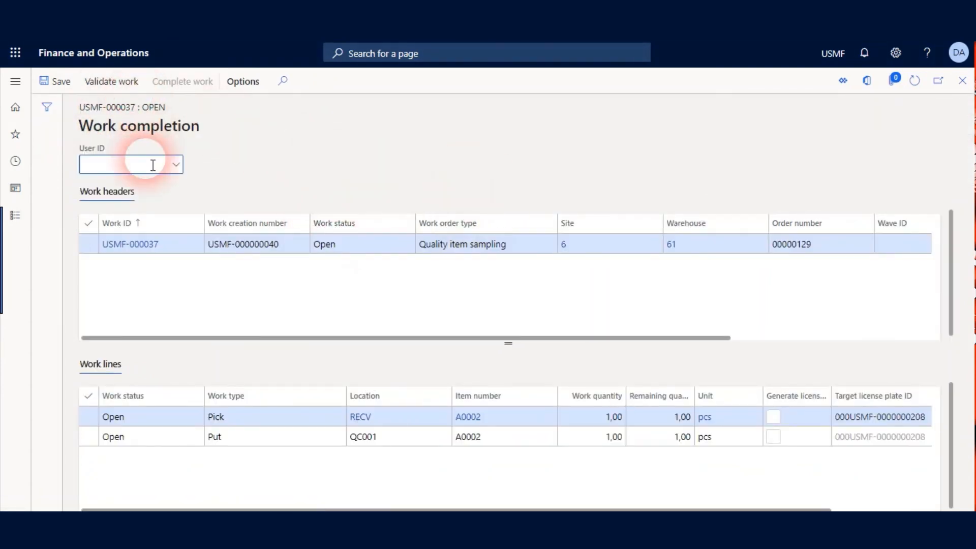
{"action": "left_click", "coordinate": [175, 165]}
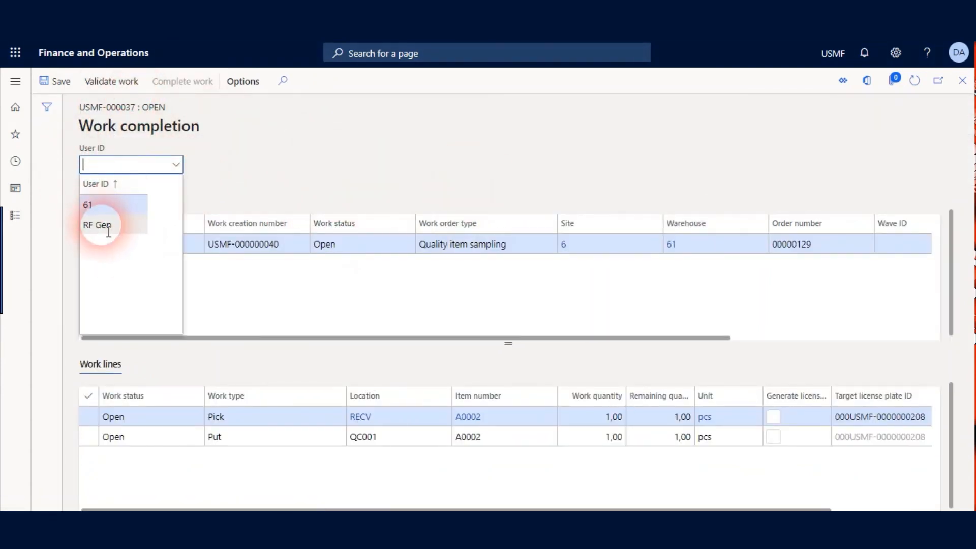
{"action": "left_click", "coordinate": [87, 205]}
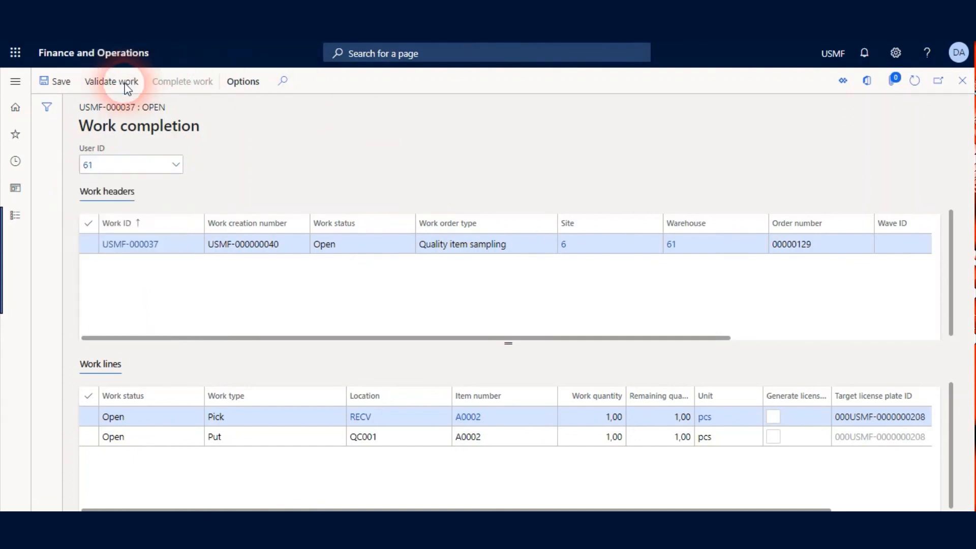
{"action": "left_click", "coordinate": [112, 82]}
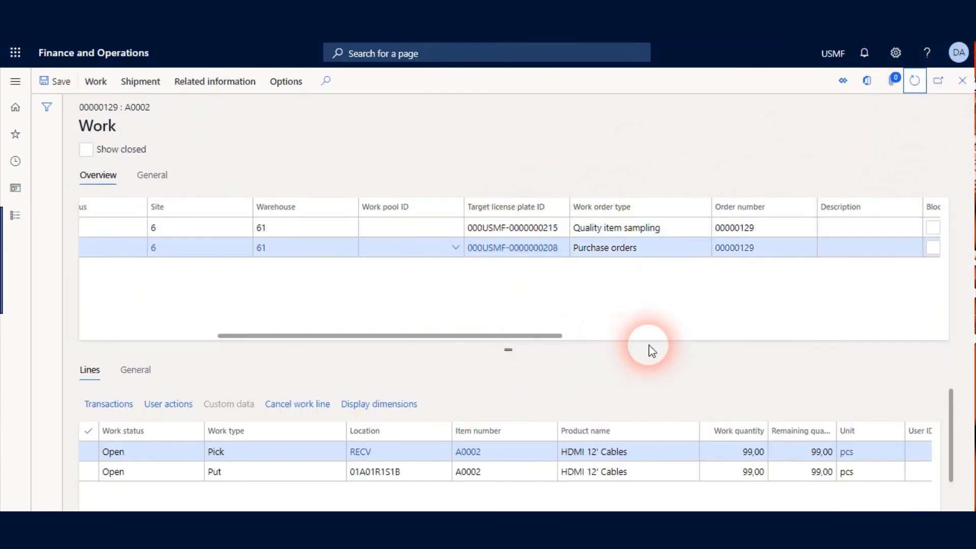
Navigate to Inventory management > Quality management > Quality orders, listing quality order 000015 for A0002
{"action": "scroll", "scroll_direction": "left", "scroll_amount": 3}
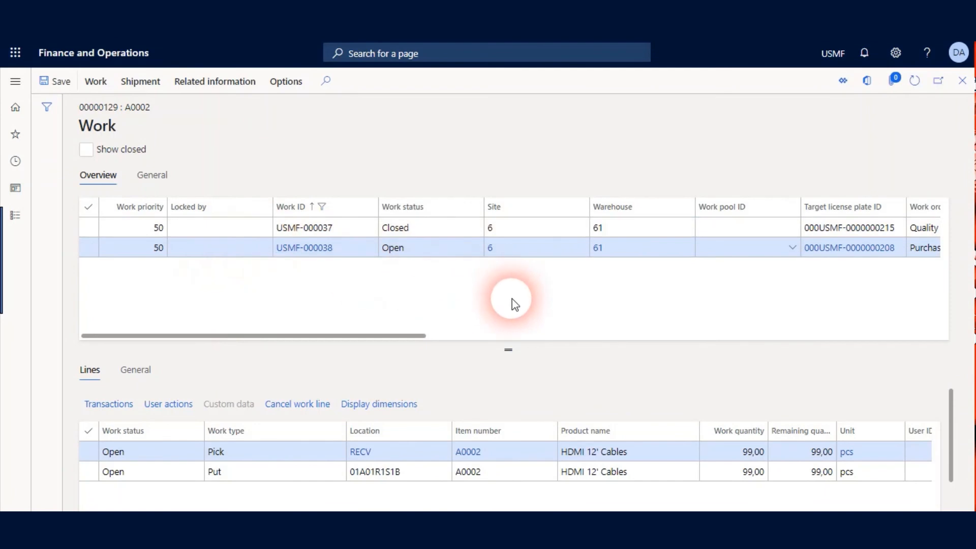
{"action": "left_click", "coordinate": [15, 81]}
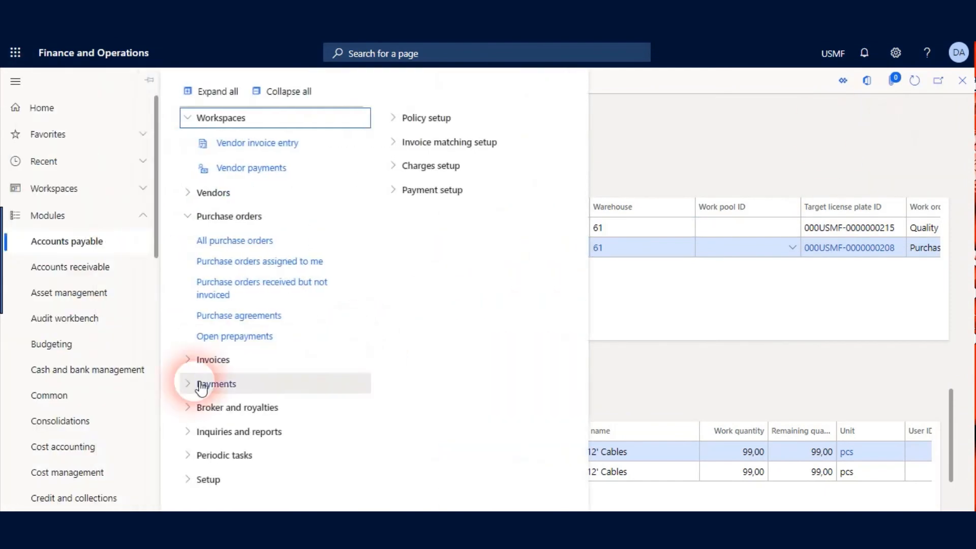
{"action": "scroll", "scroll_direction": "down", "scroll_amount": 3}
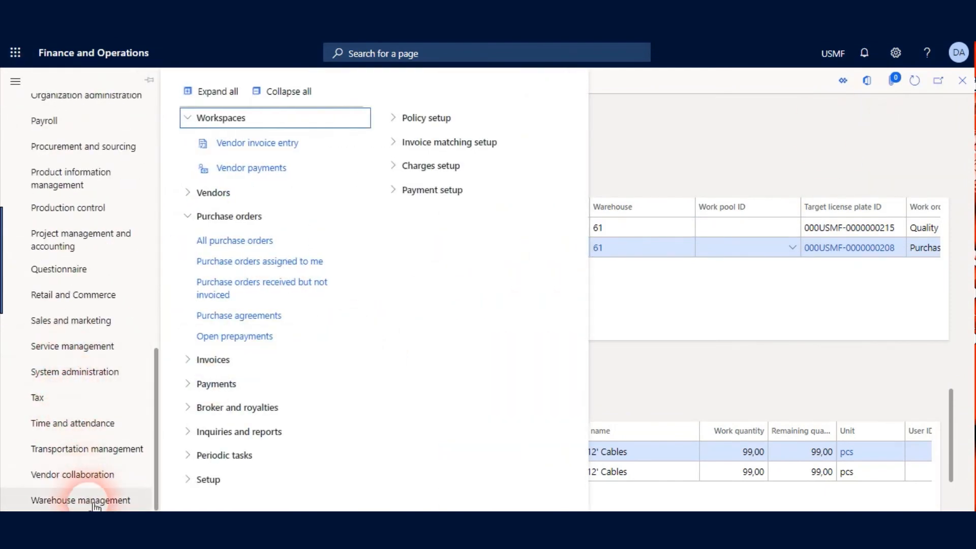
{"action": "scroll", "scroll_direction": "up", "scroll_amount": 3}
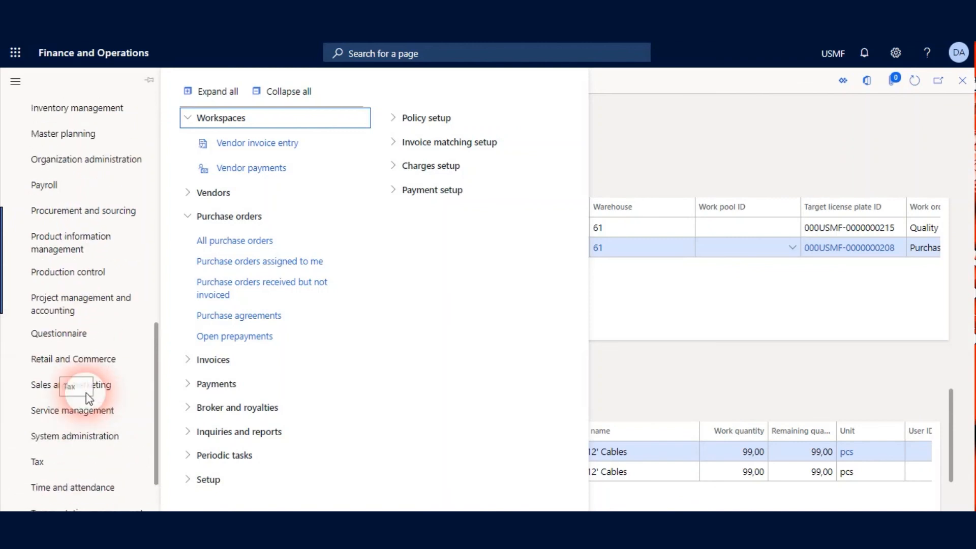
{"action": "left_click", "coordinate": [79, 401]}
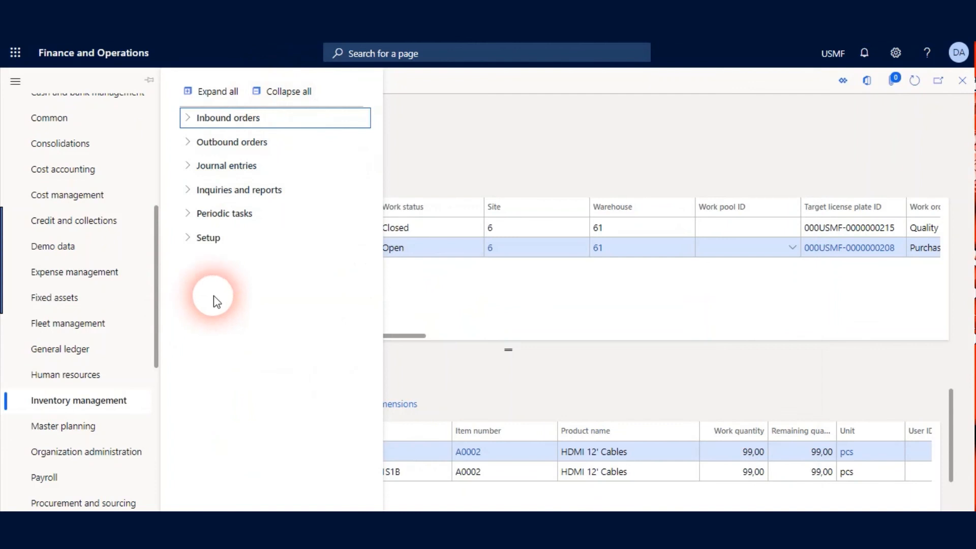
{"action": "left_click", "coordinate": [224, 213]}
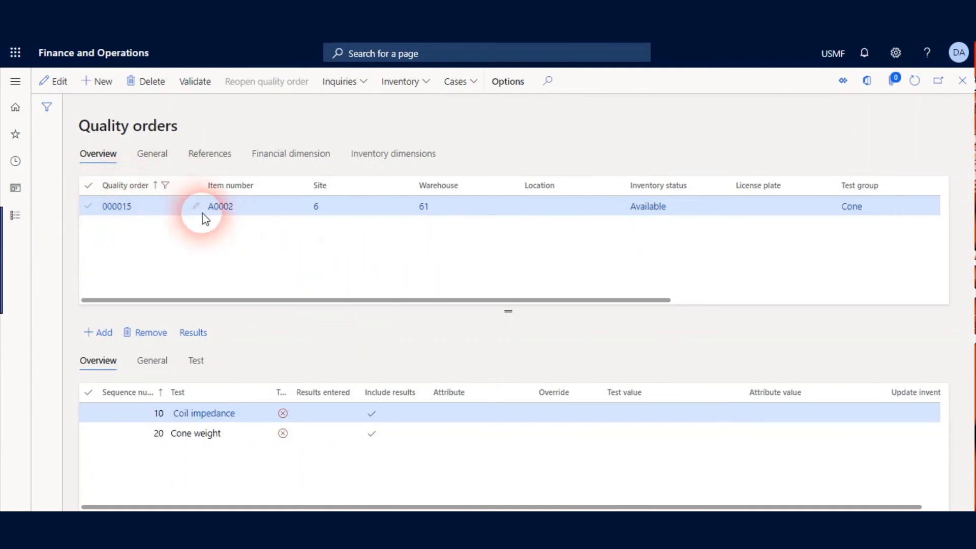
Validate quality order 000015 with its Cone weight test, confirming the dialog and dismissing the completion message
{"action": "left_click", "coordinate": [219, 207]}
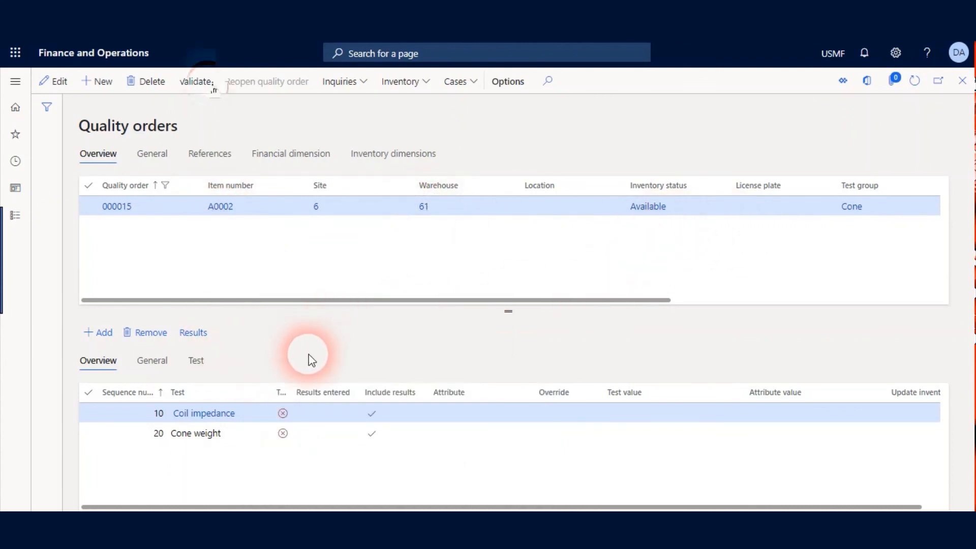
{"action": "left_click", "coordinate": [193, 333]}
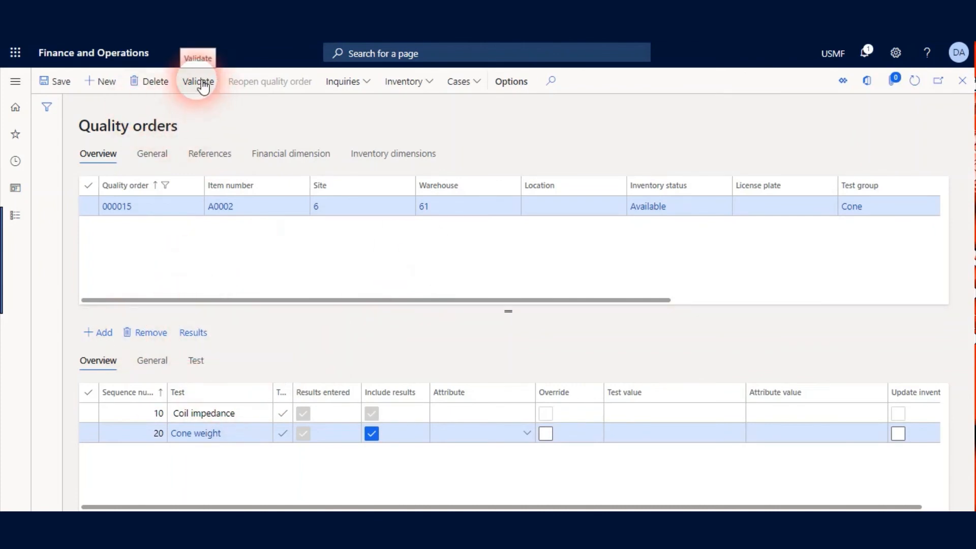
{"action": "left_click", "coordinate": [199, 82]}
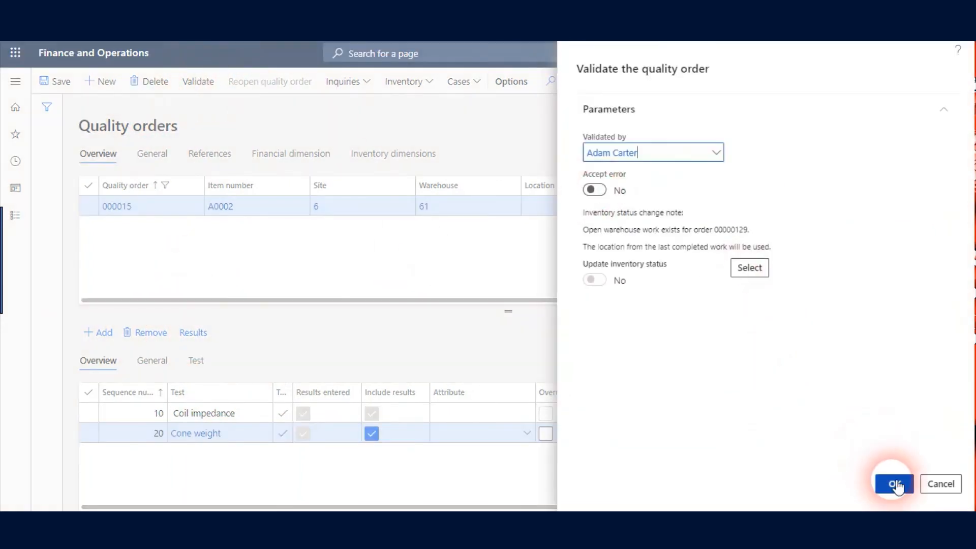
{"action": "left_click", "coordinate": [894, 484]}
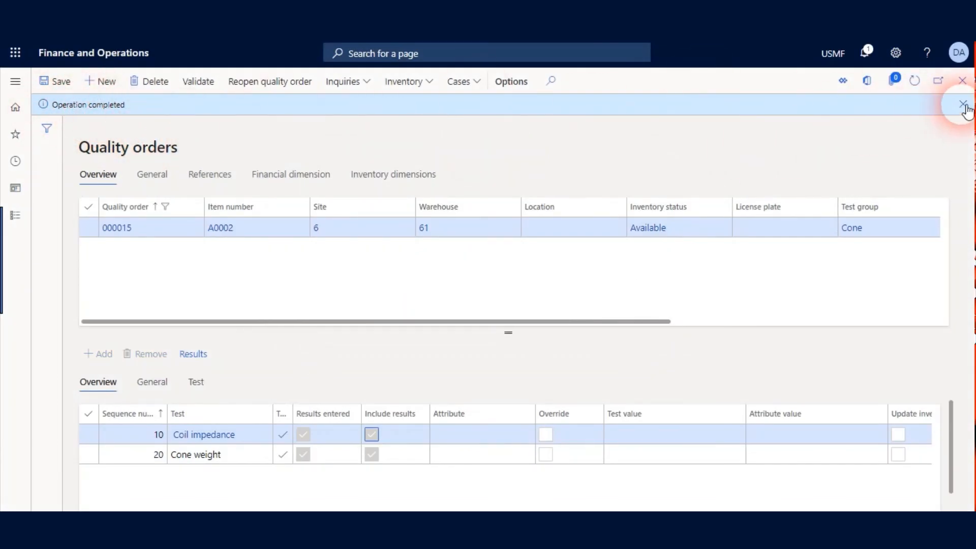
{"action": "left_click", "coordinate": [963, 103]}
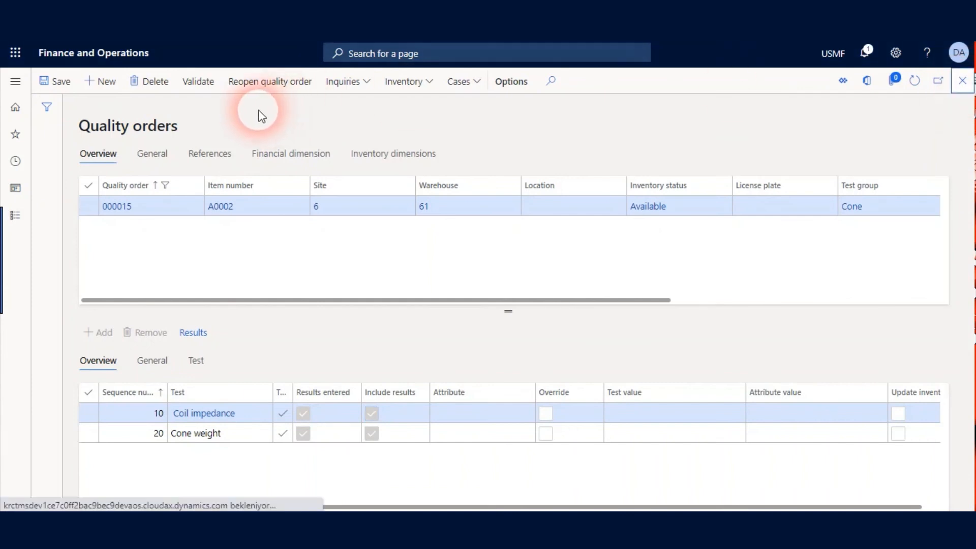
{"action": "mouse_move", "coordinate": [682, 128]}
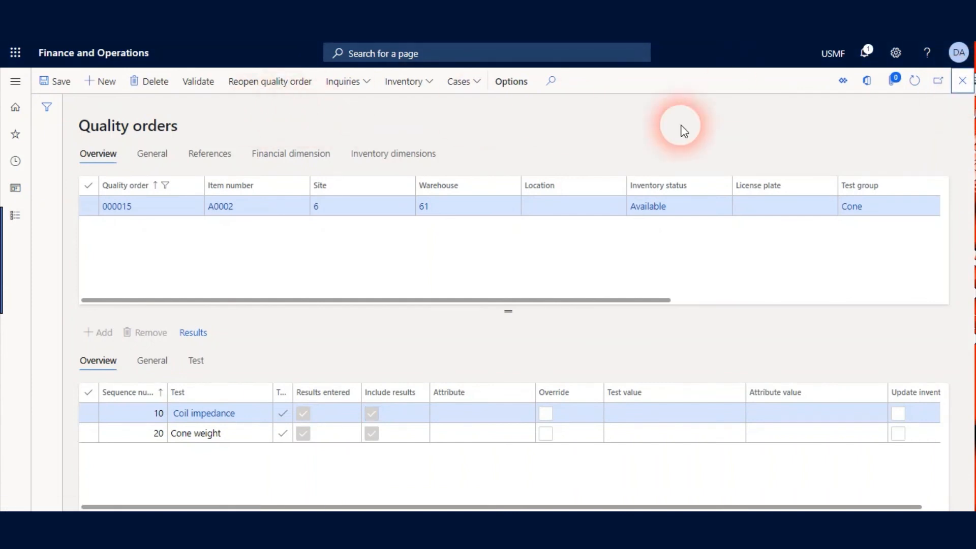
Close Quality orders and go to Warehouse management > Work > All work
{"action": "left_click", "coordinate": [16, 107]}
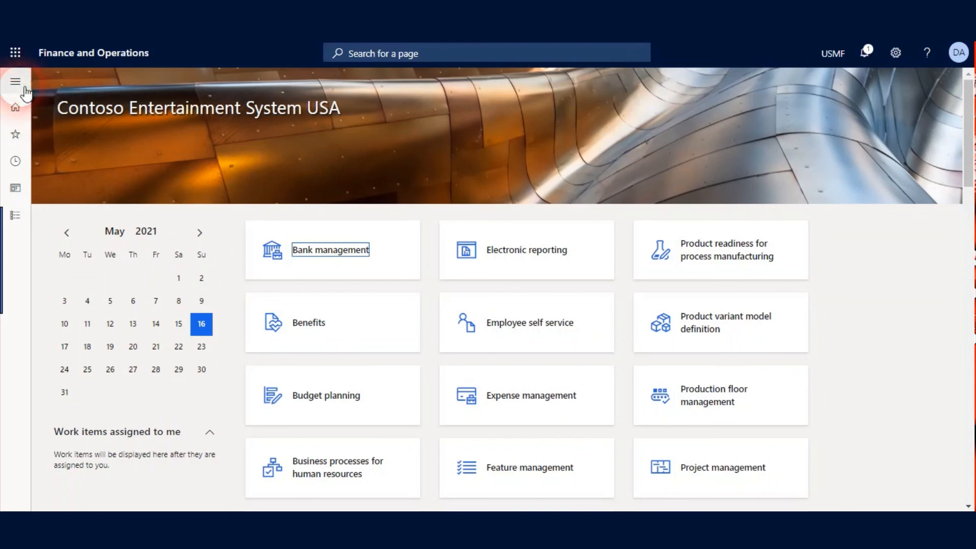
{"action": "left_click", "coordinate": [15, 81]}
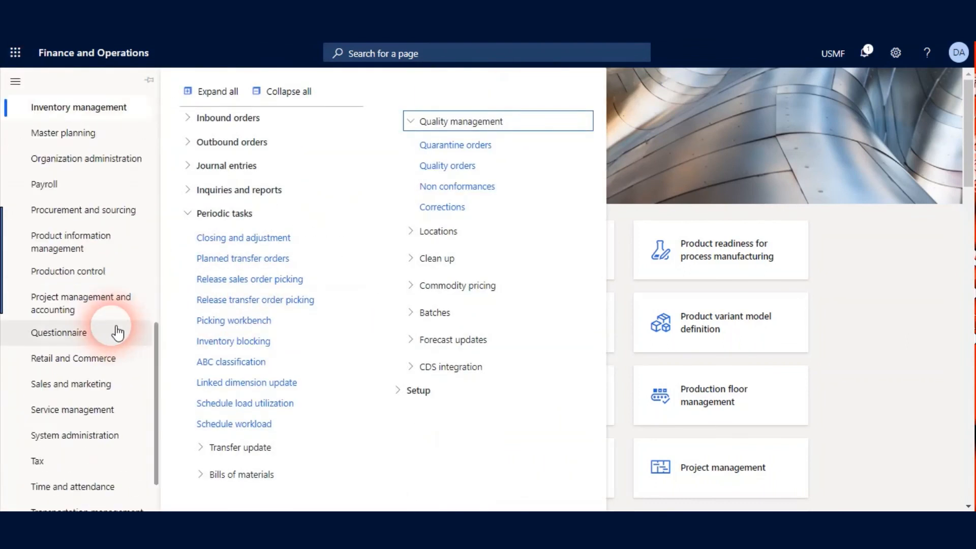
{"action": "scroll", "scroll_direction": "down", "scroll_amount": 3}
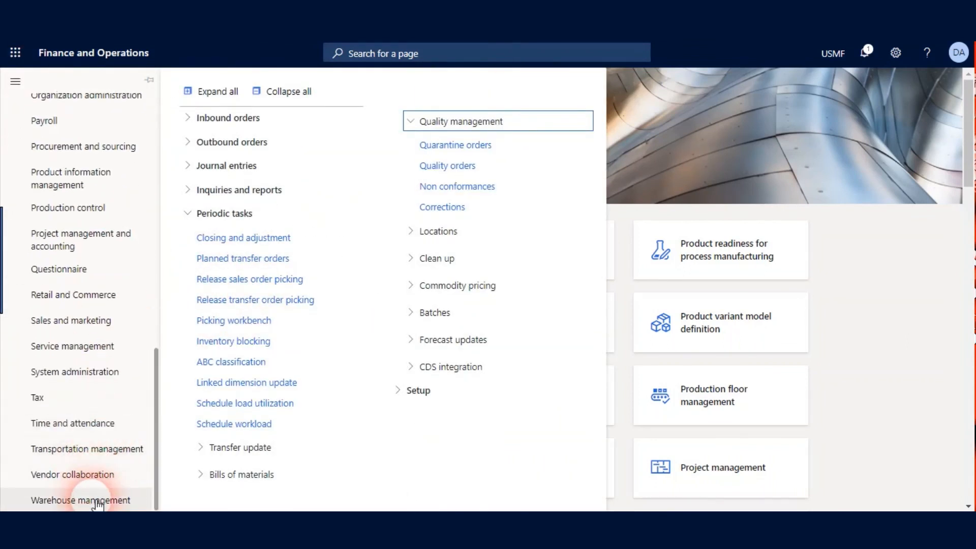
{"action": "left_click", "coordinate": [81, 501]}
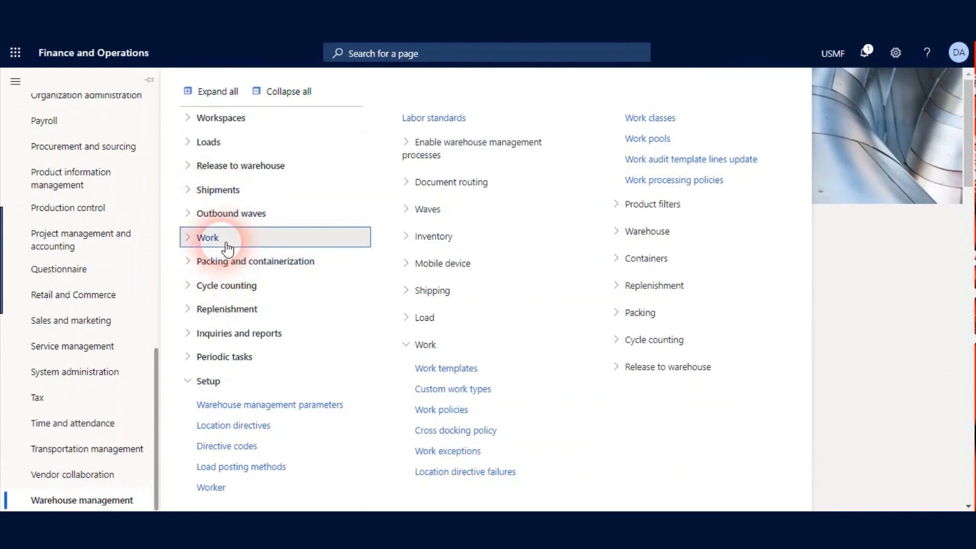
{"action": "left_click", "coordinate": [208, 237]}
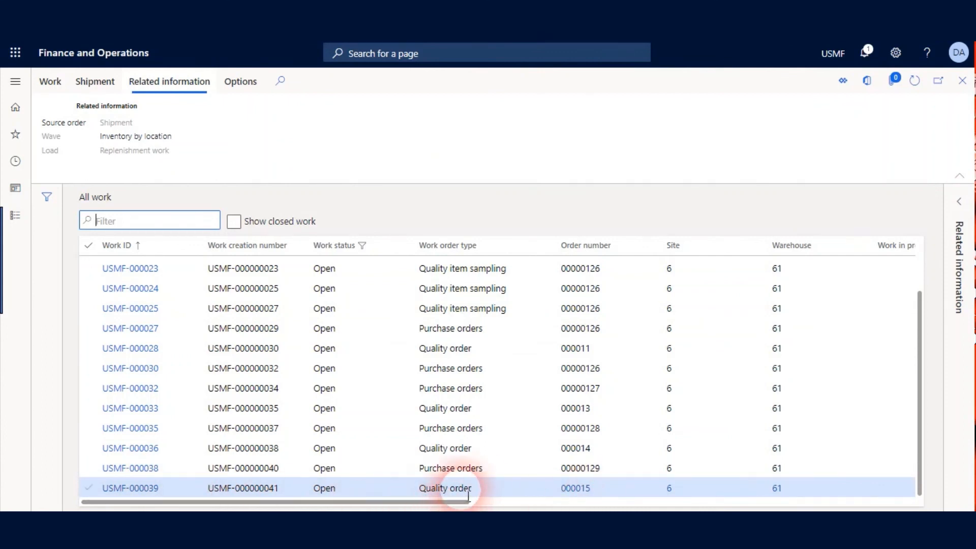
Filter All work to orders 00000129 and 000015, showing USMF-000037, USMF-000038 and USMF-000039
{"action": "double_click", "coordinate": [445, 489]}
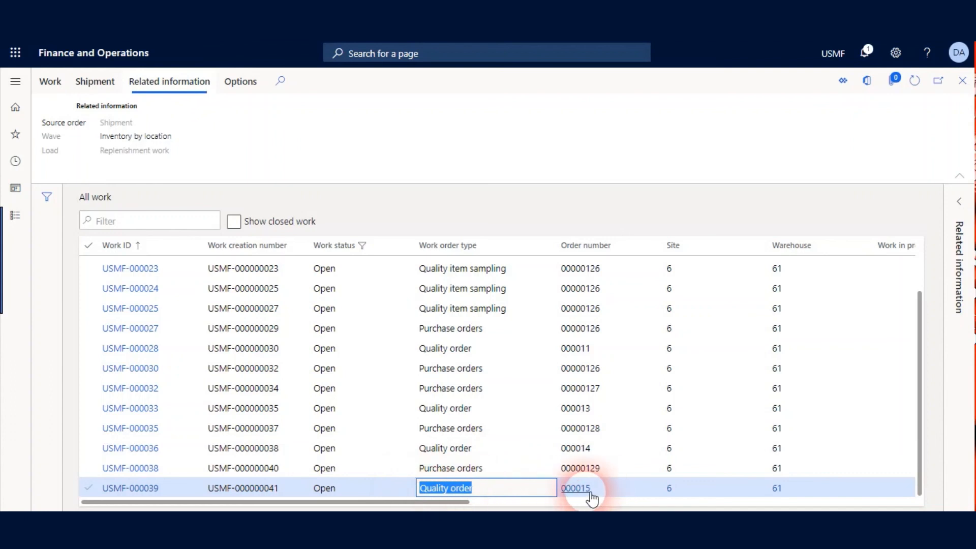
{"action": "mouse_move", "coordinate": [575, 488]}
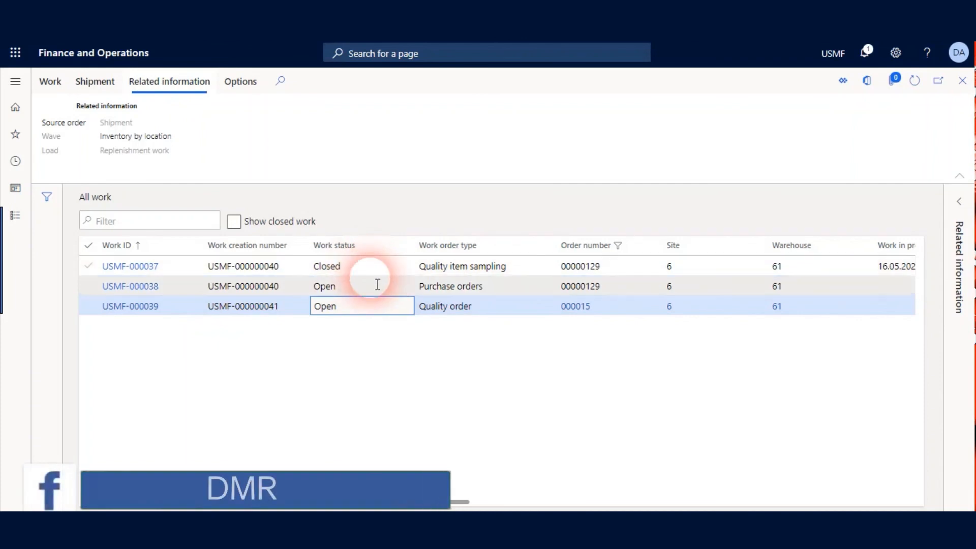
{"action": "left_click", "coordinate": [463, 266]}
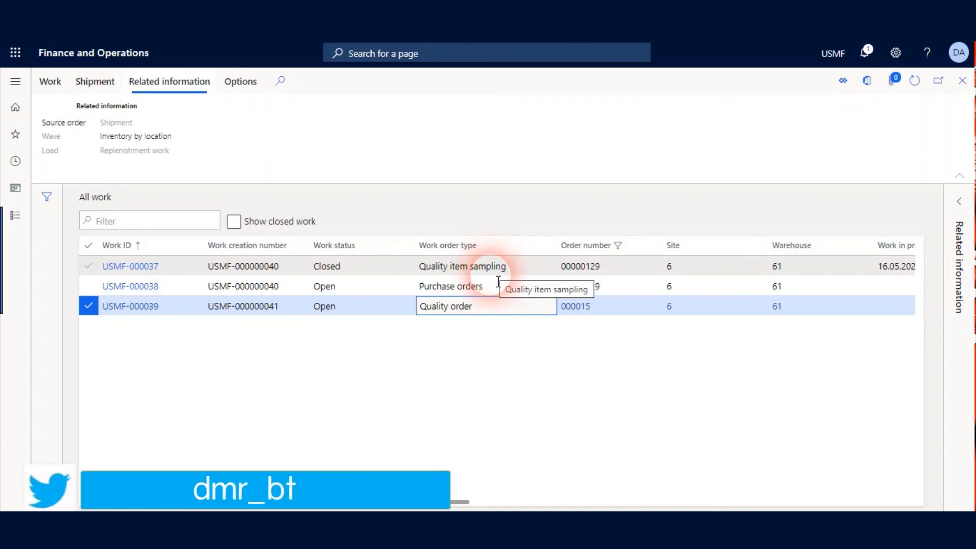
{"action": "mouse_move", "coordinate": [507, 273]}
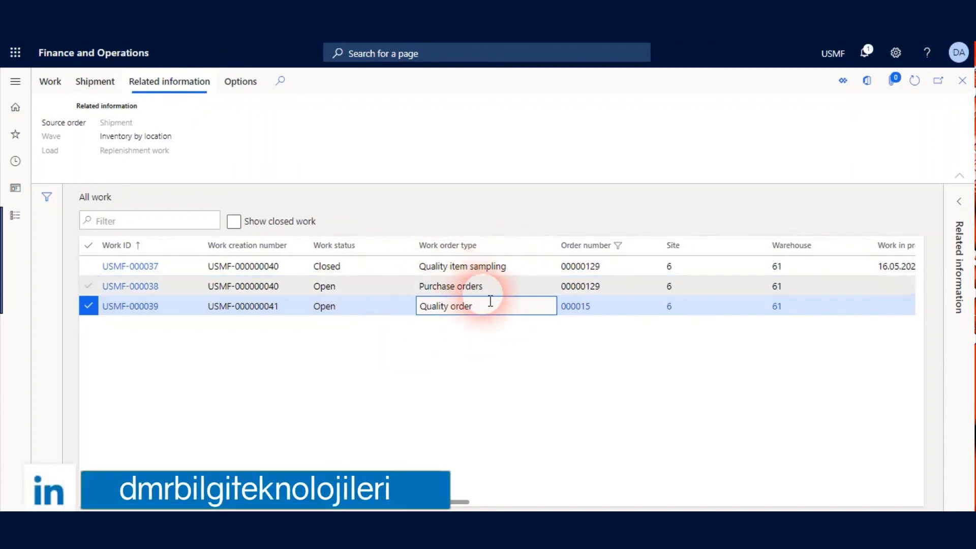
{"action": "mouse_move", "coordinate": [478, 357]}
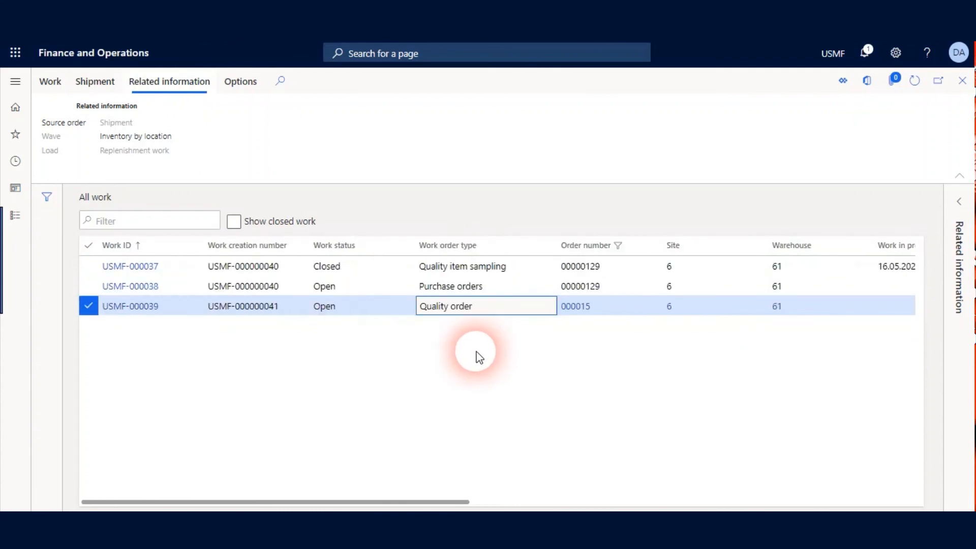
{"action": "mouse_move", "coordinate": [512, 289]}
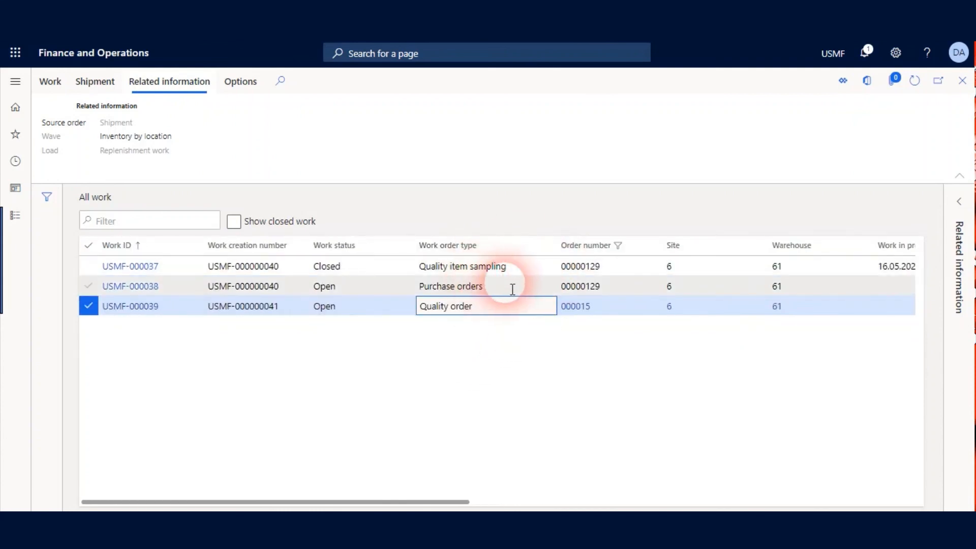